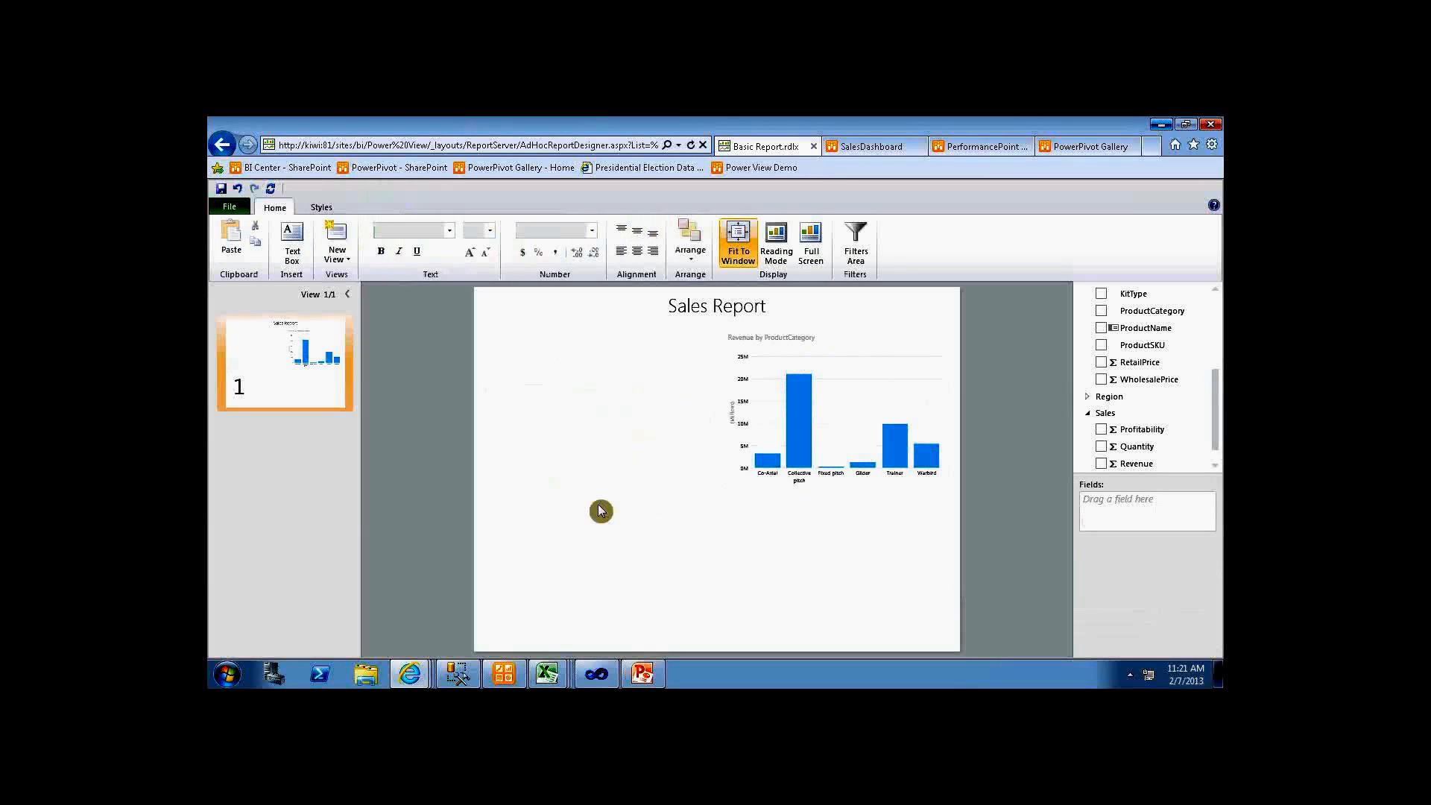
pyautogui.moveTo(621, 493)
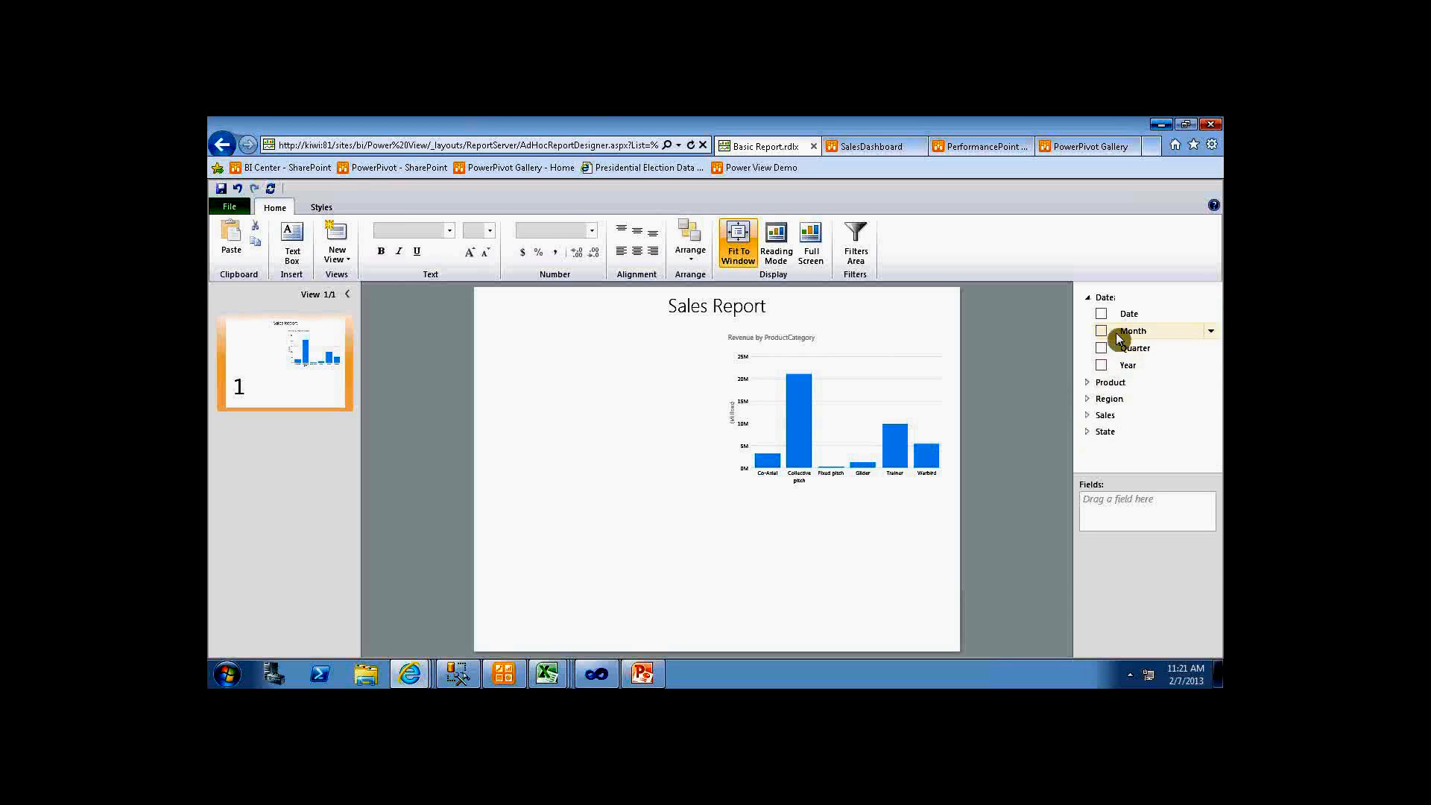
# - Chart Sales Profitability by Month as a line chart beneath the revenue column chart
pyautogui.click(1100, 331)
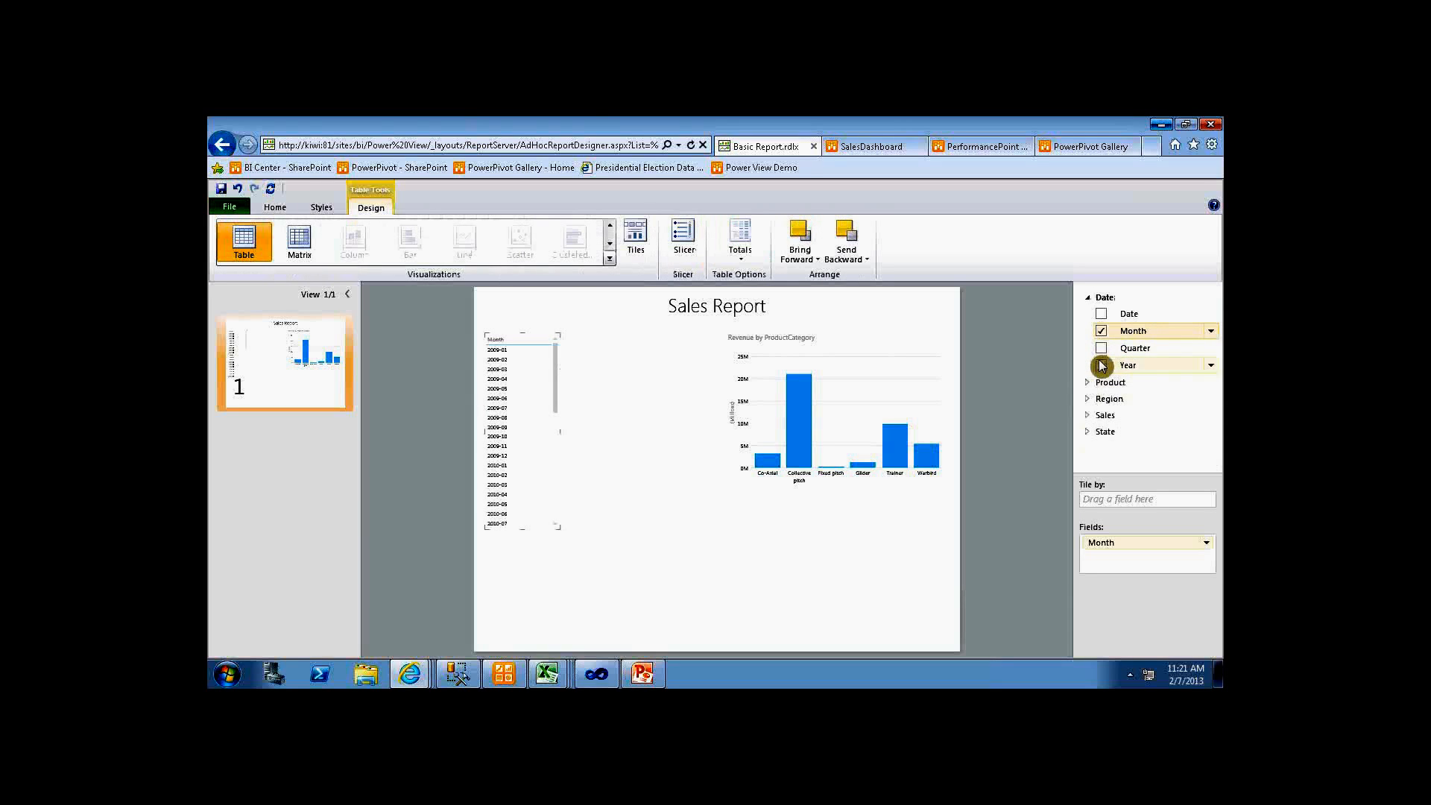
pyautogui.click(1105, 414)
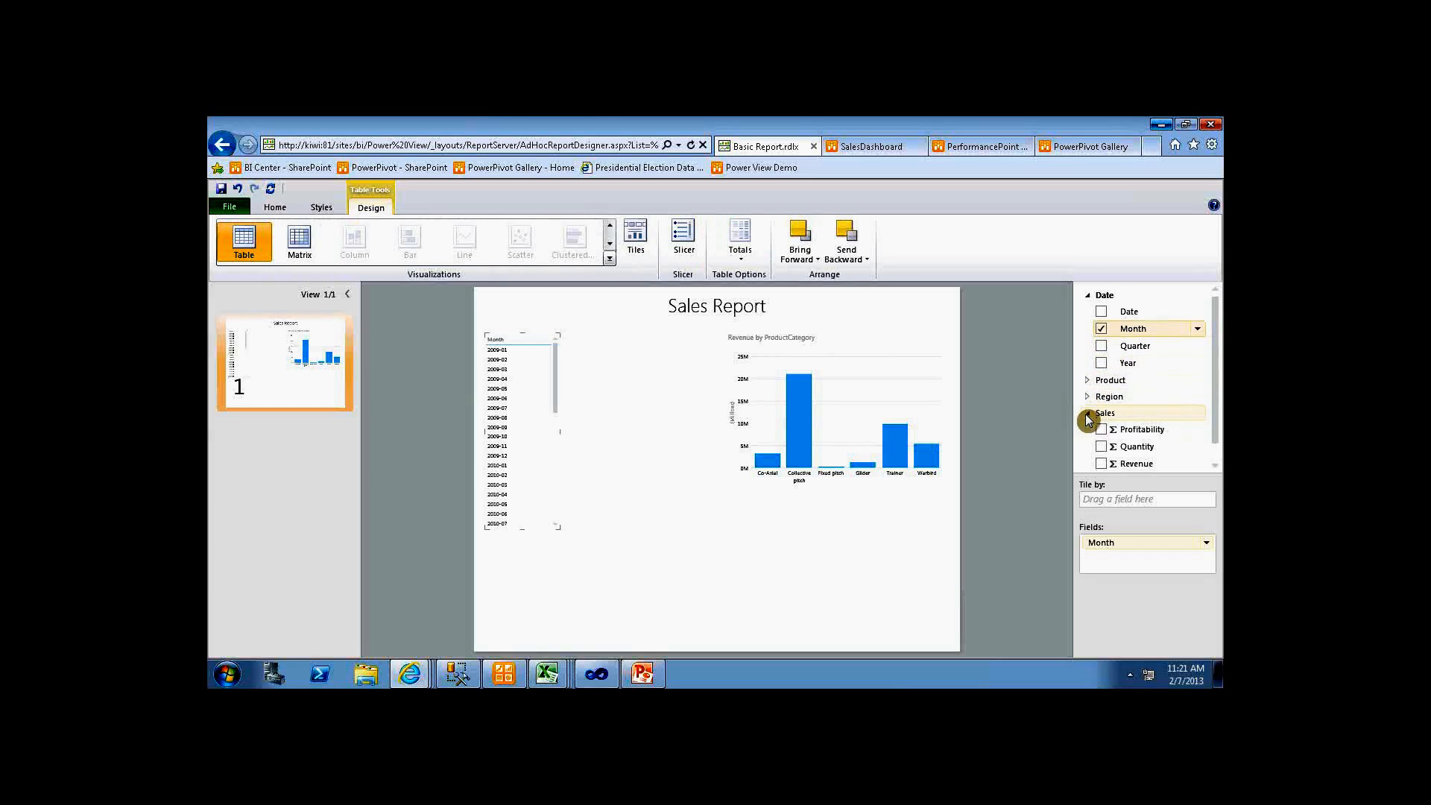
pyautogui.click(1102, 430)
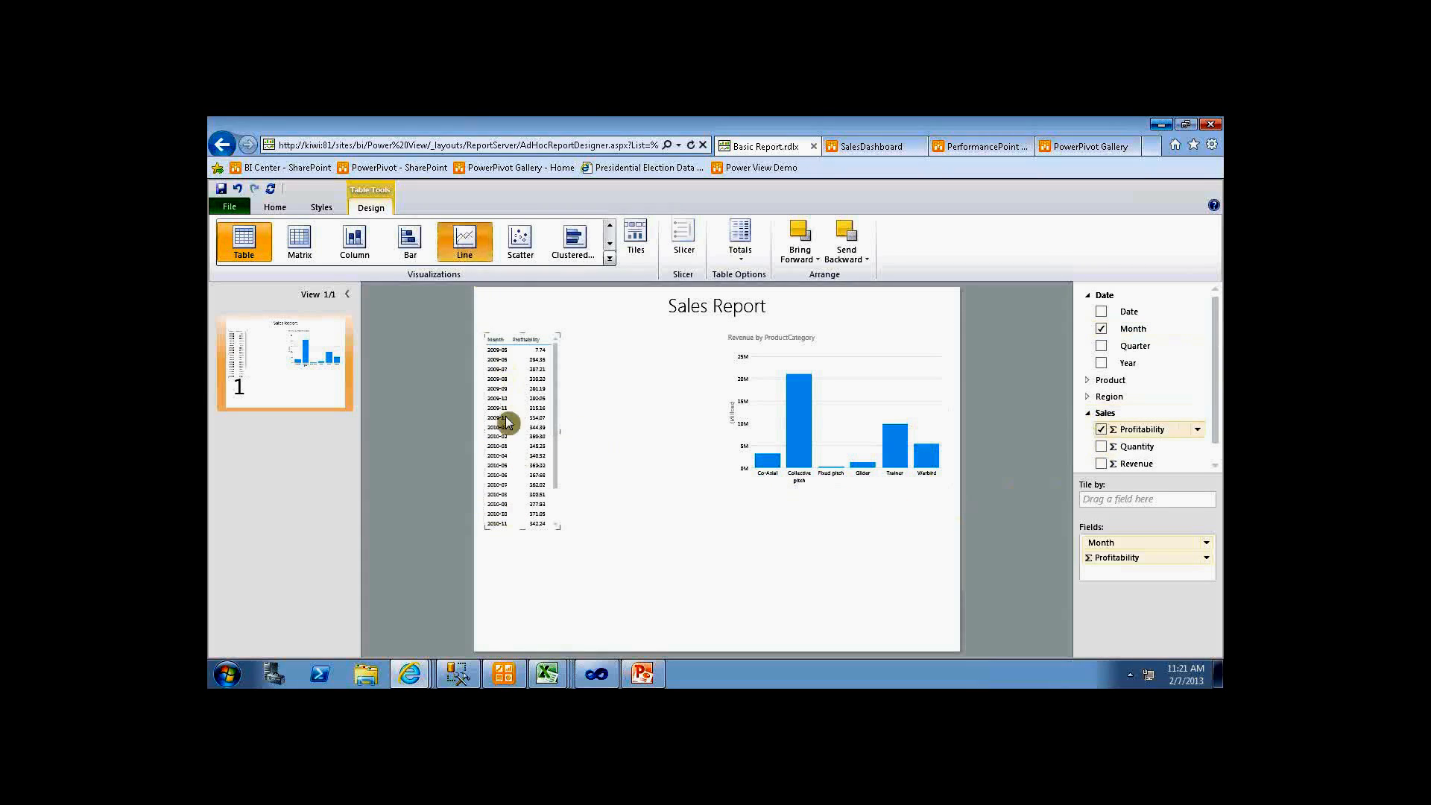
pyautogui.click(465, 238)
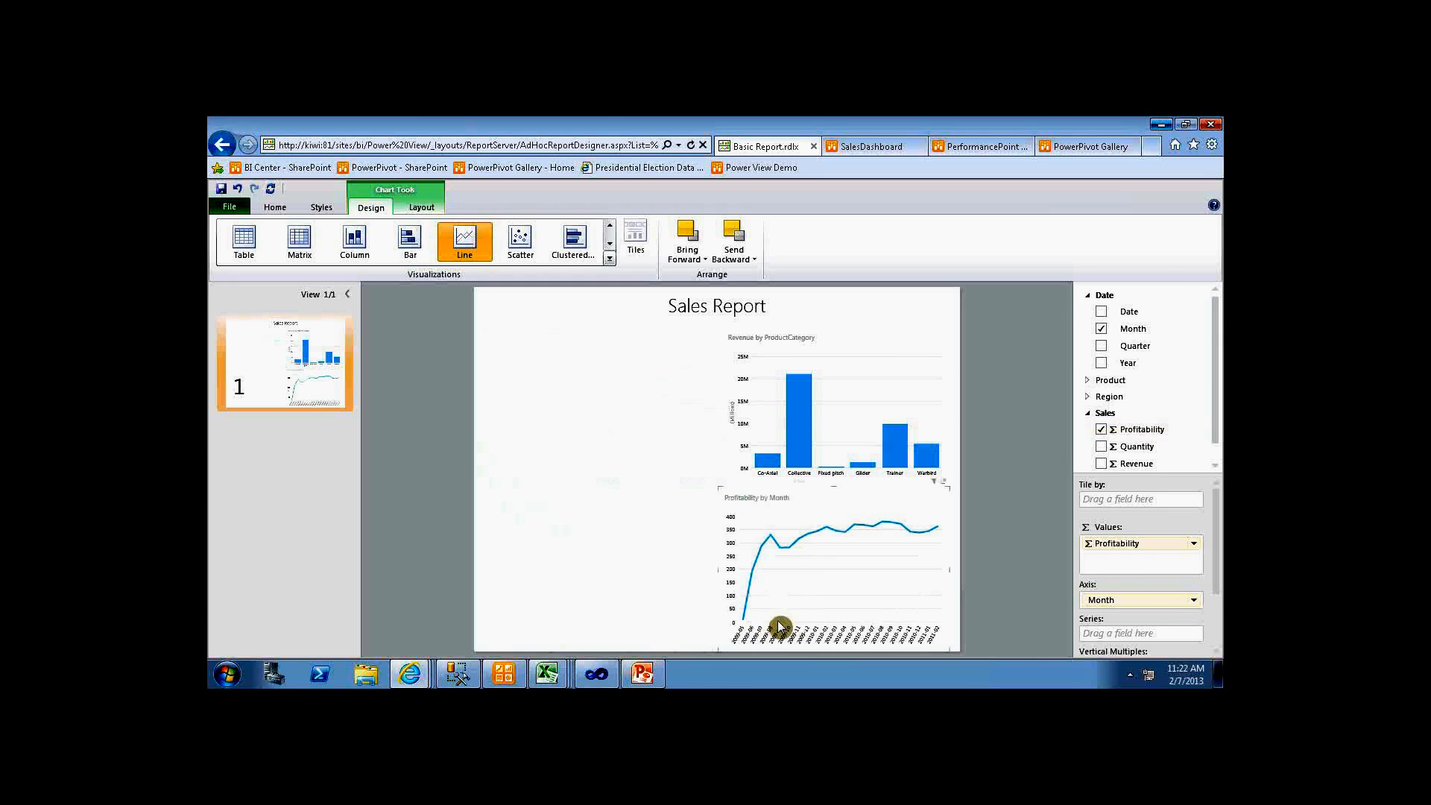
pyautogui.moveTo(662, 585)
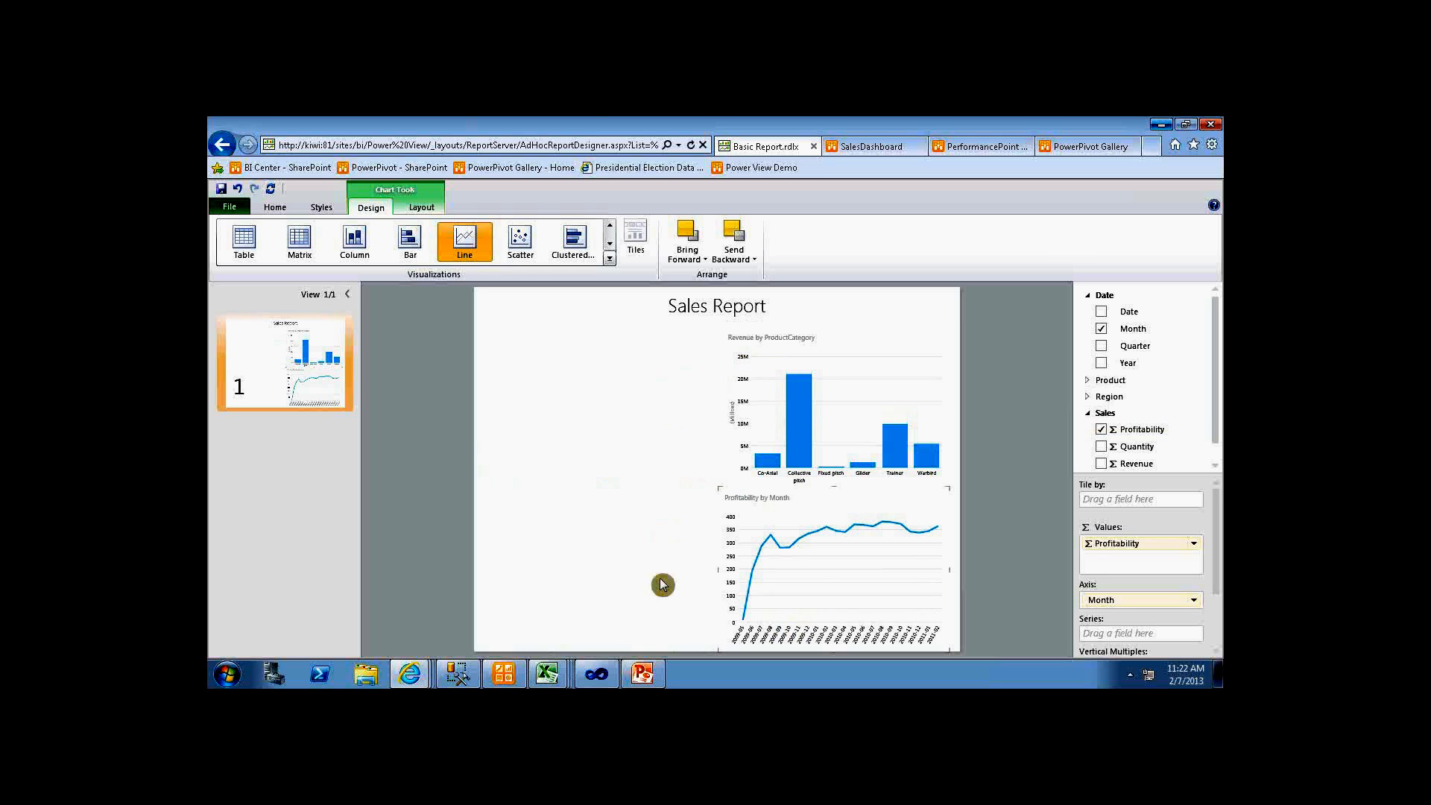
pyautogui.moveTo(777, 522)
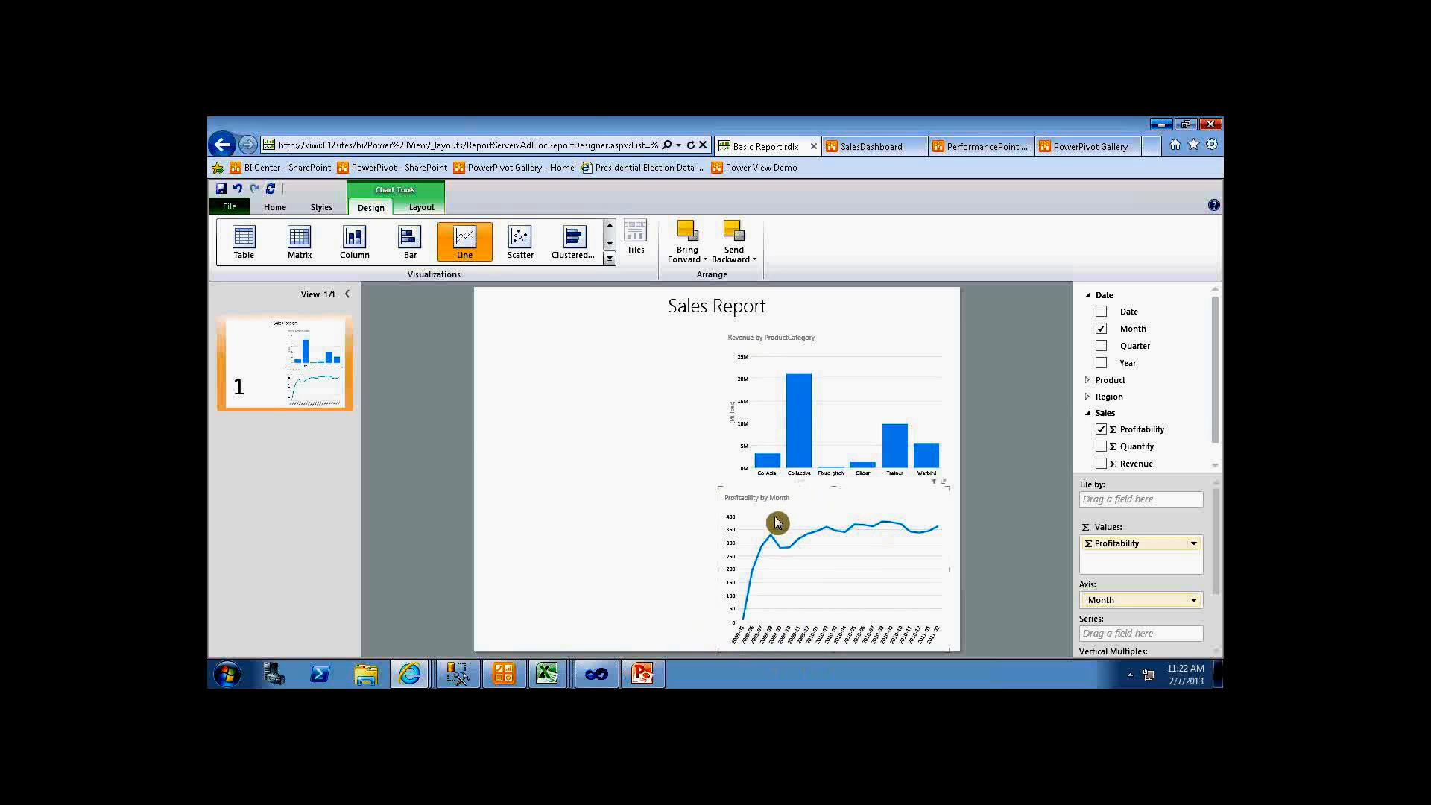
pyautogui.moveTo(761, 525)
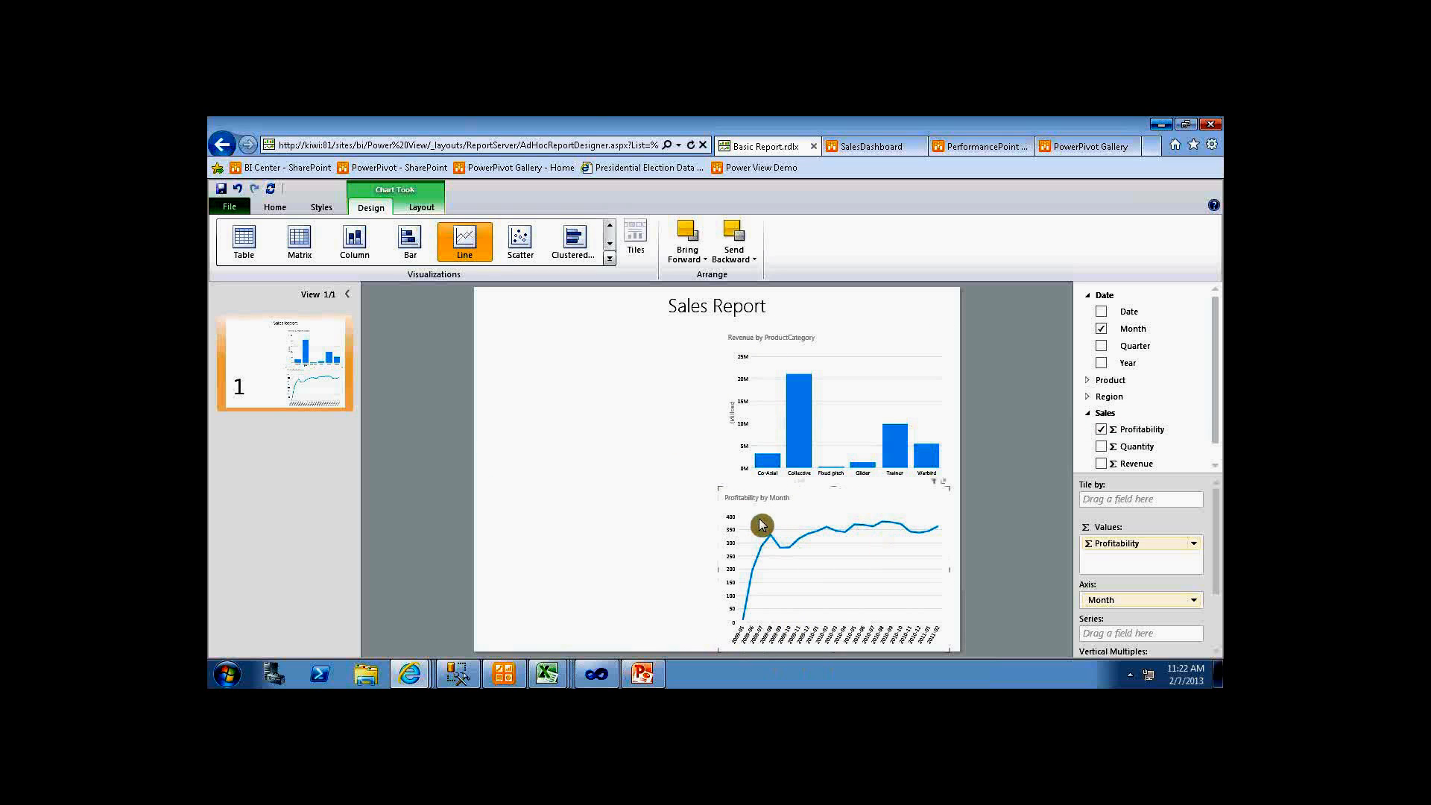
pyautogui.moveTo(862, 564)
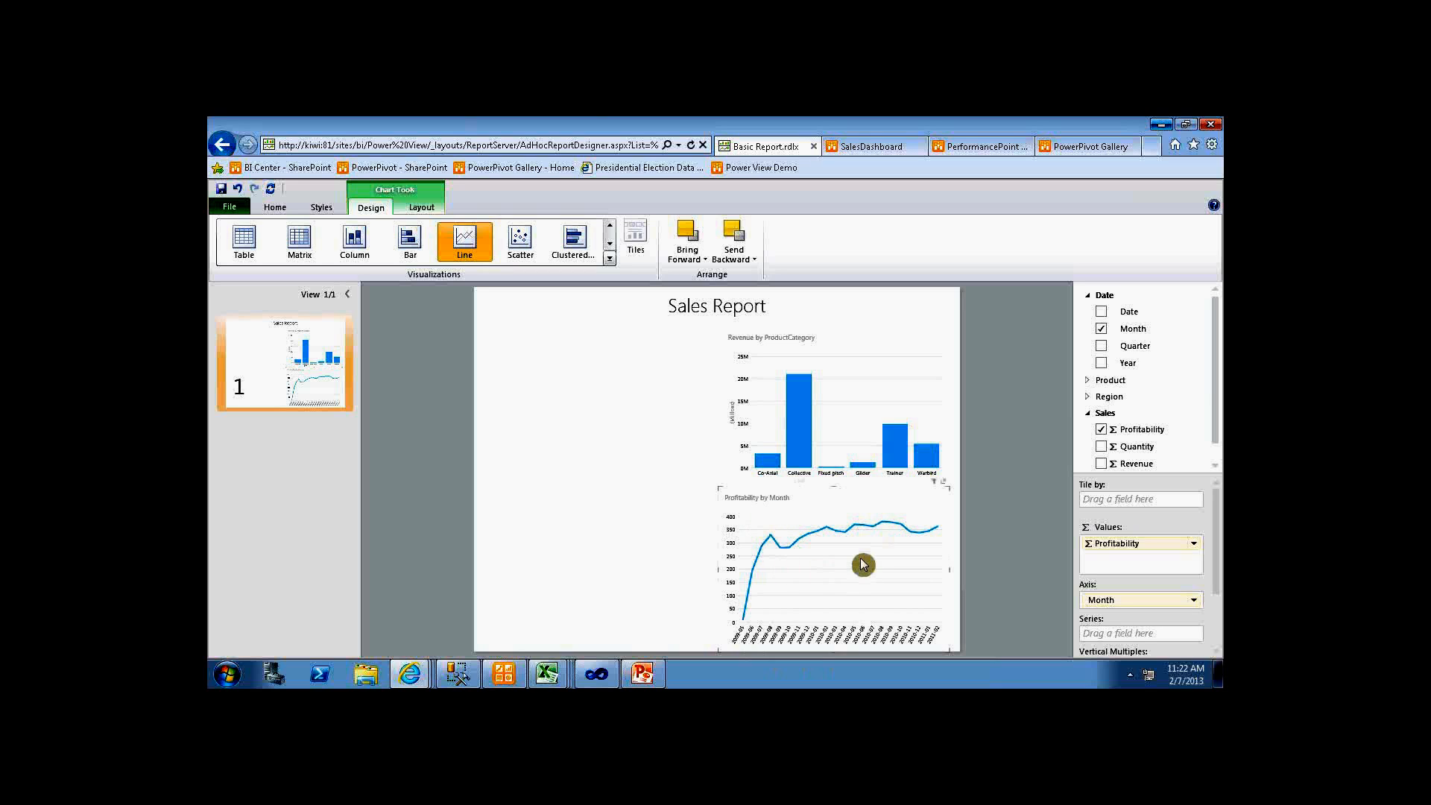
pyautogui.moveTo(832, 599)
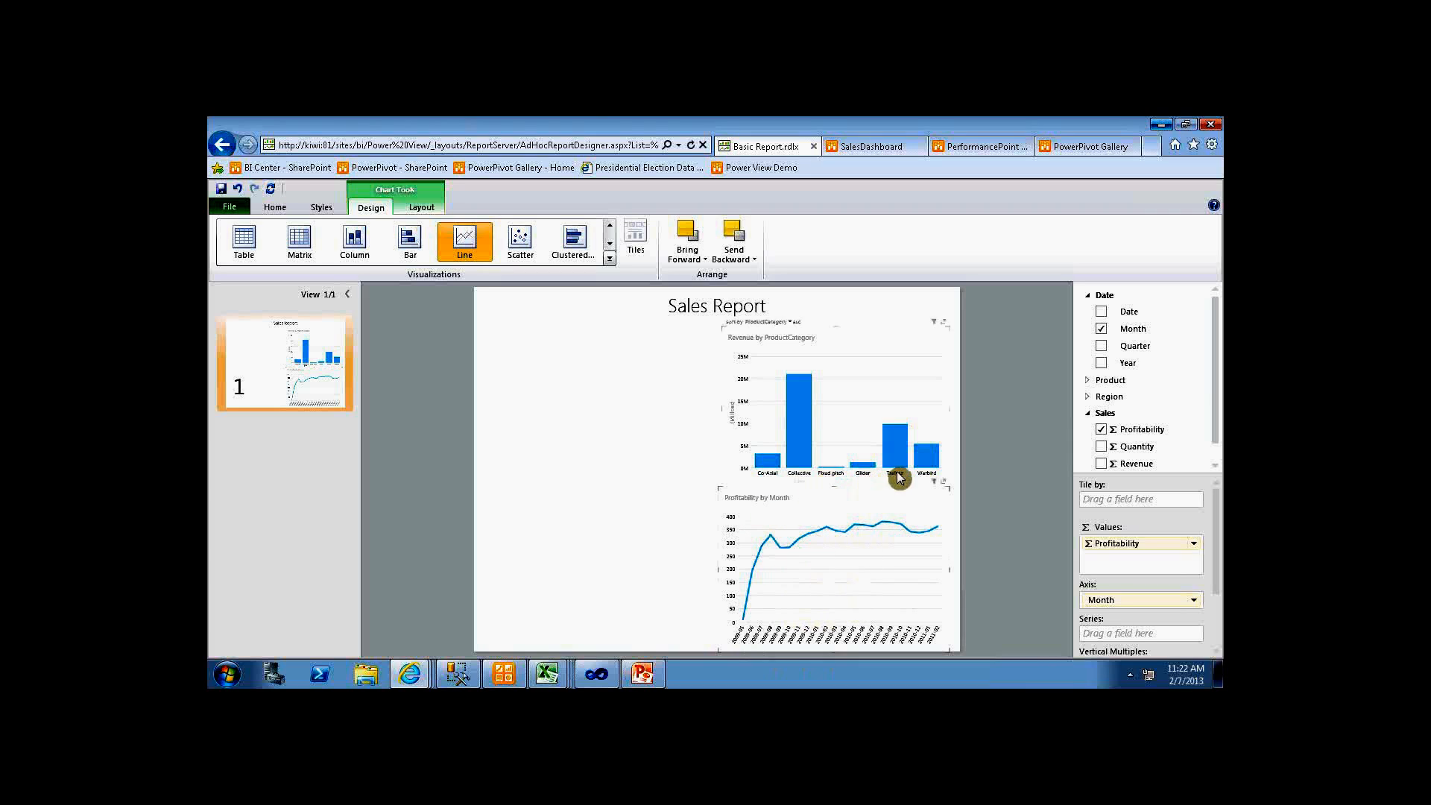
pyautogui.moveTo(882, 428)
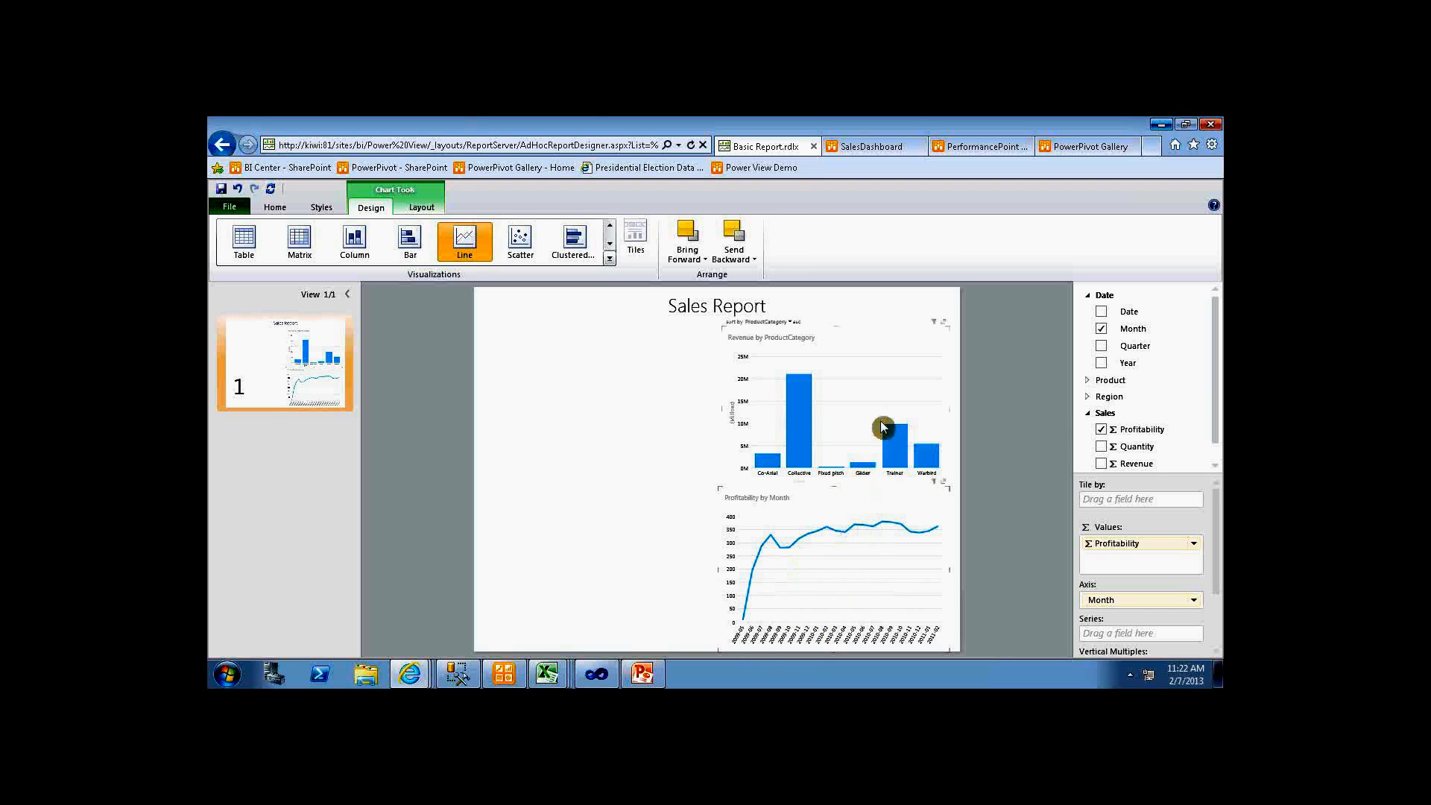
pyautogui.moveTo(942, 326)
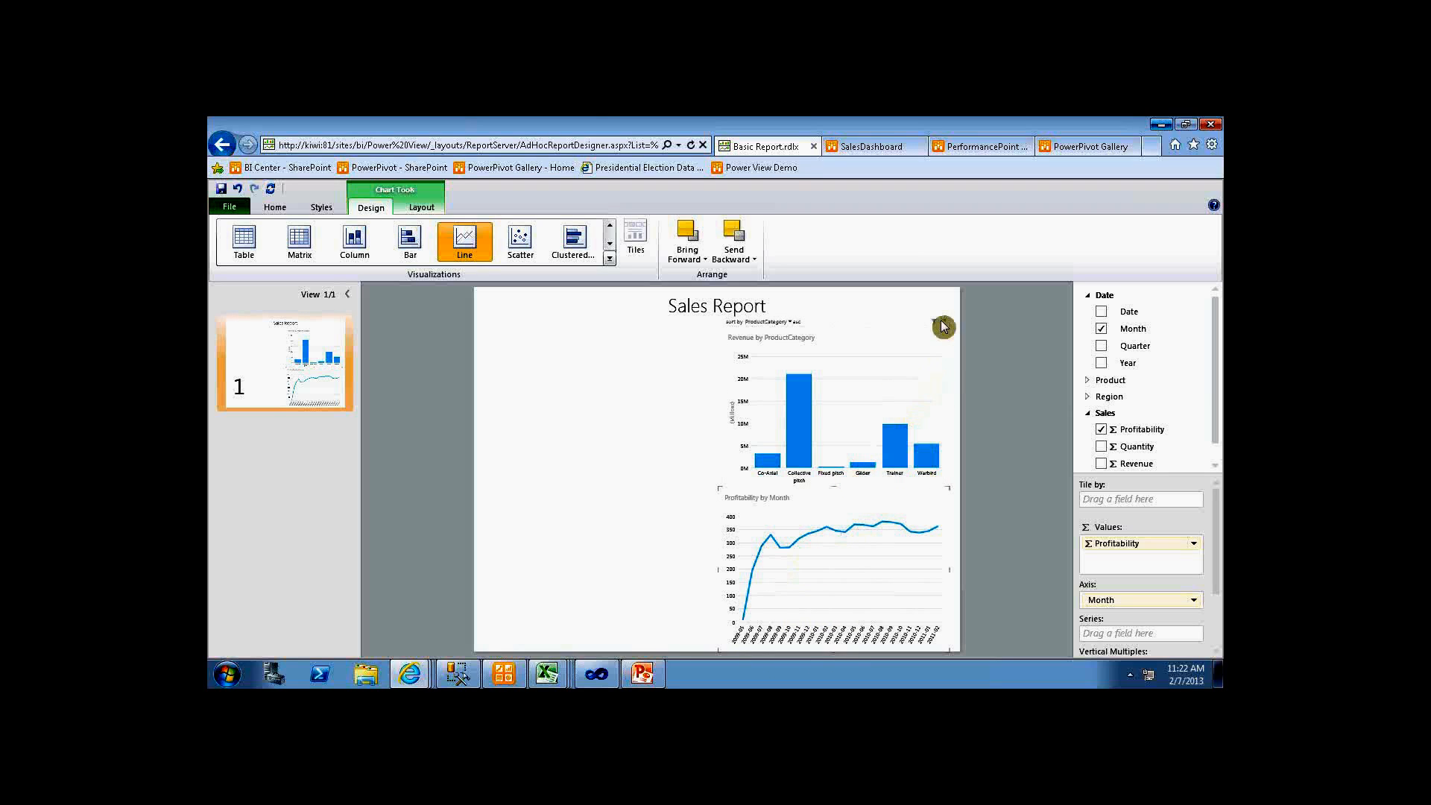
pyautogui.moveTo(942, 326)
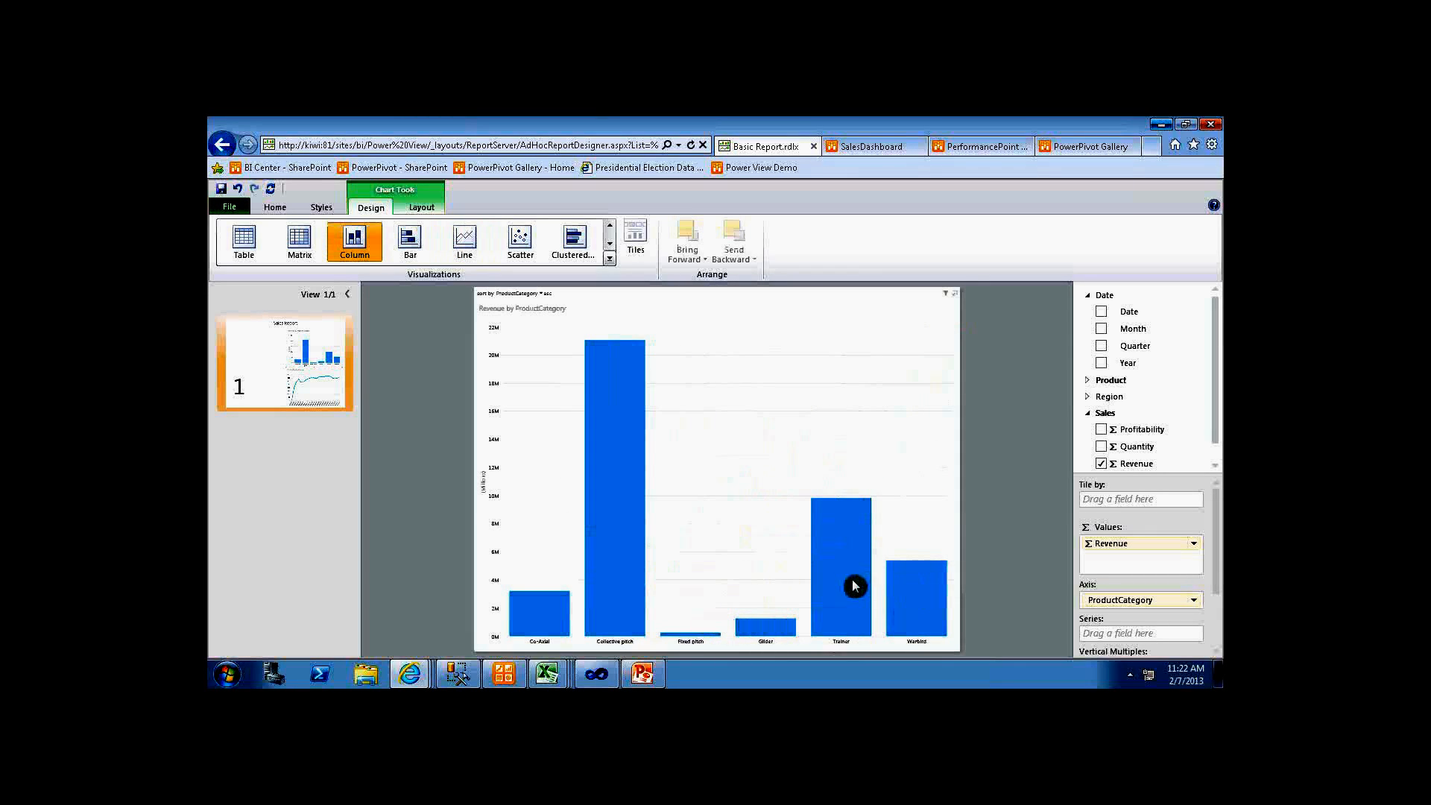
pyautogui.moveTo(807, 448)
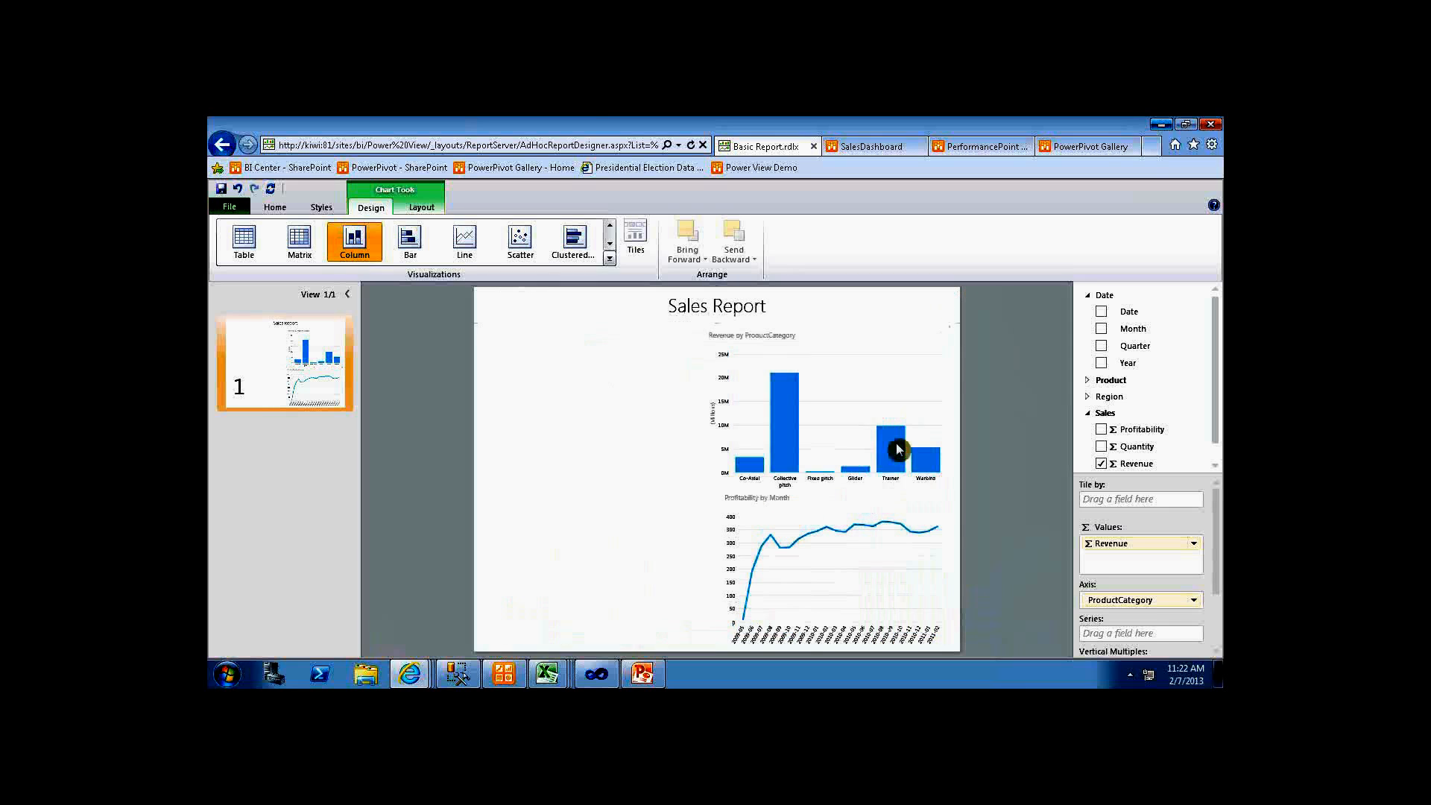
pyautogui.click(610, 481)
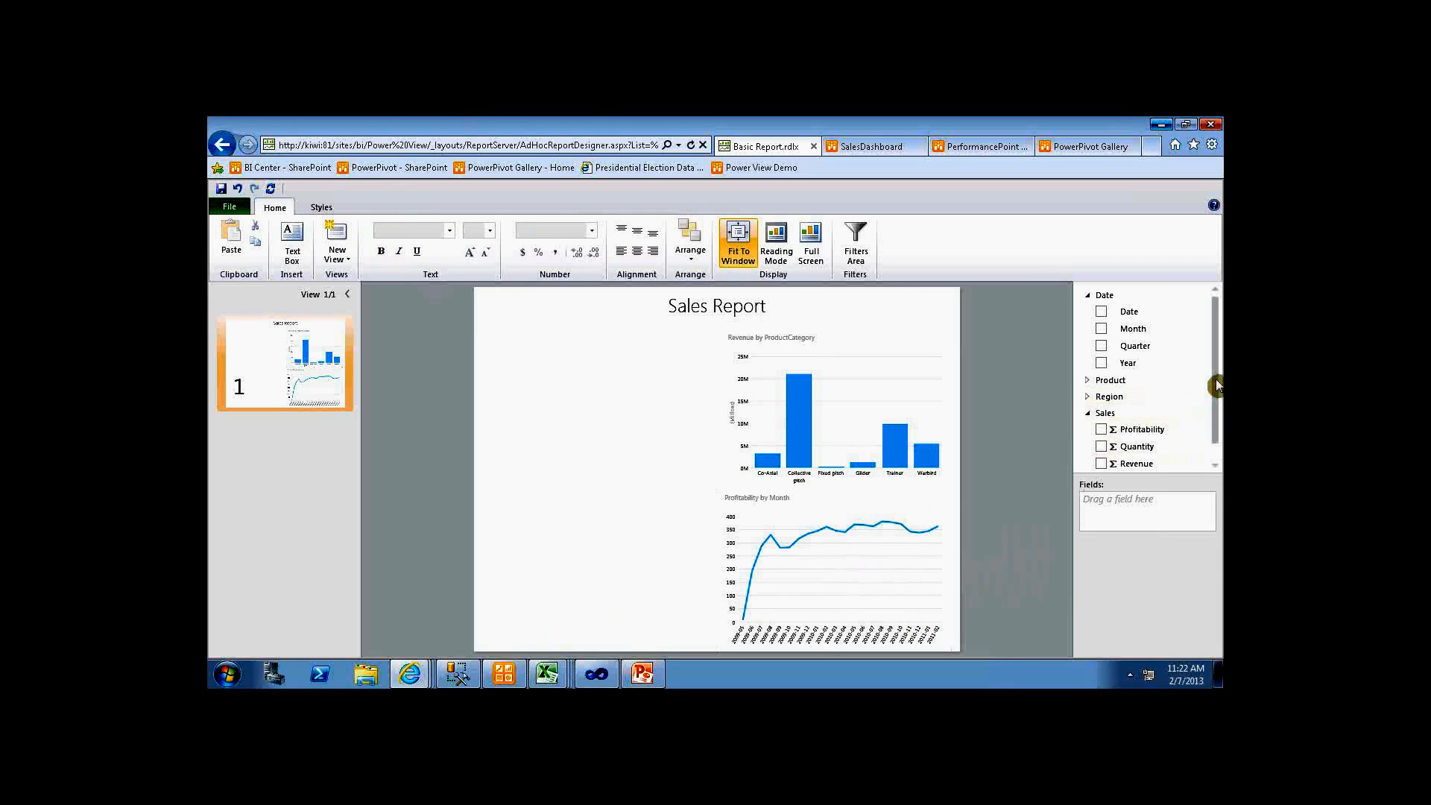
# - Create a table of Product Image and ProductName to the left of the charts
pyautogui.scroll(-3)
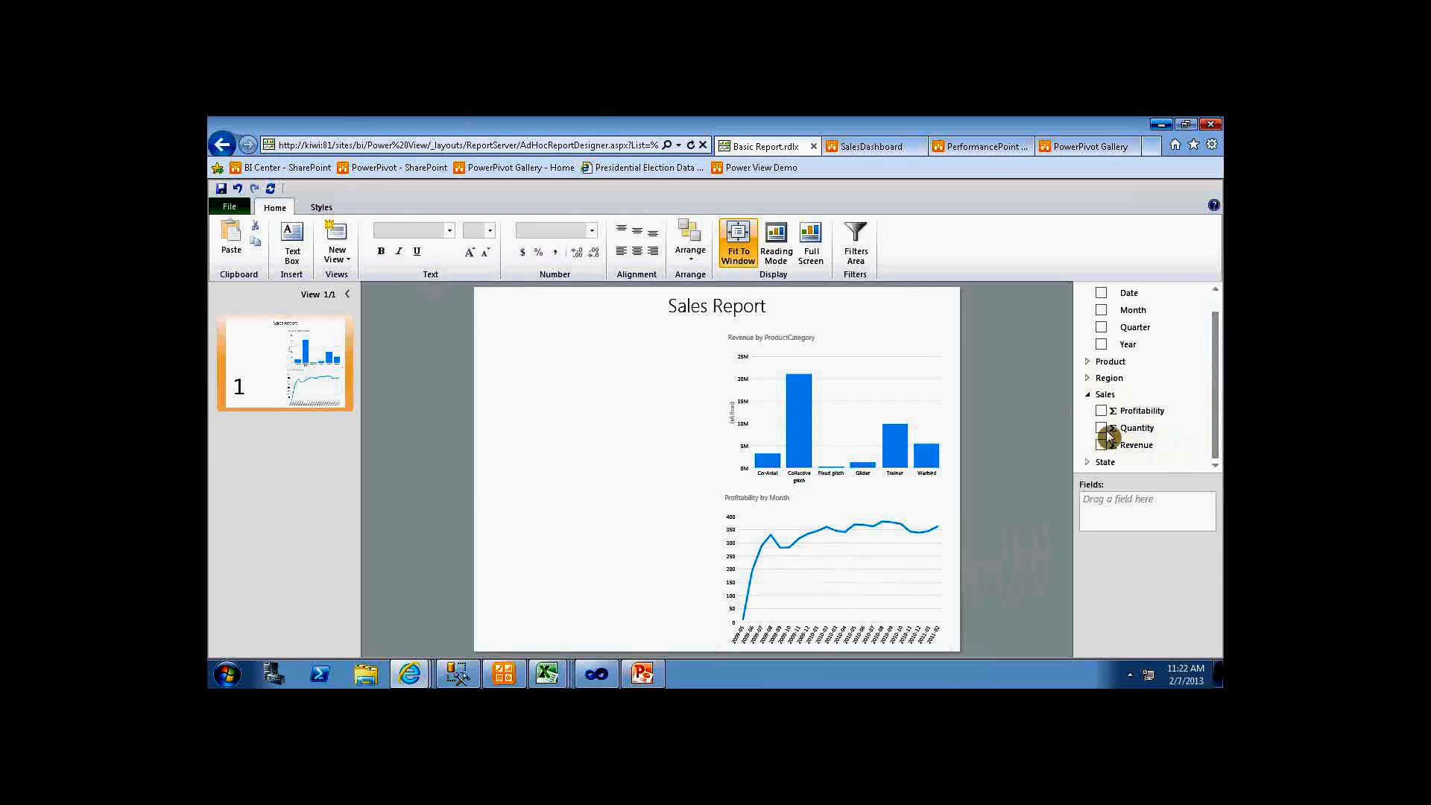
pyautogui.click(1087, 394)
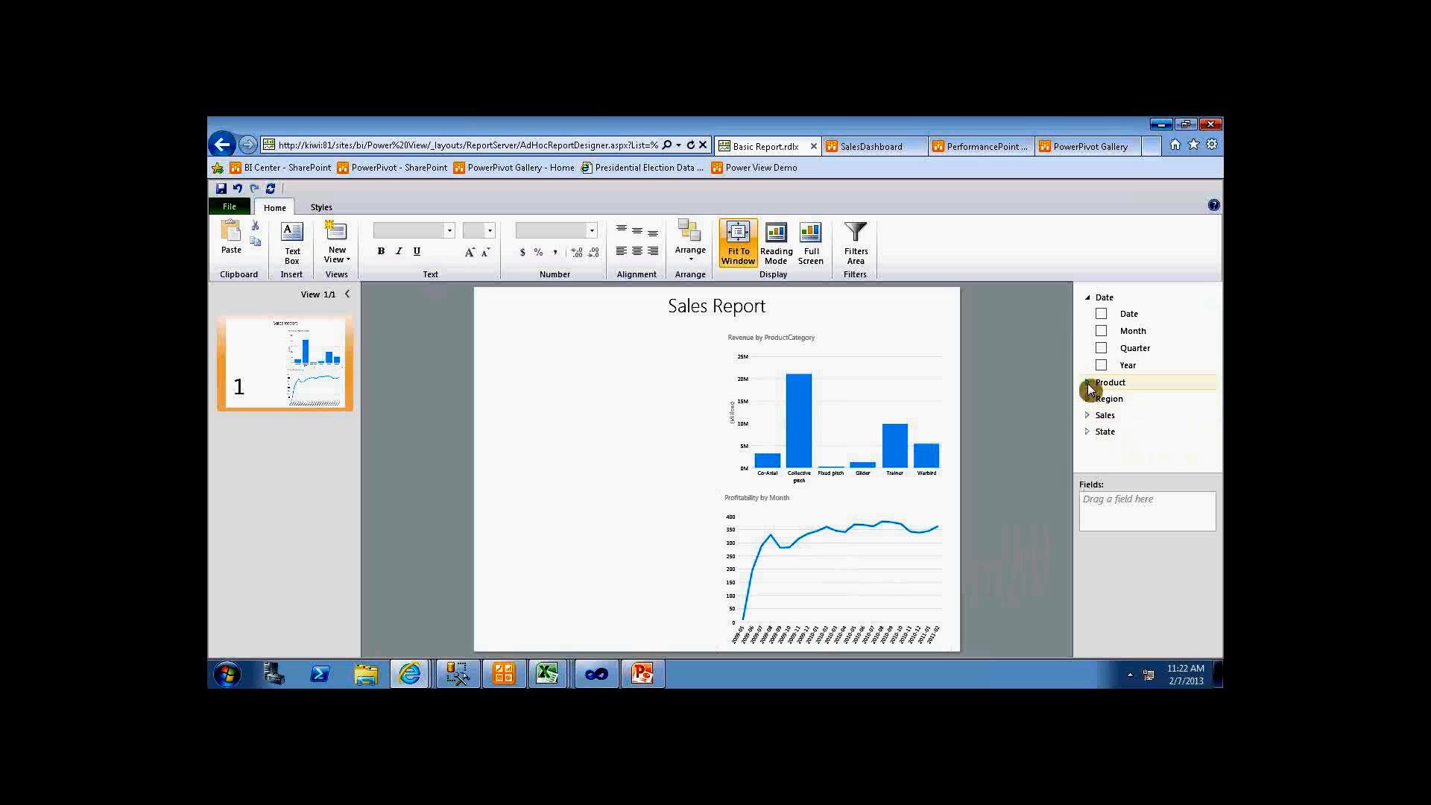
pyautogui.click(1086, 382)
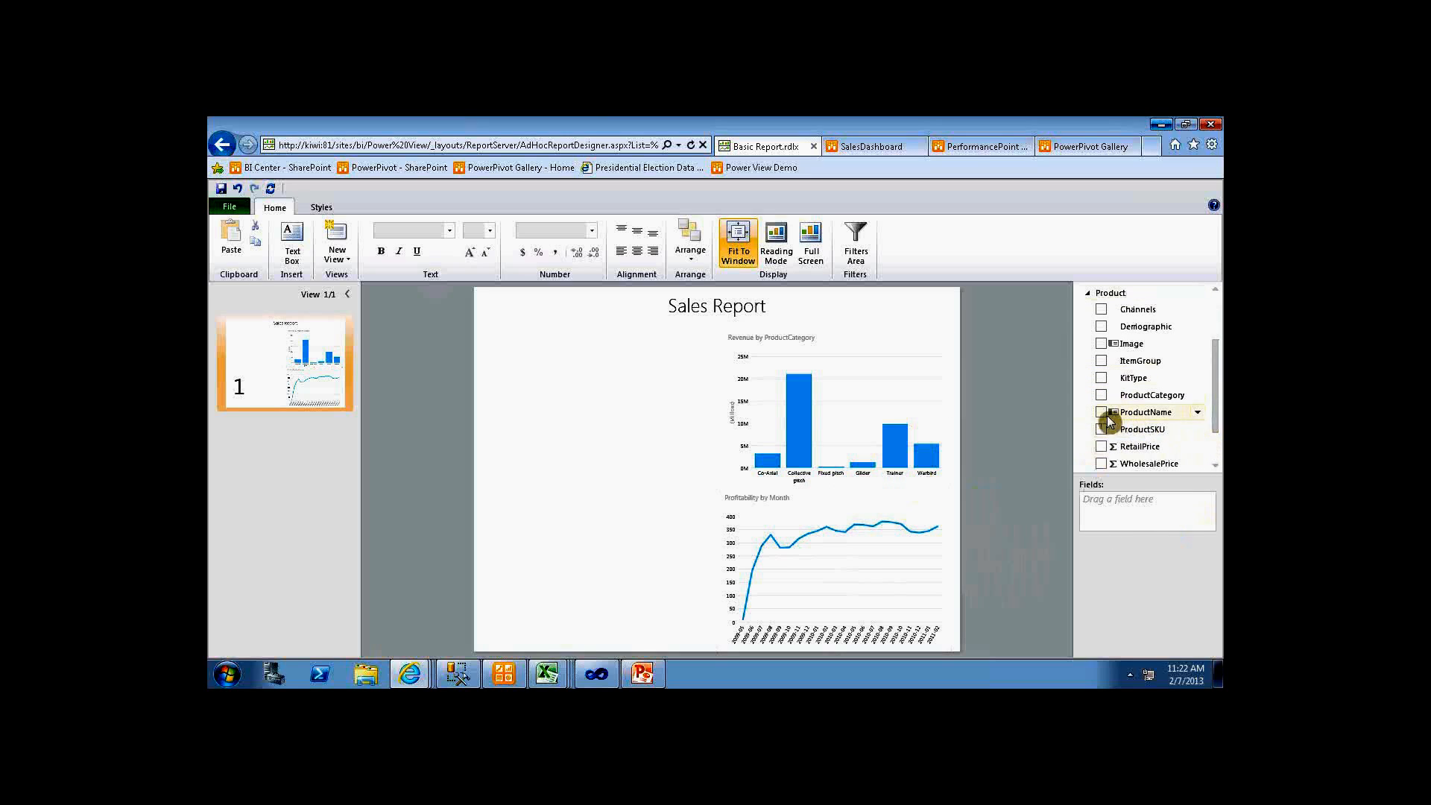
pyautogui.click(1101, 343)
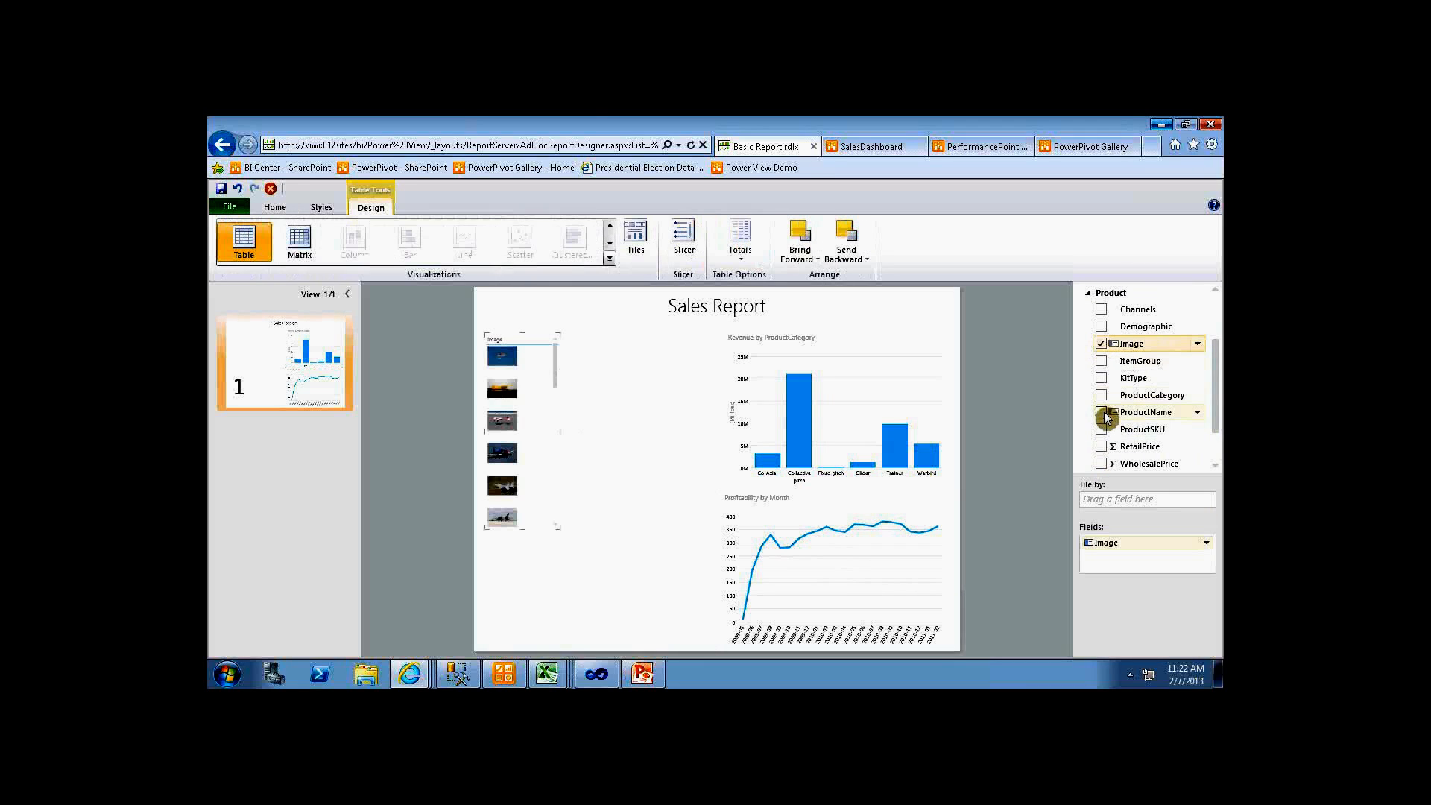
pyautogui.click(1101, 411)
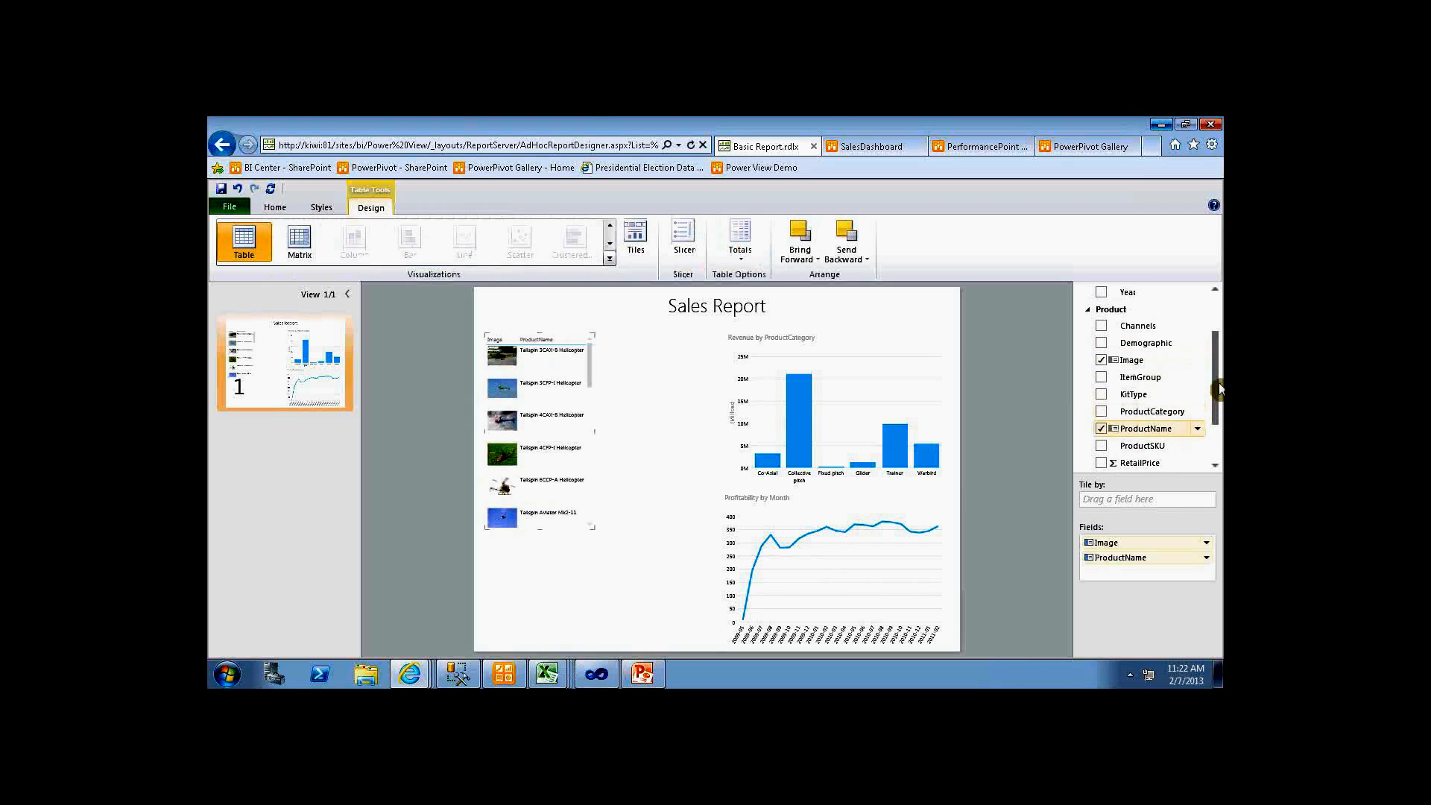
pyautogui.scroll(3)
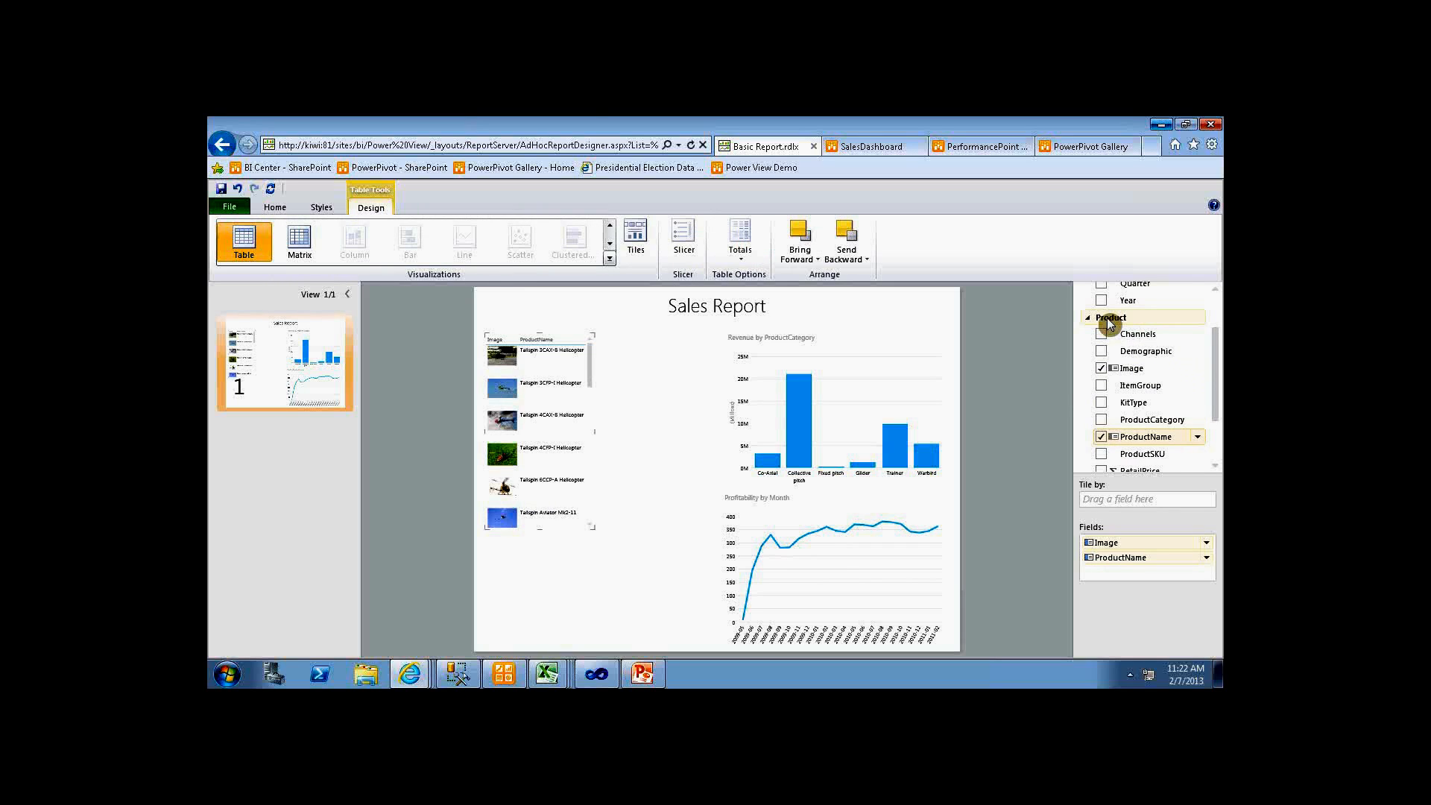
pyautogui.moveTo(824, 434)
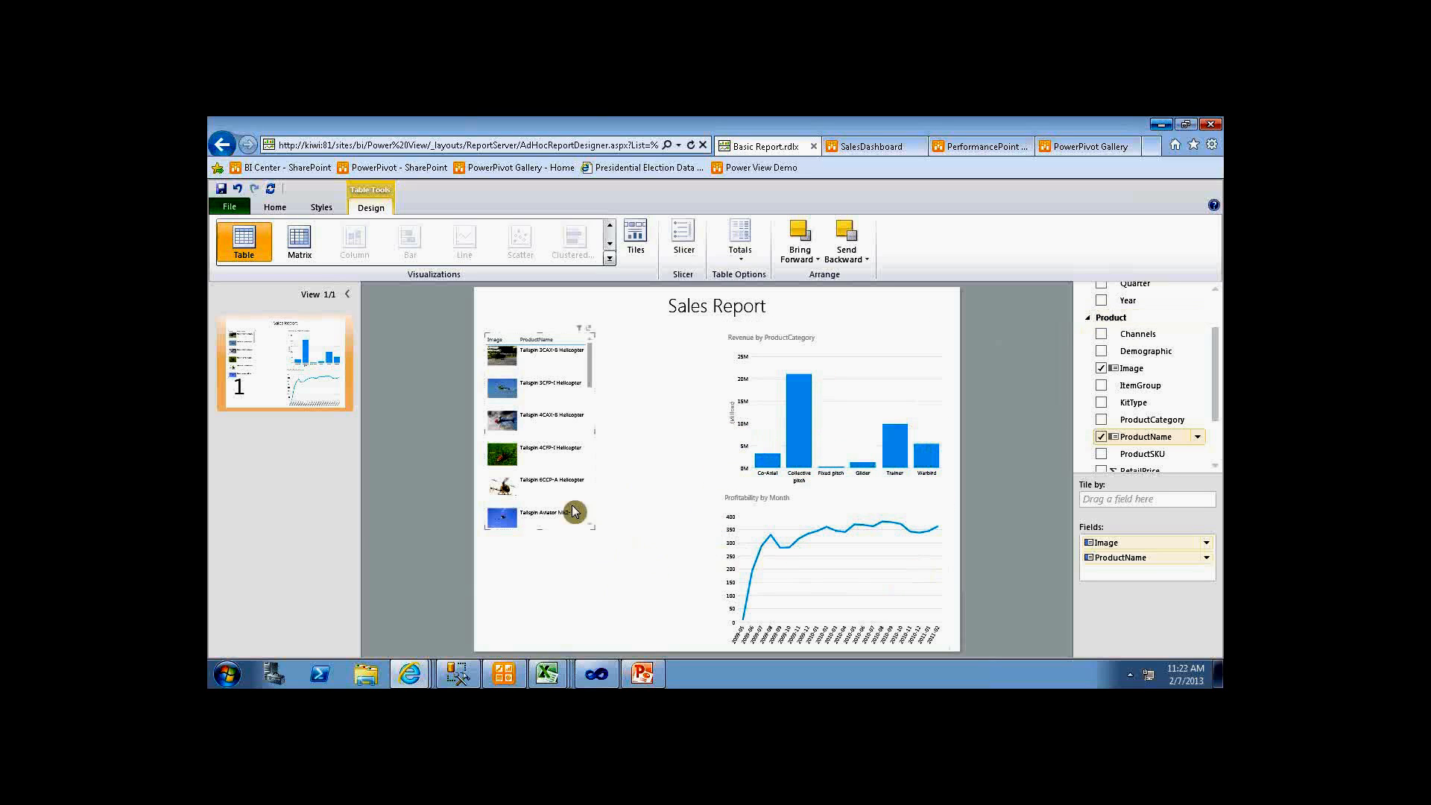
pyautogui.moveTo(416, 388)
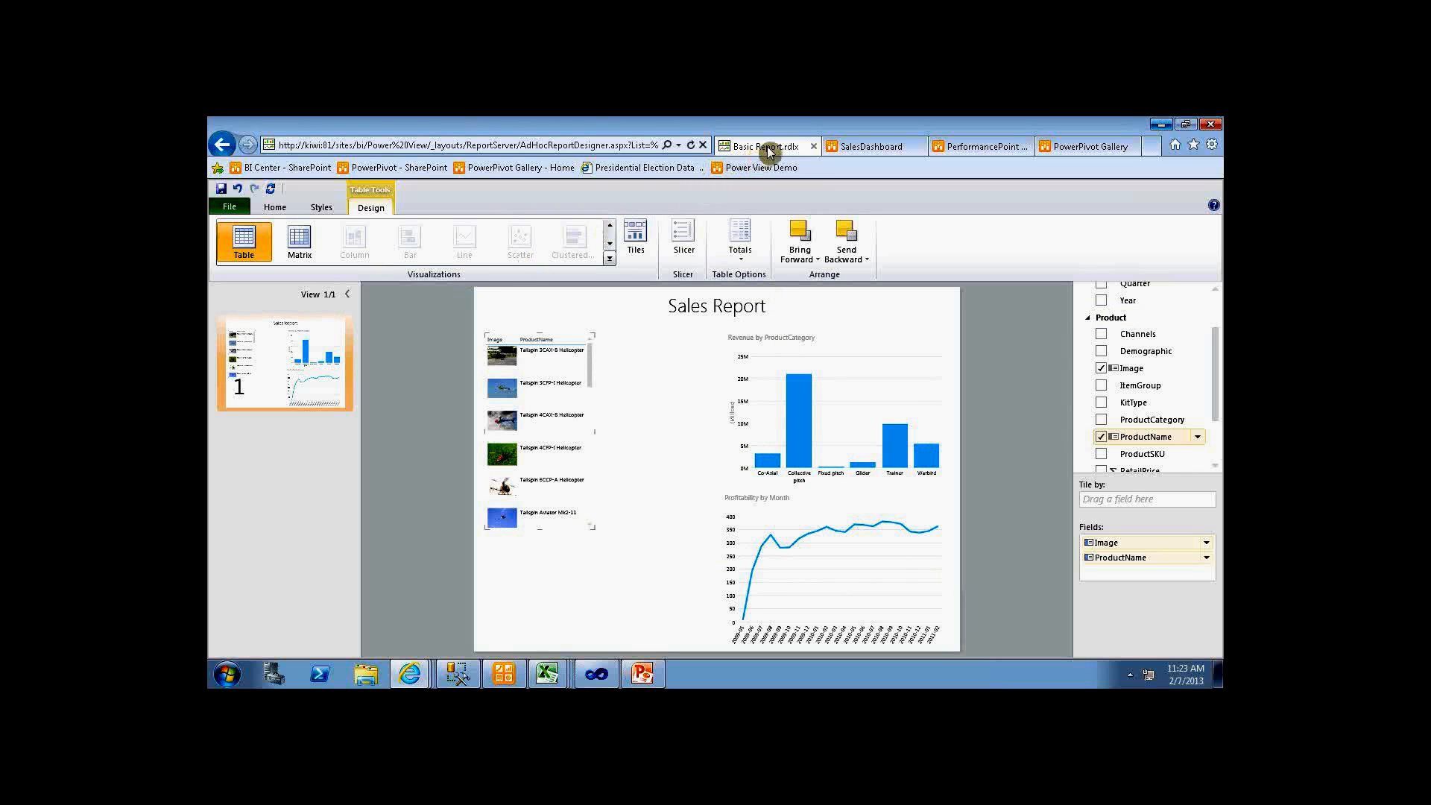
pyautogui.moveTo(903, 300)
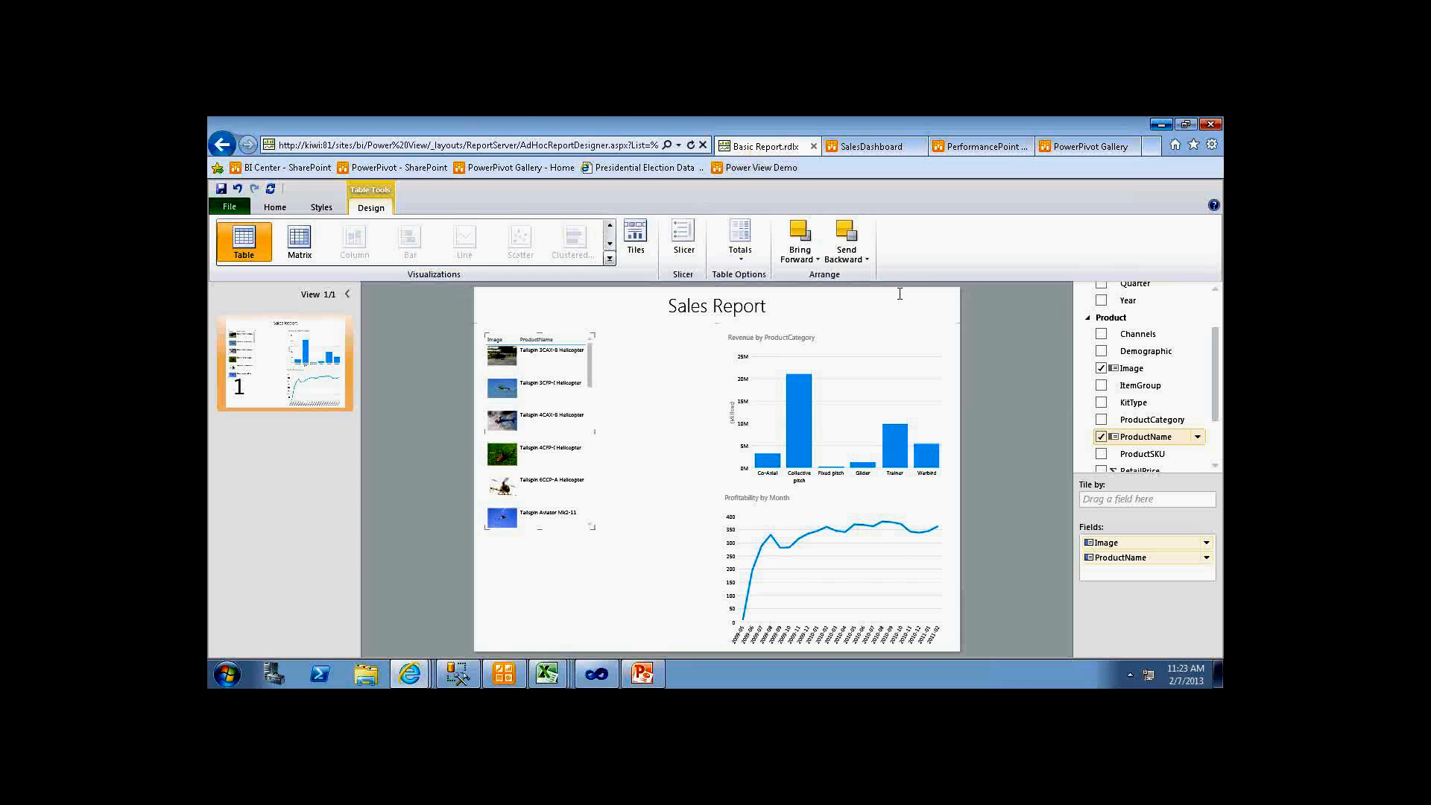
pyautogui.moveTo(790, 169)
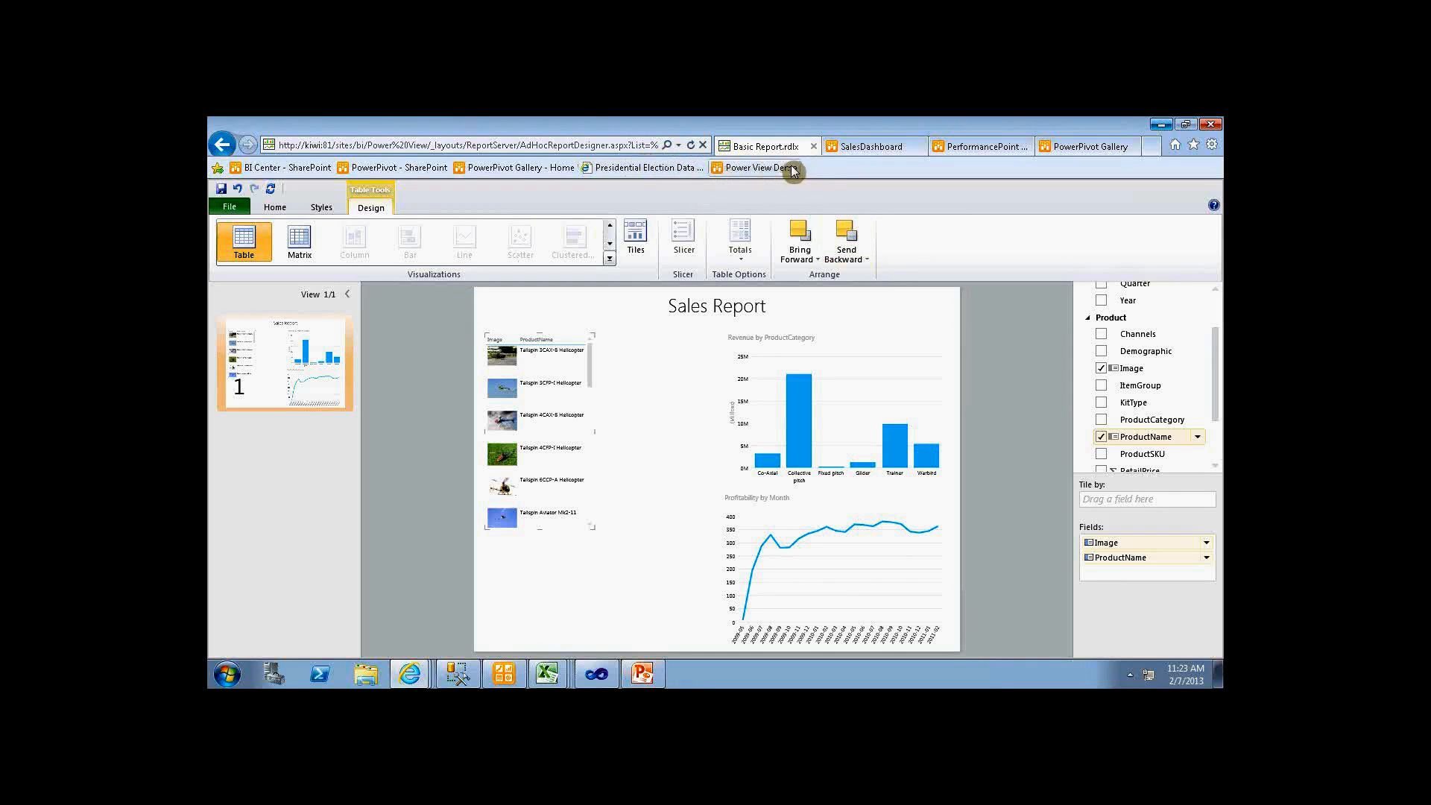
pyautogui.click(1086, 146)
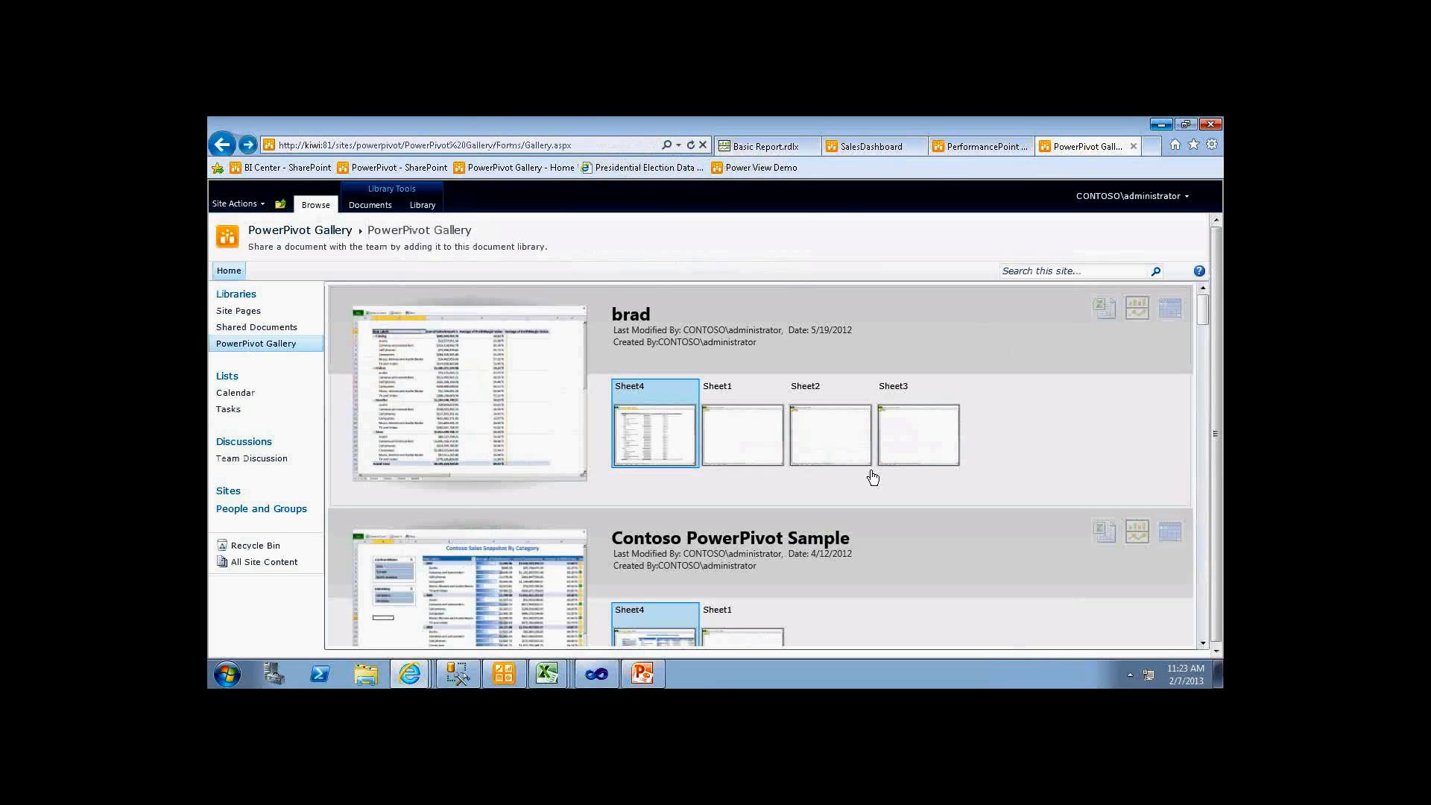
pyautogui.click(917, 434)
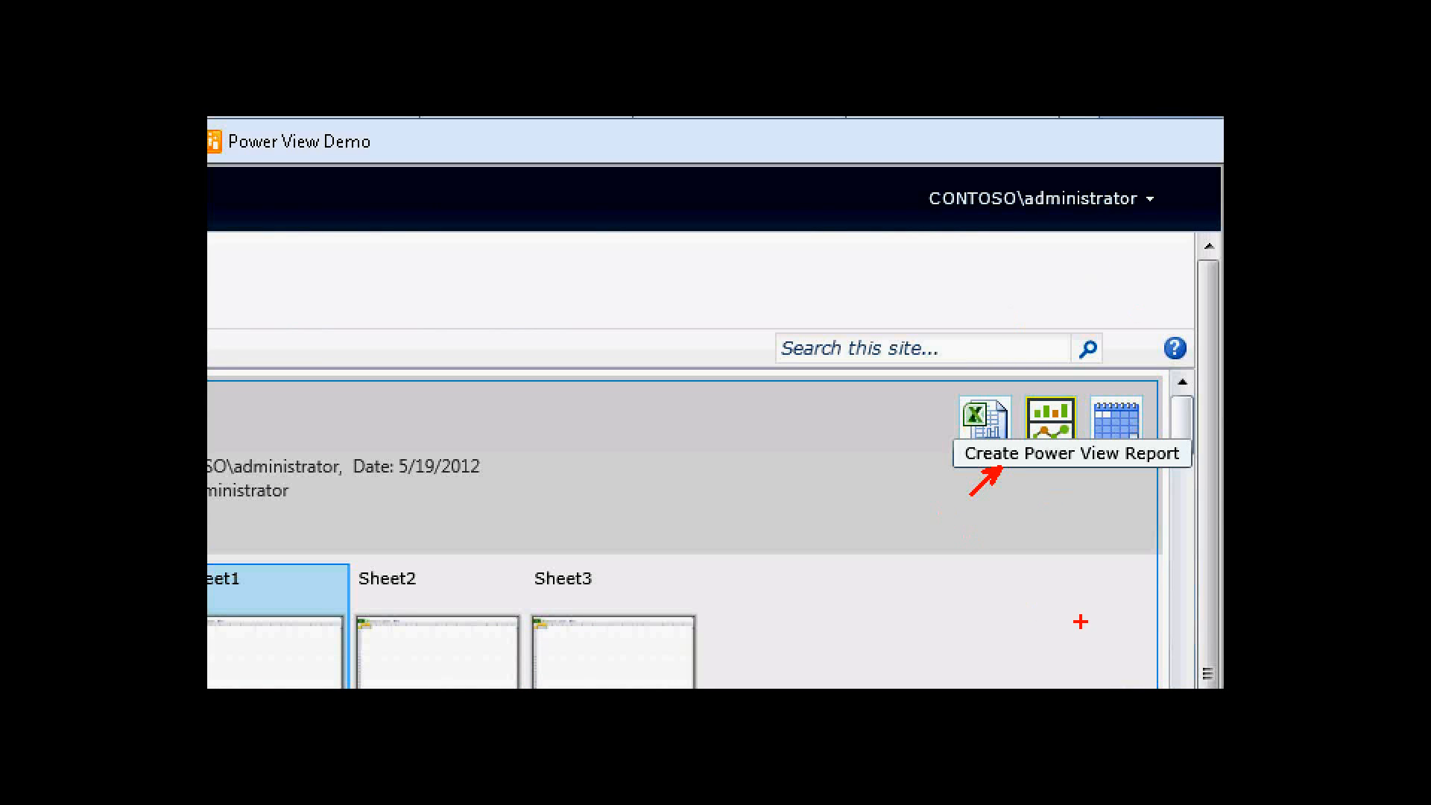
pyautogui.moveTo(1062, 438)
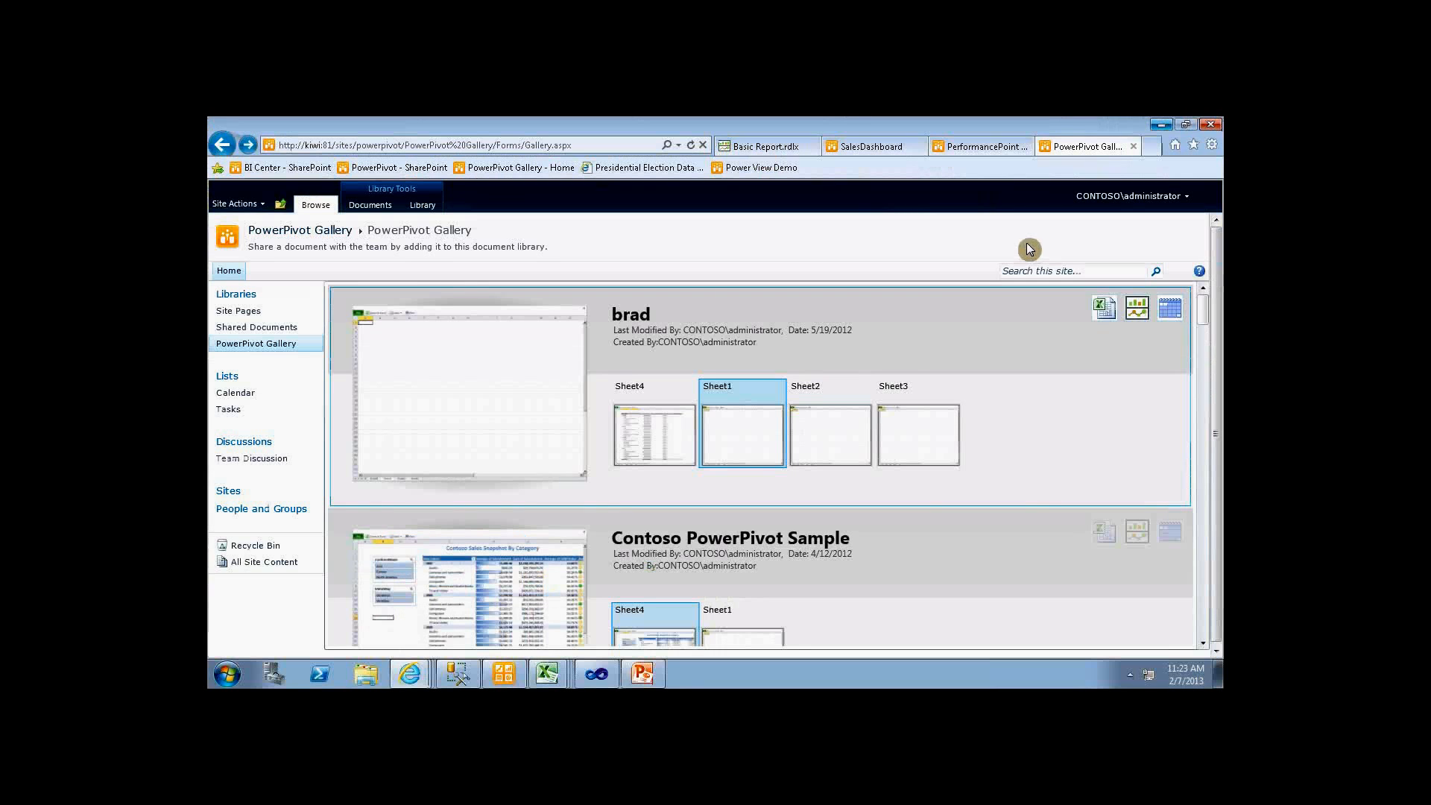
pyautogui.click(765, 146)
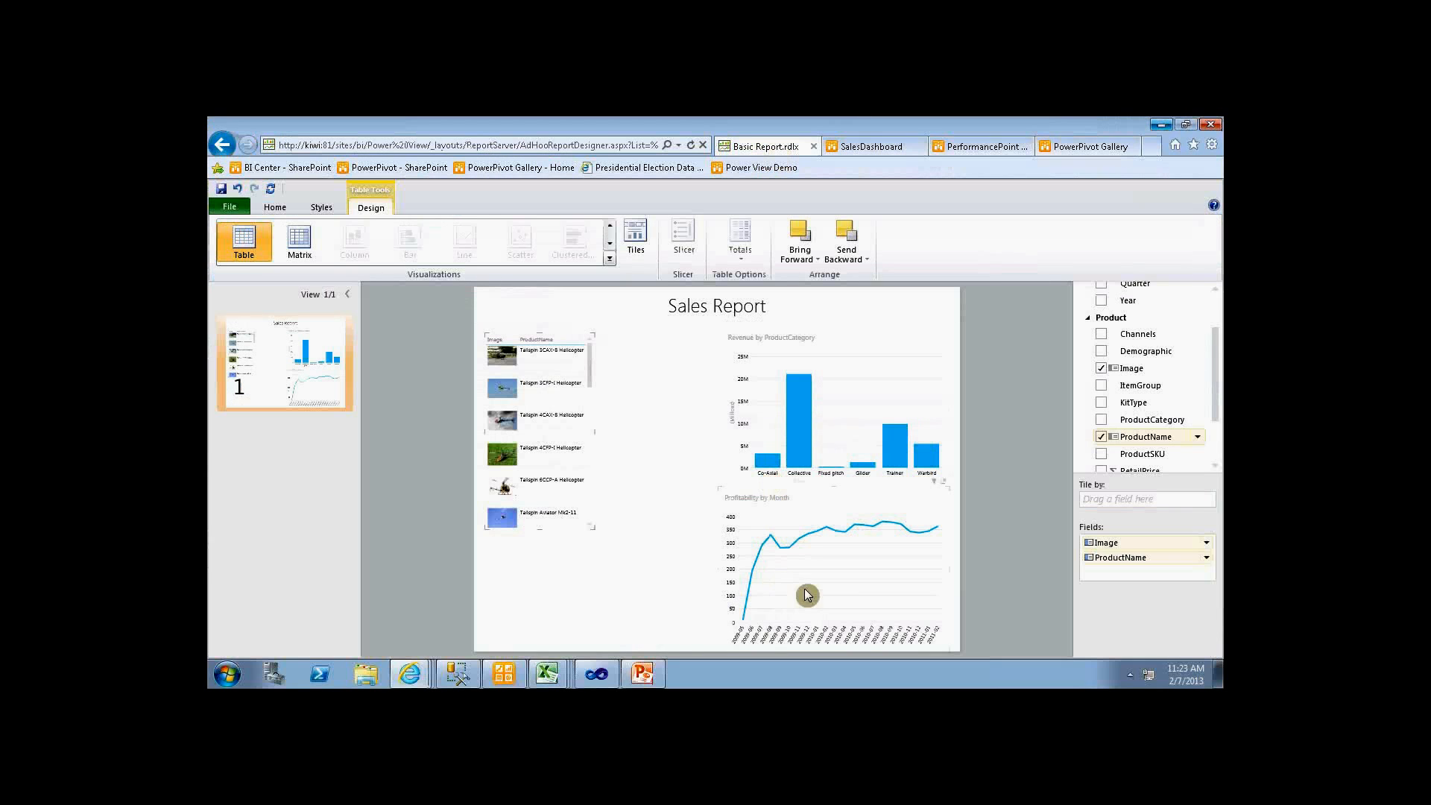
pyautogui.moveTo(902, 617)
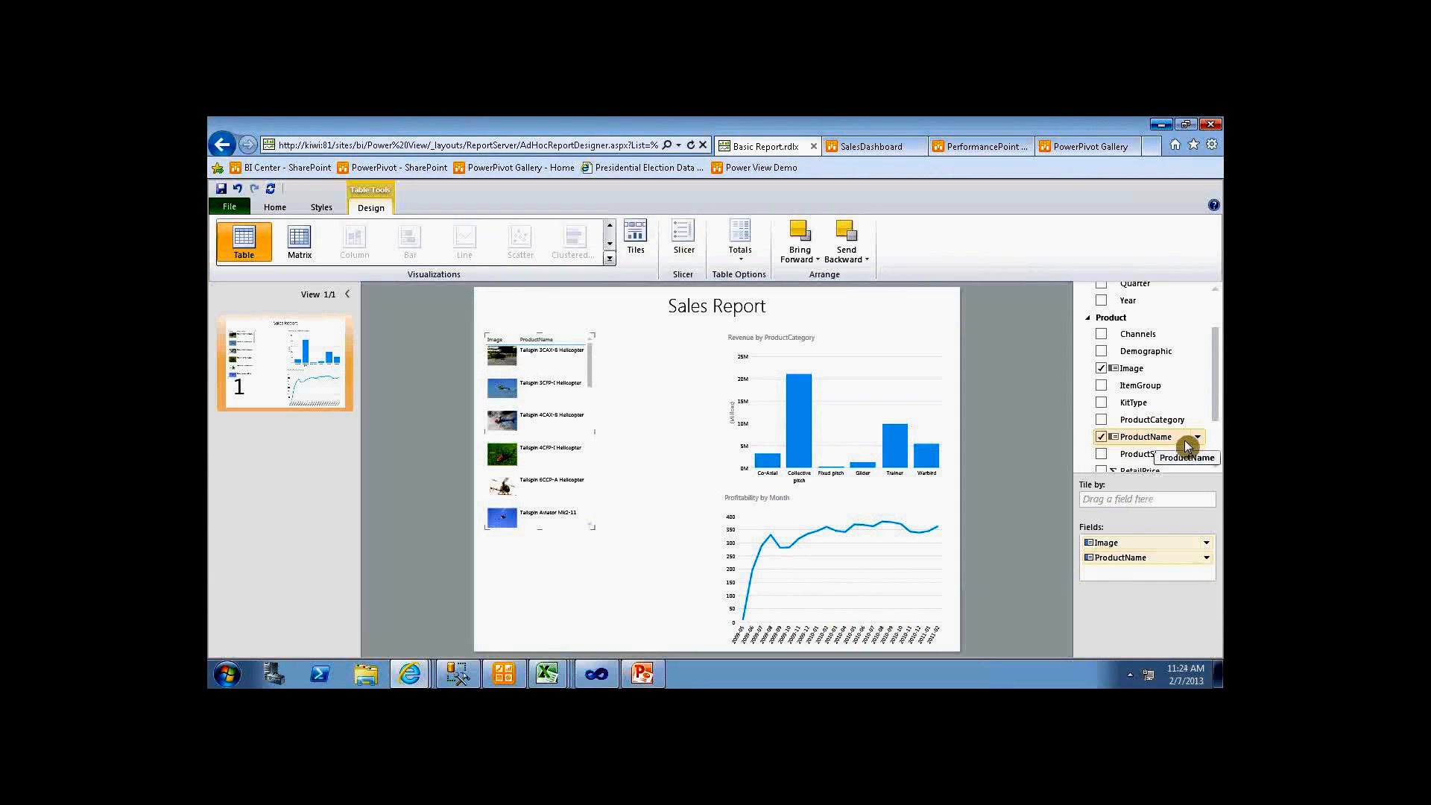
pyautogui.moveTo(994, 505)
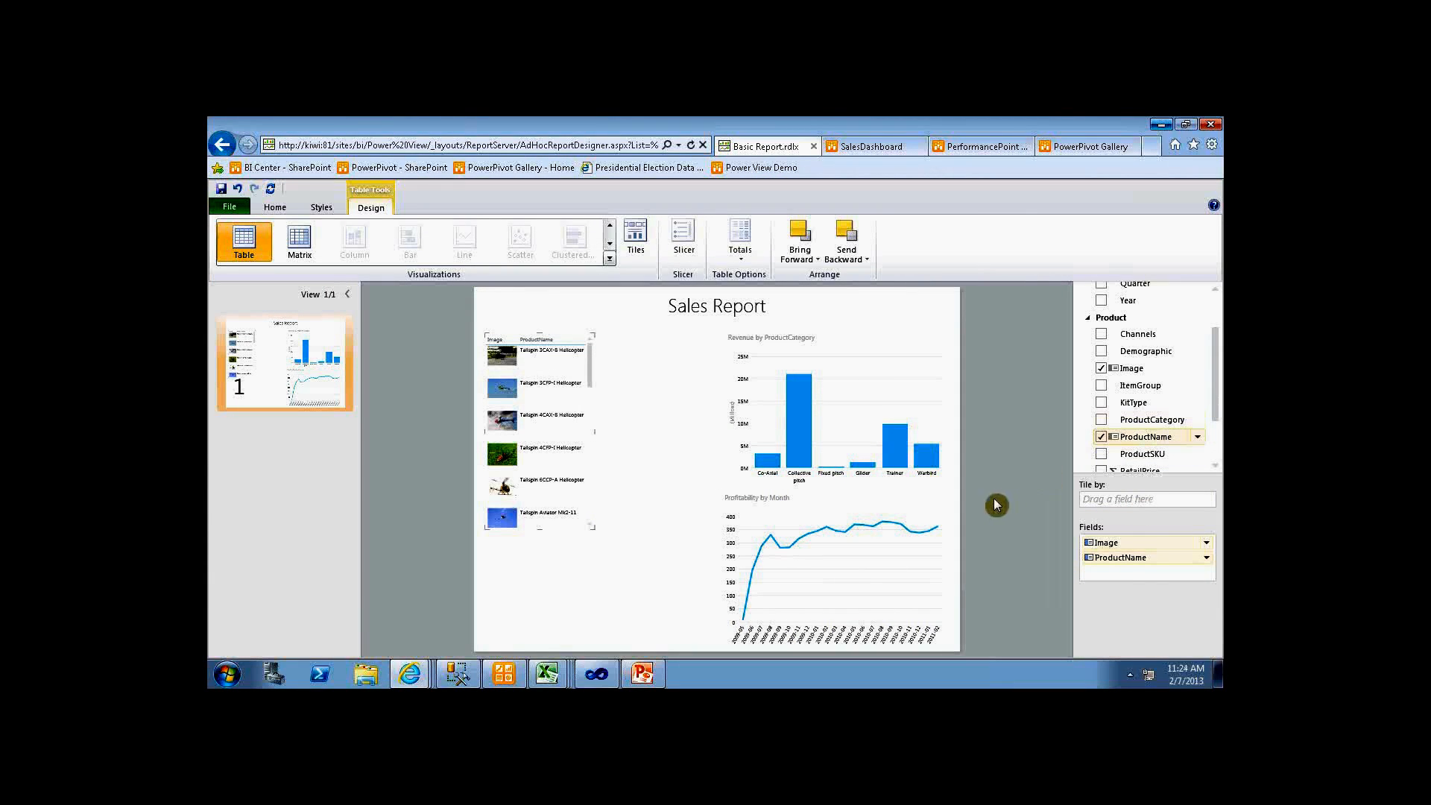
pyautogui.moveTo(736, 494)
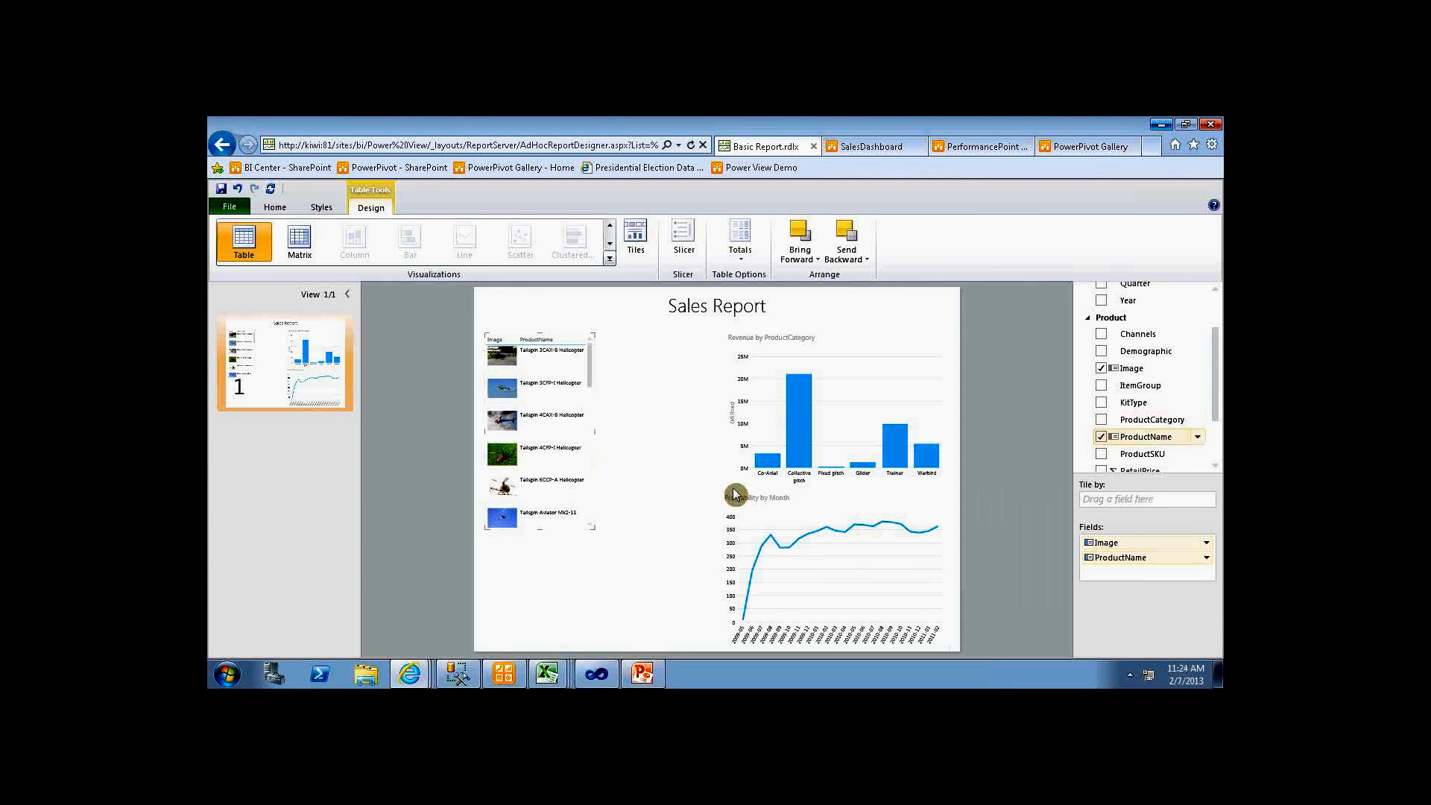
pyautogui.moveTo(506, 340)
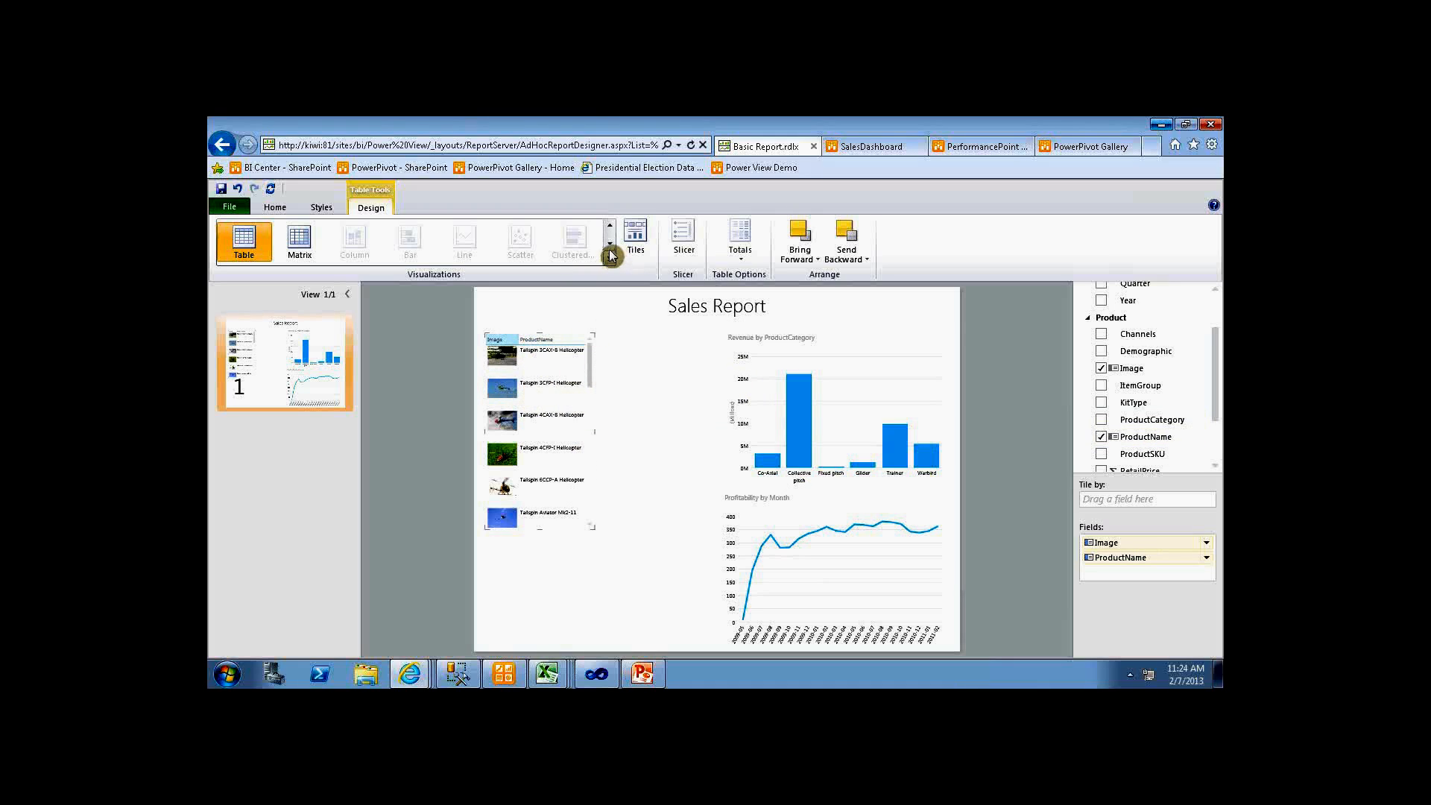
# - Switch the product image-and-name table to the Card visualization from the gallery
pyautogui.click(610, 245)
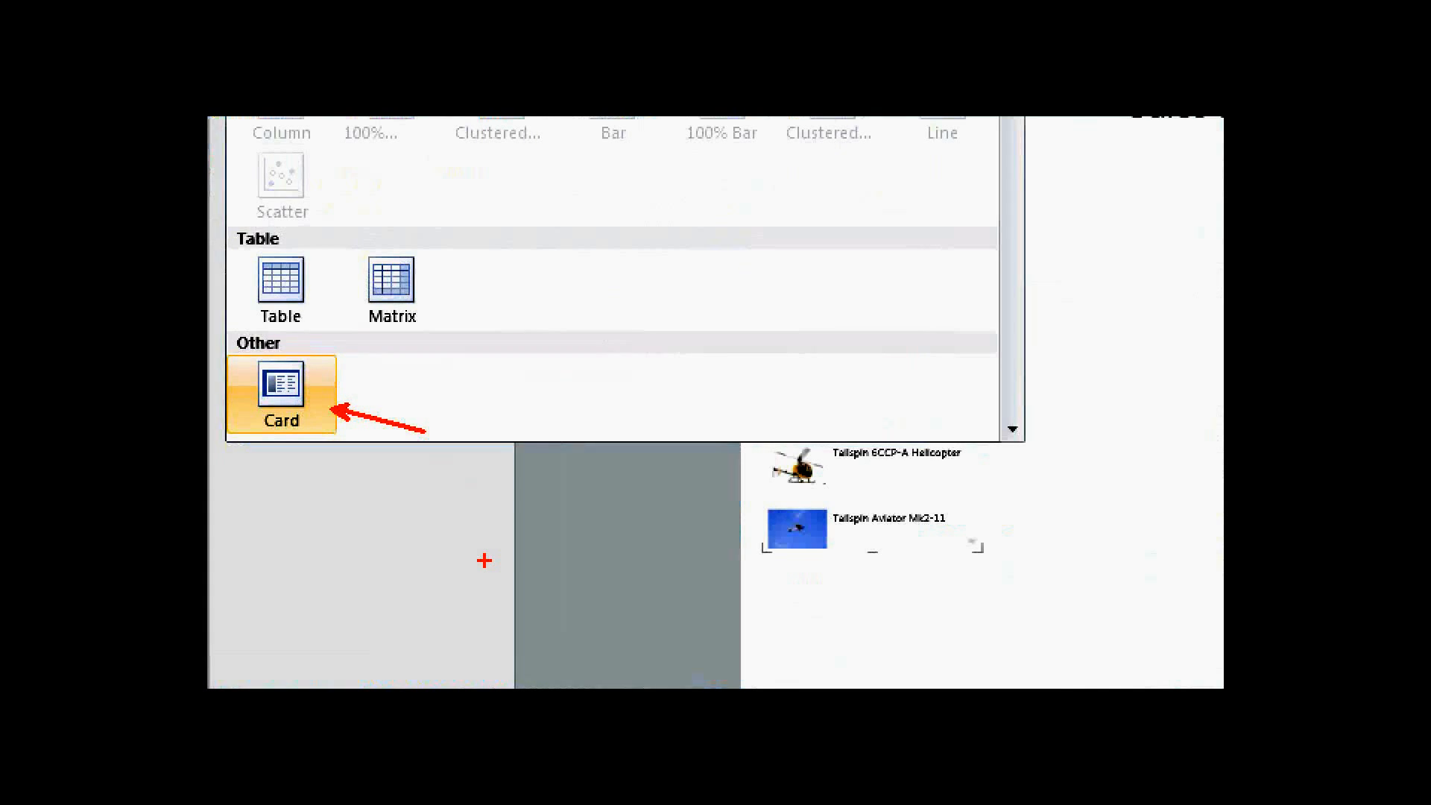
pyautogui.click(281, 388)
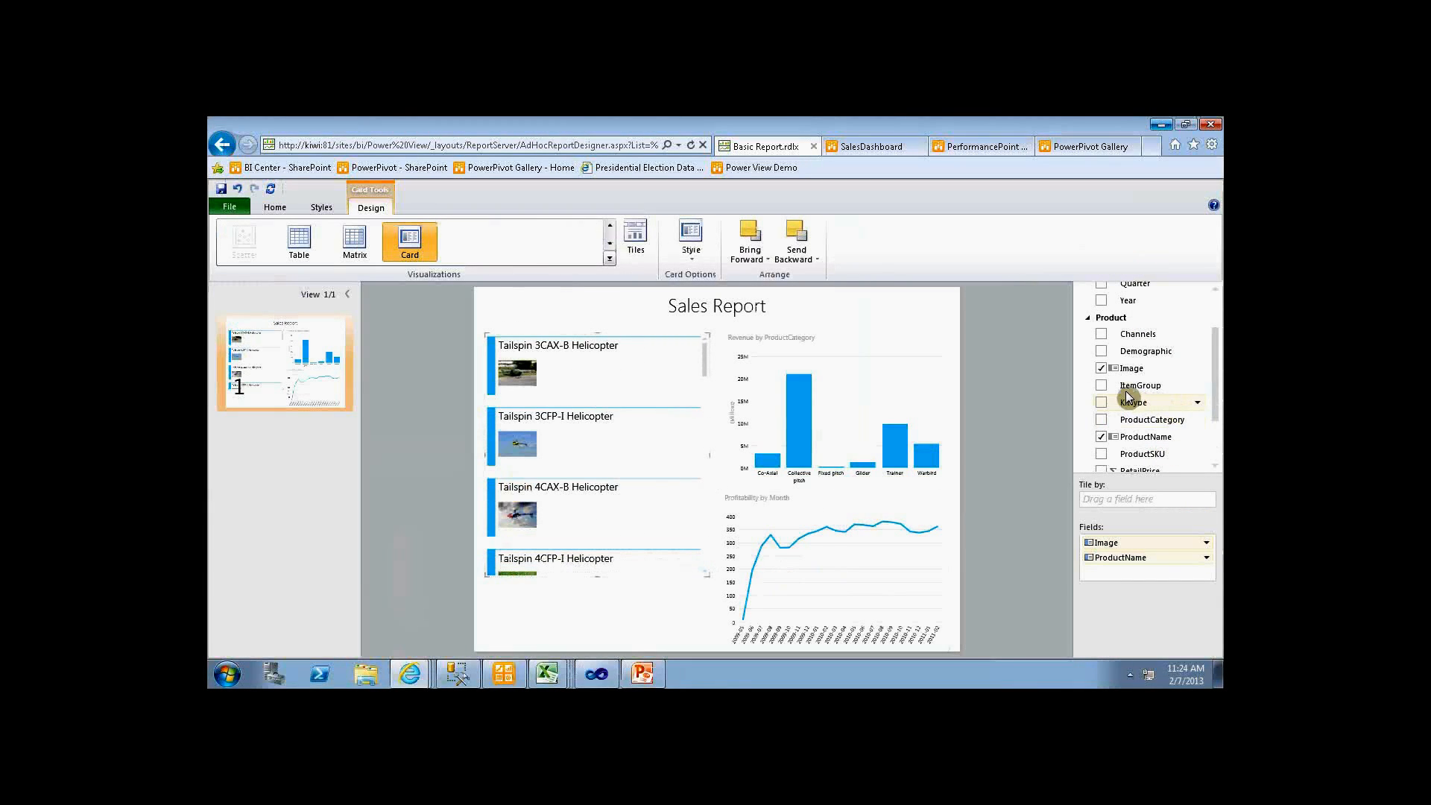
# - Show Demographic, ItemGroup, ProductCategory and ProductSKU on each product card
pyautogui.click(1101, 351)
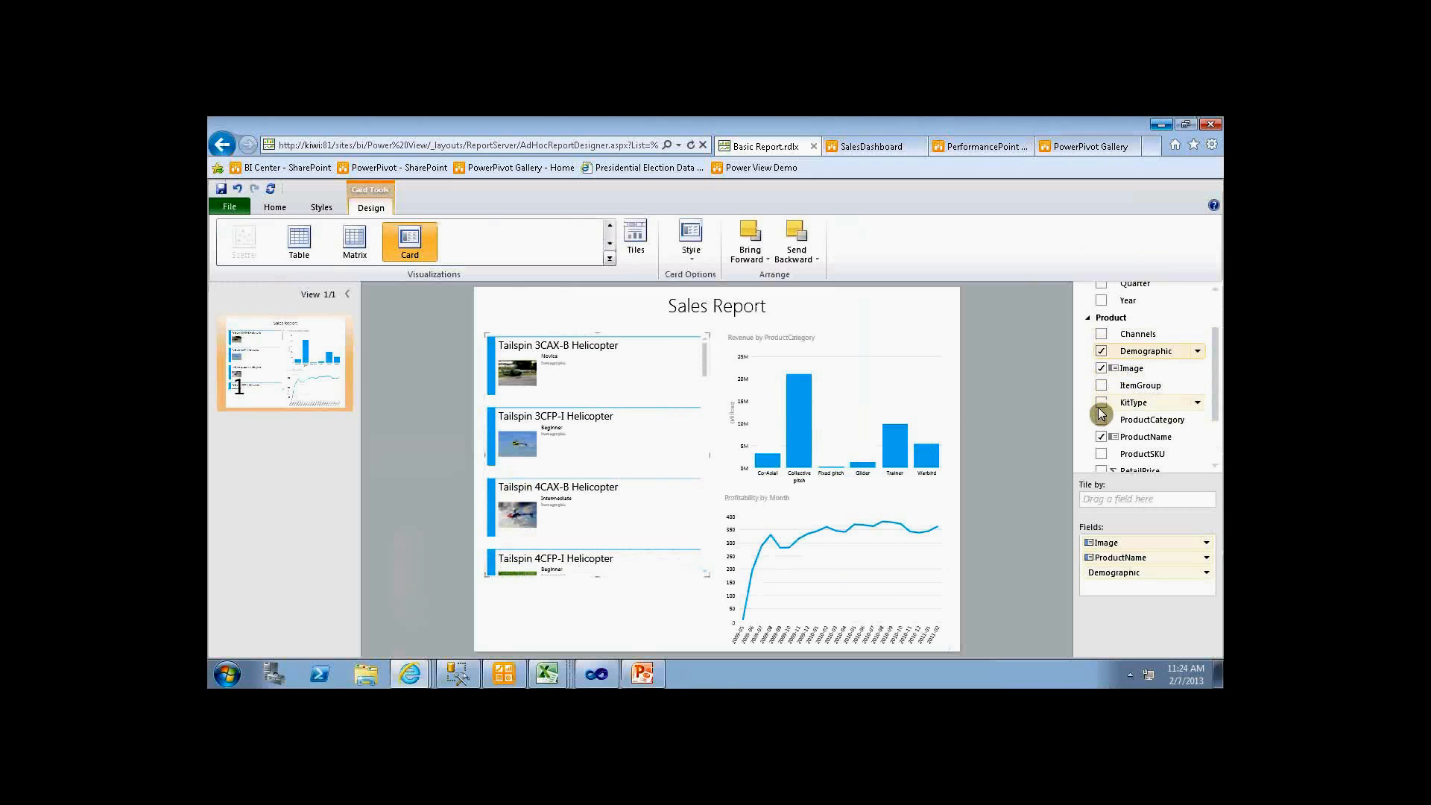
pyautogui.click(1102, 385)
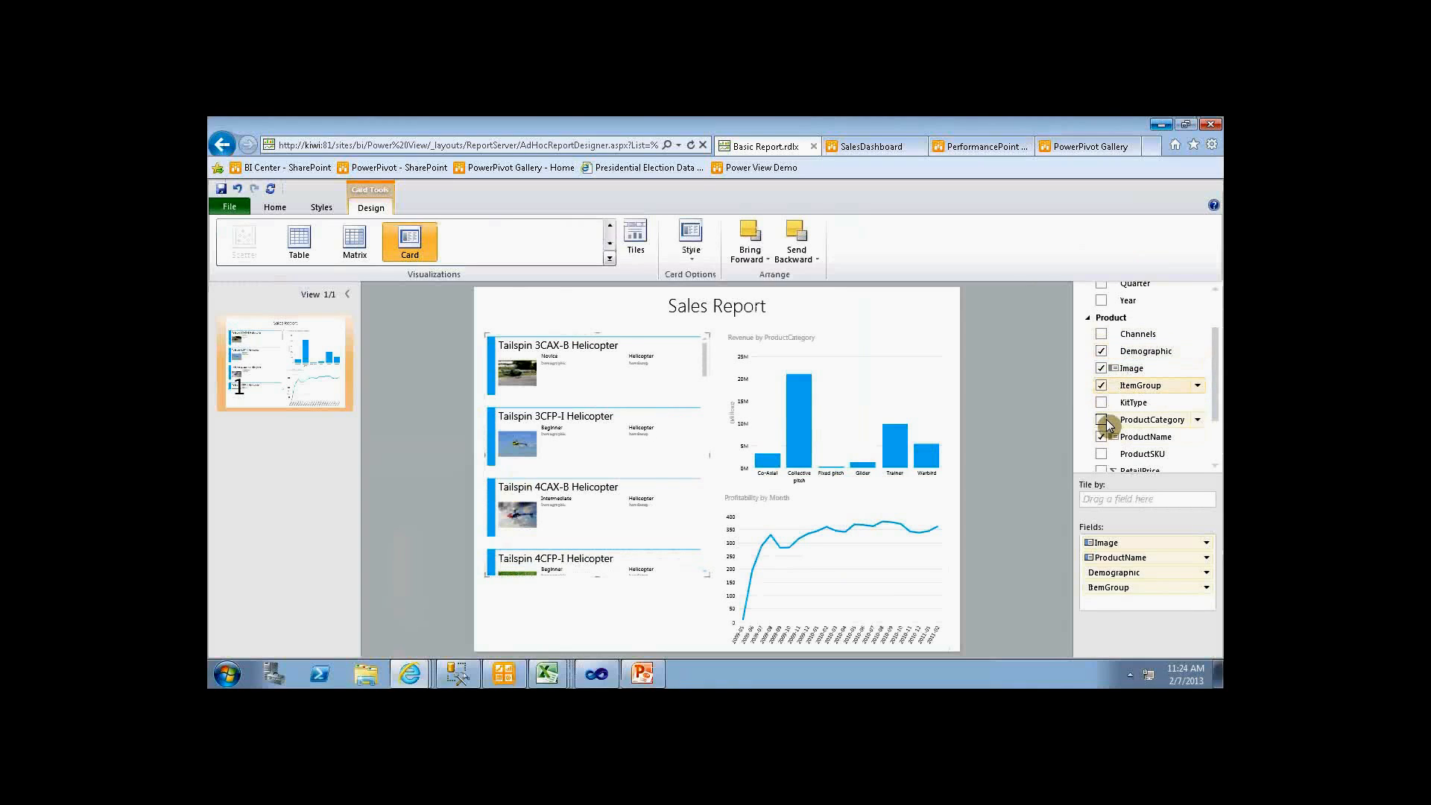
pyautogui.click(1102, 419)
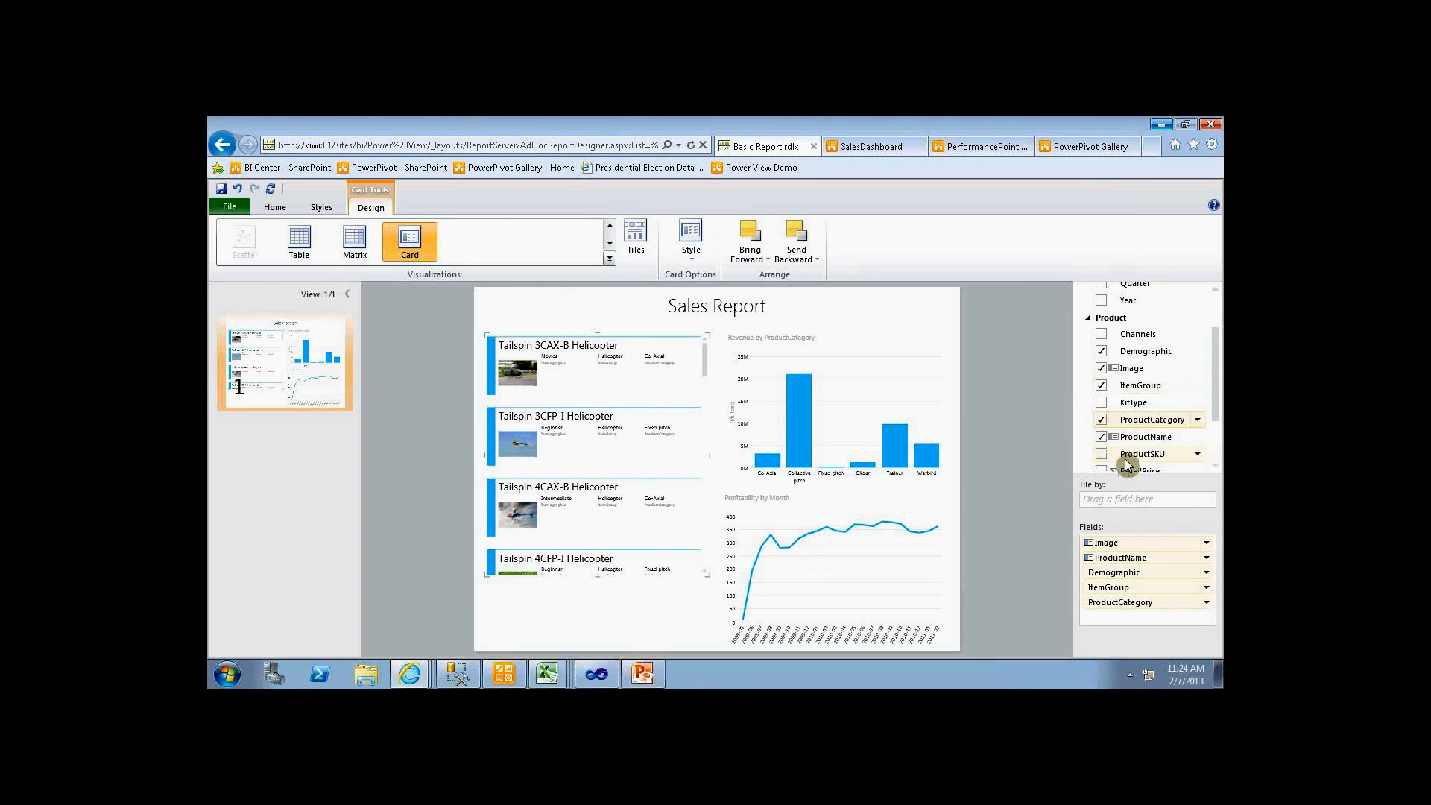
pyautogui.click(1102, 453)
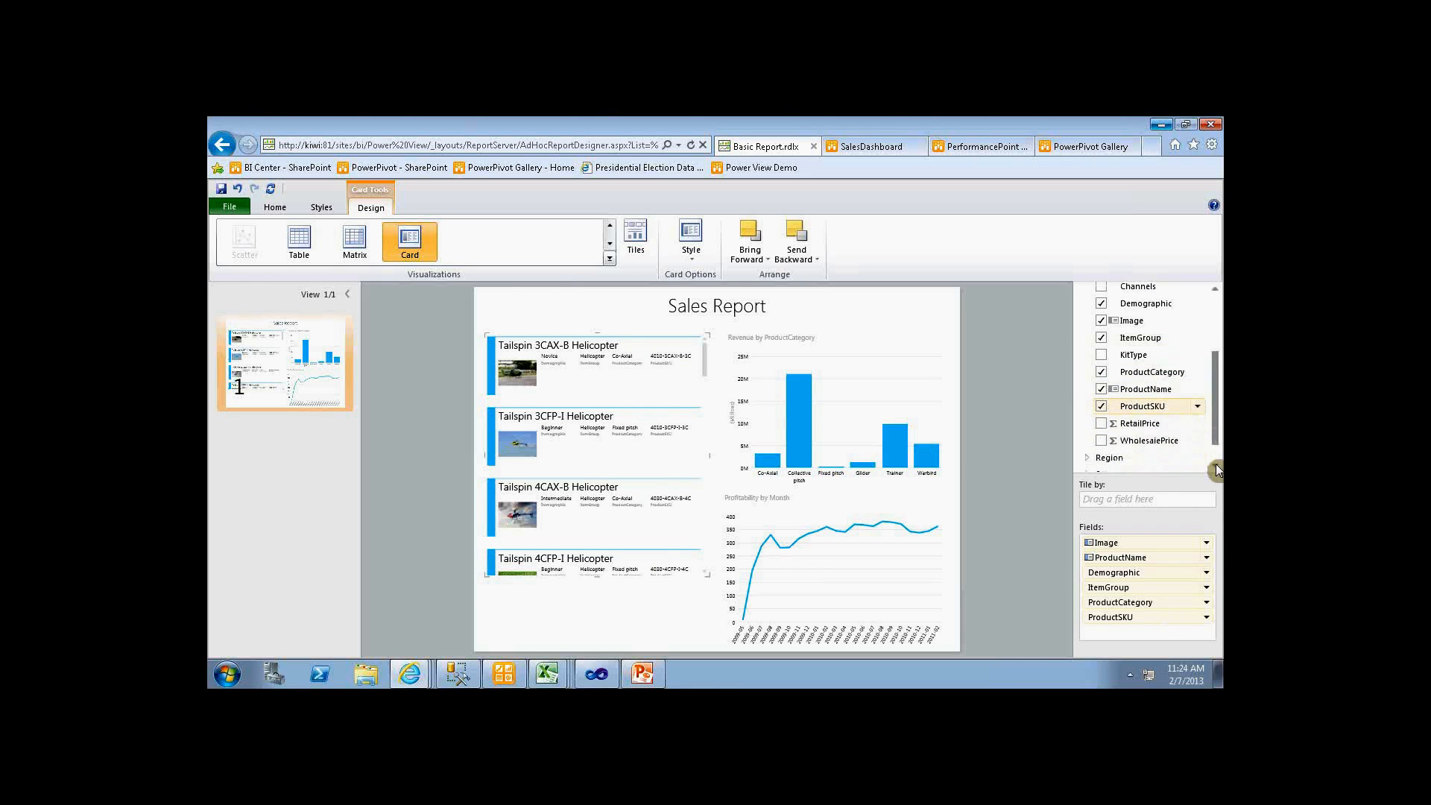
pyautogui.scroll(-3)
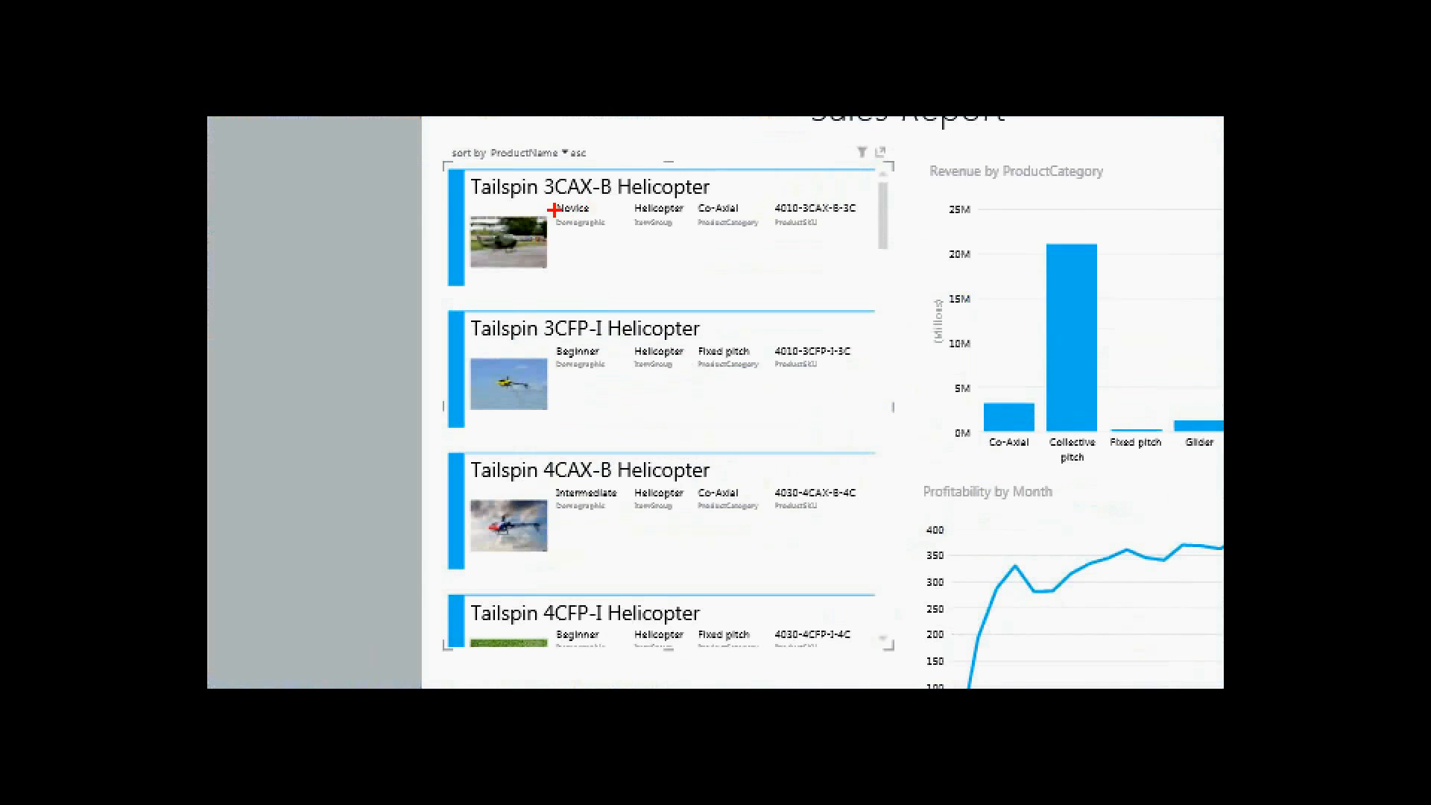
pyautogui.moveTo(629, 212)
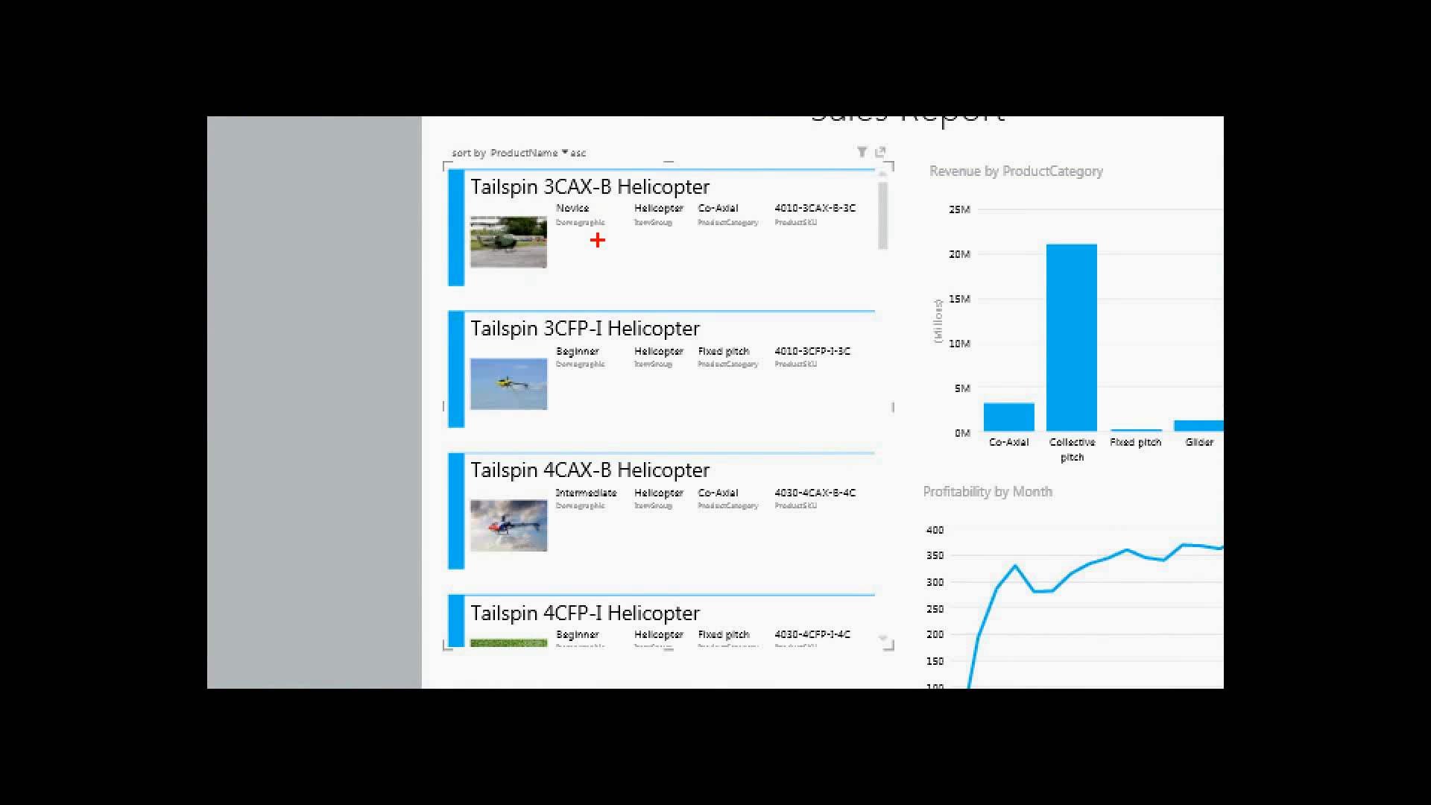
pyautogui.moveTo(784, 216)
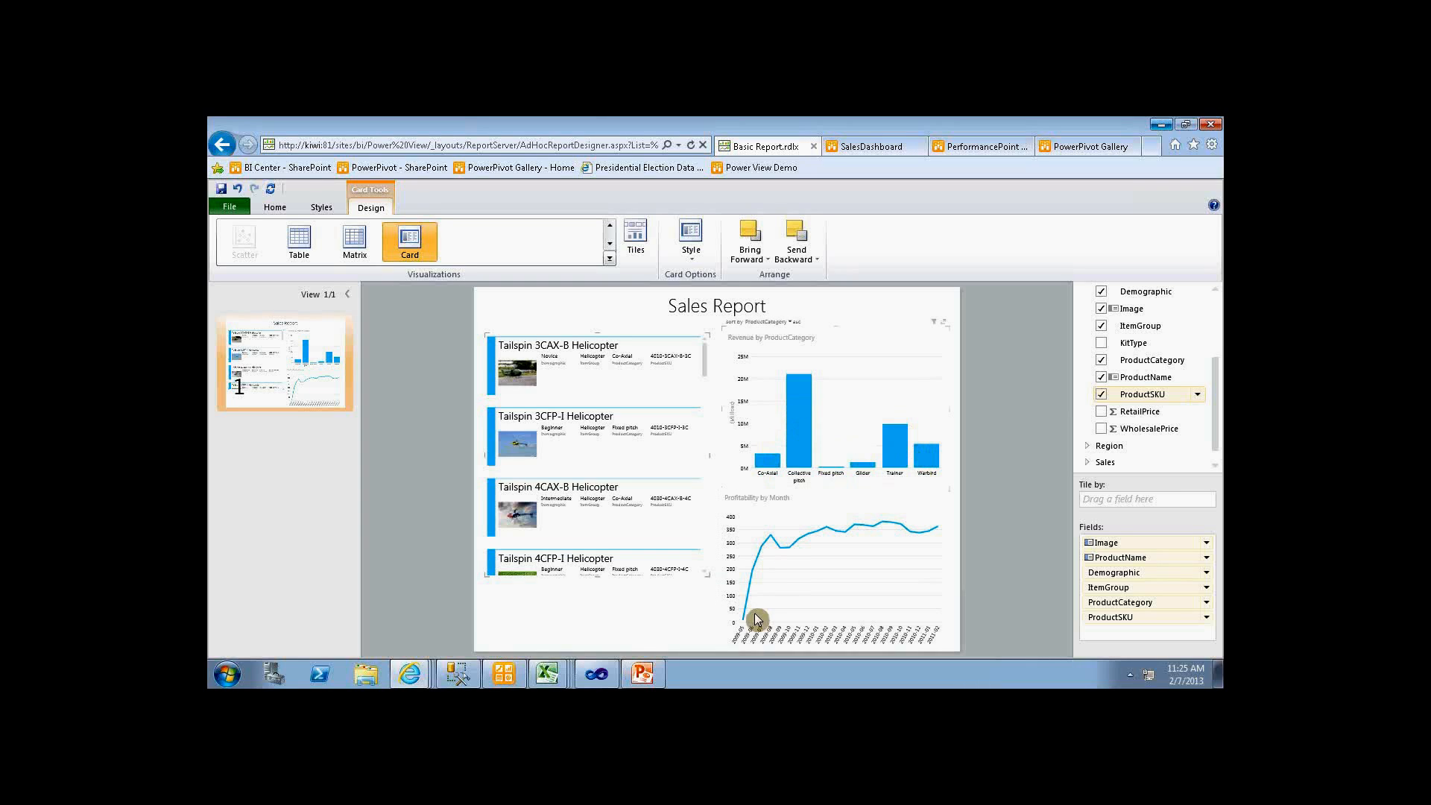
# - Filter the report to Collective pitch by selecting its revenue column
pyautogui.click(800, 401)
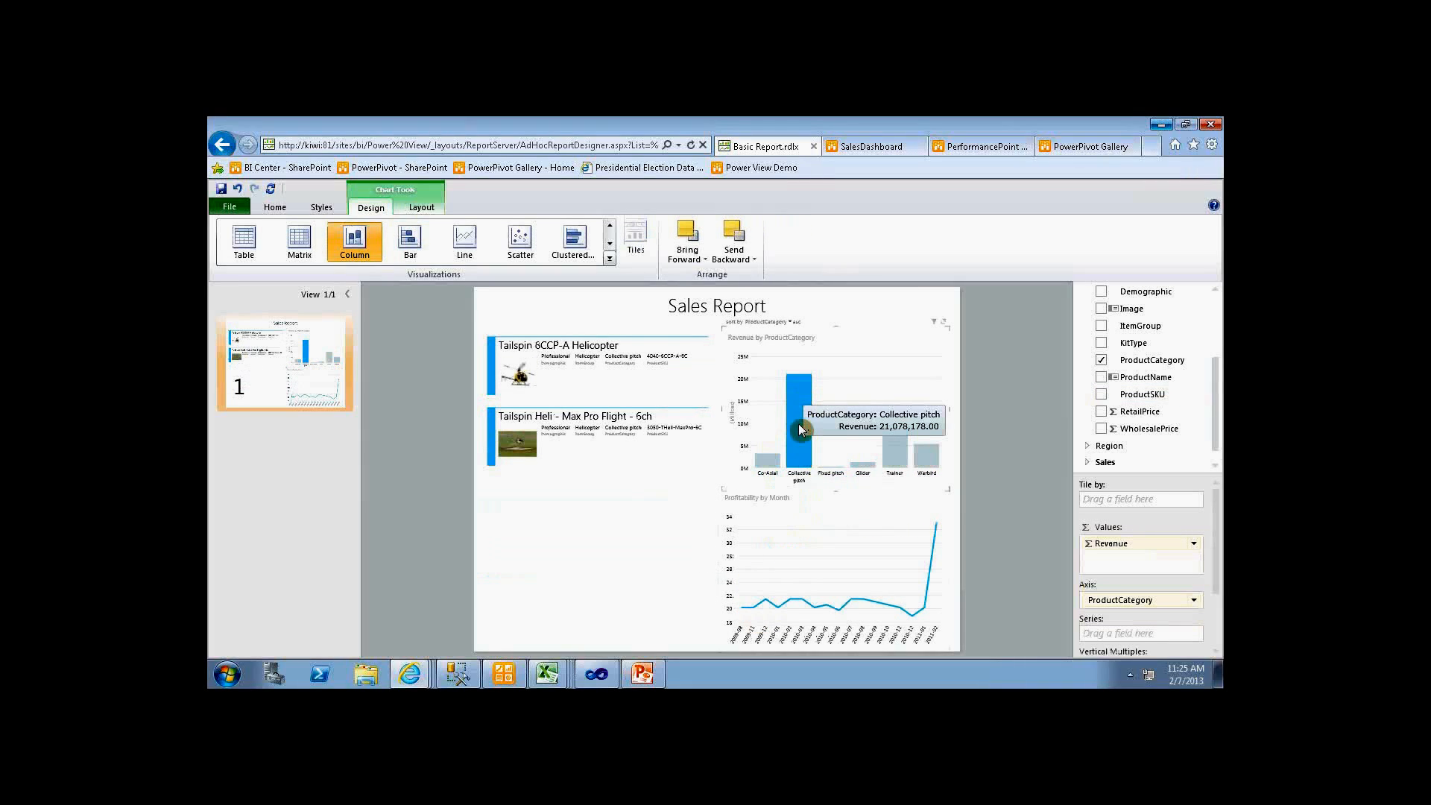
pyautogui.moveTo(823, 489)
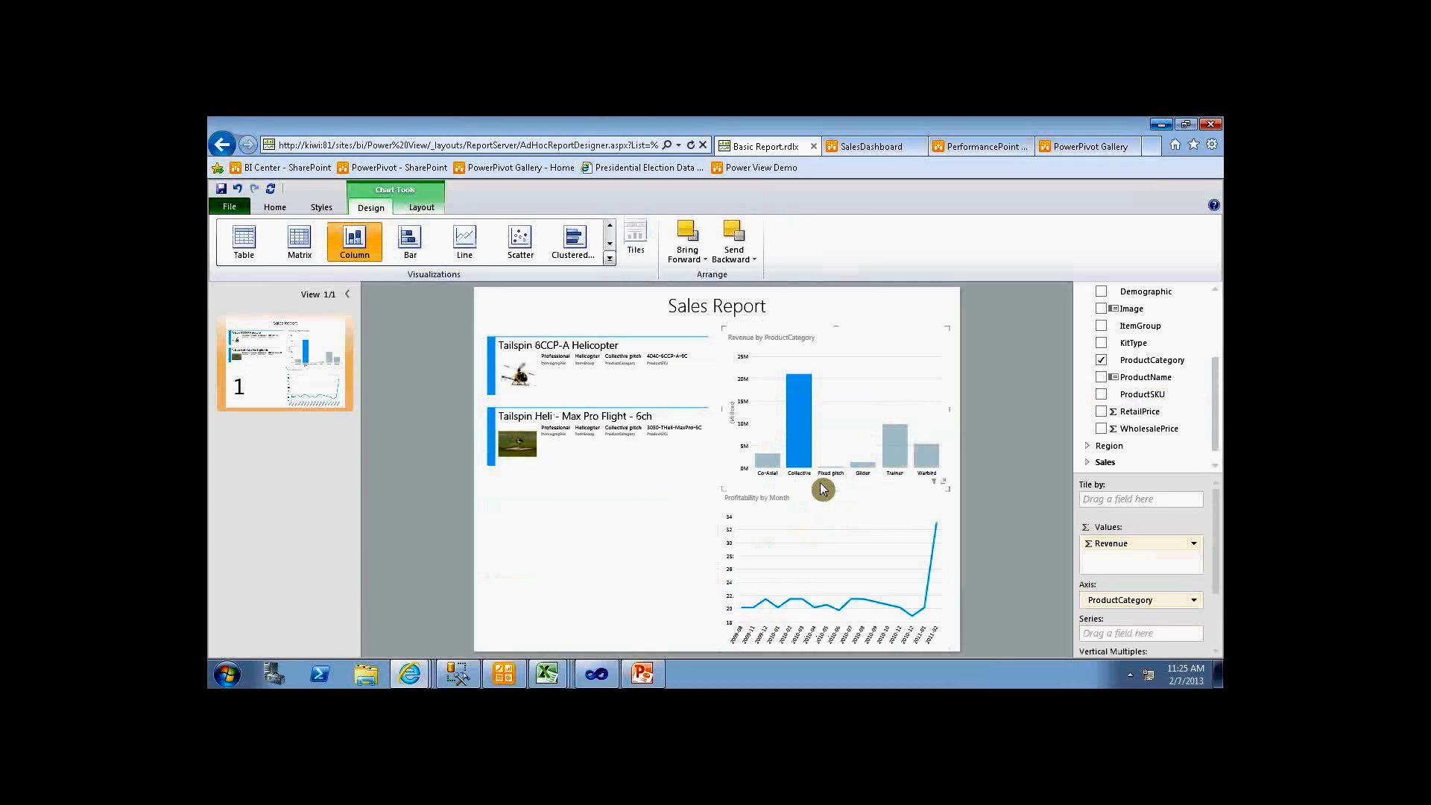
pyautogui.moveTo(796, 373)
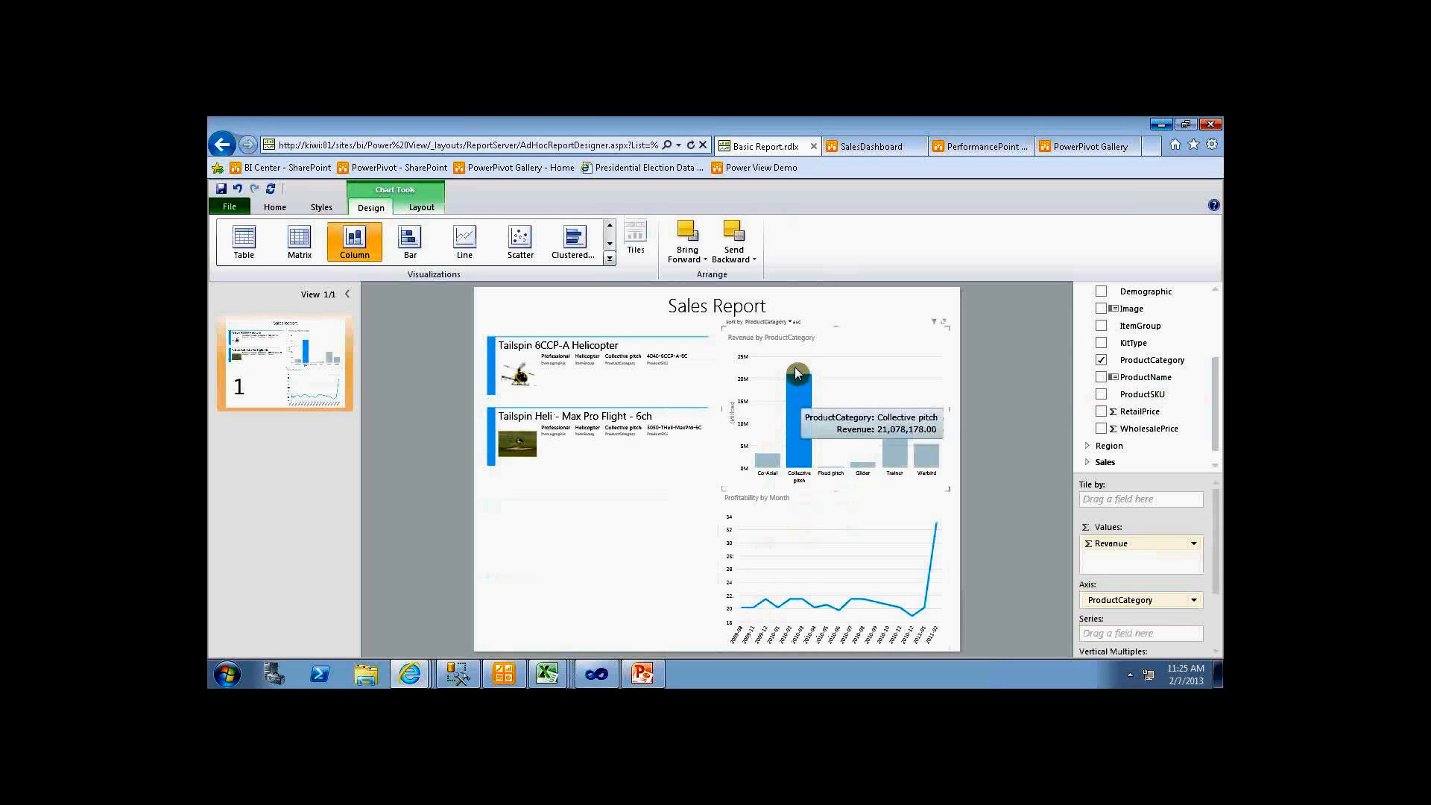
pyautogui.moveTo(823, 508)
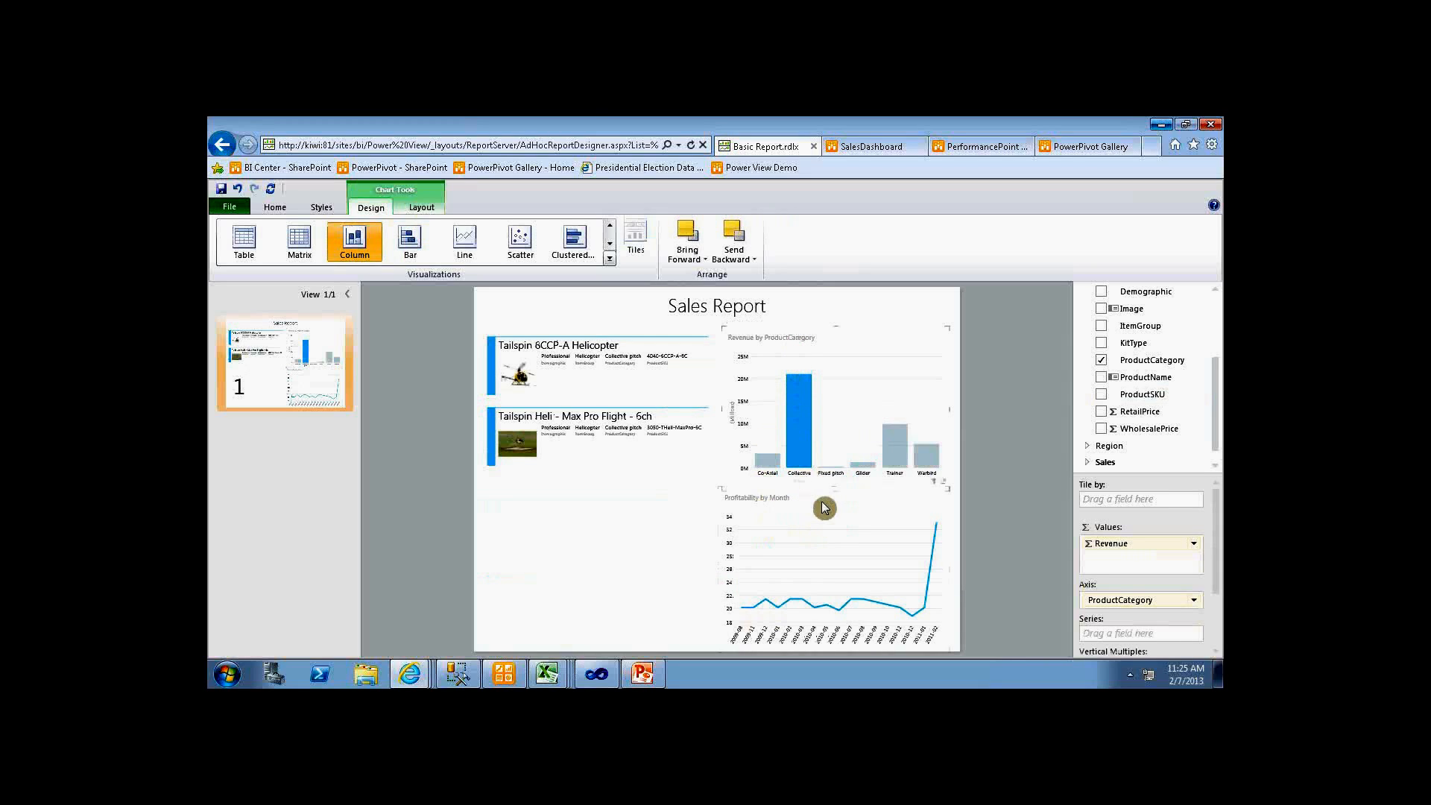
pyautogui.moveTo(839, 613)
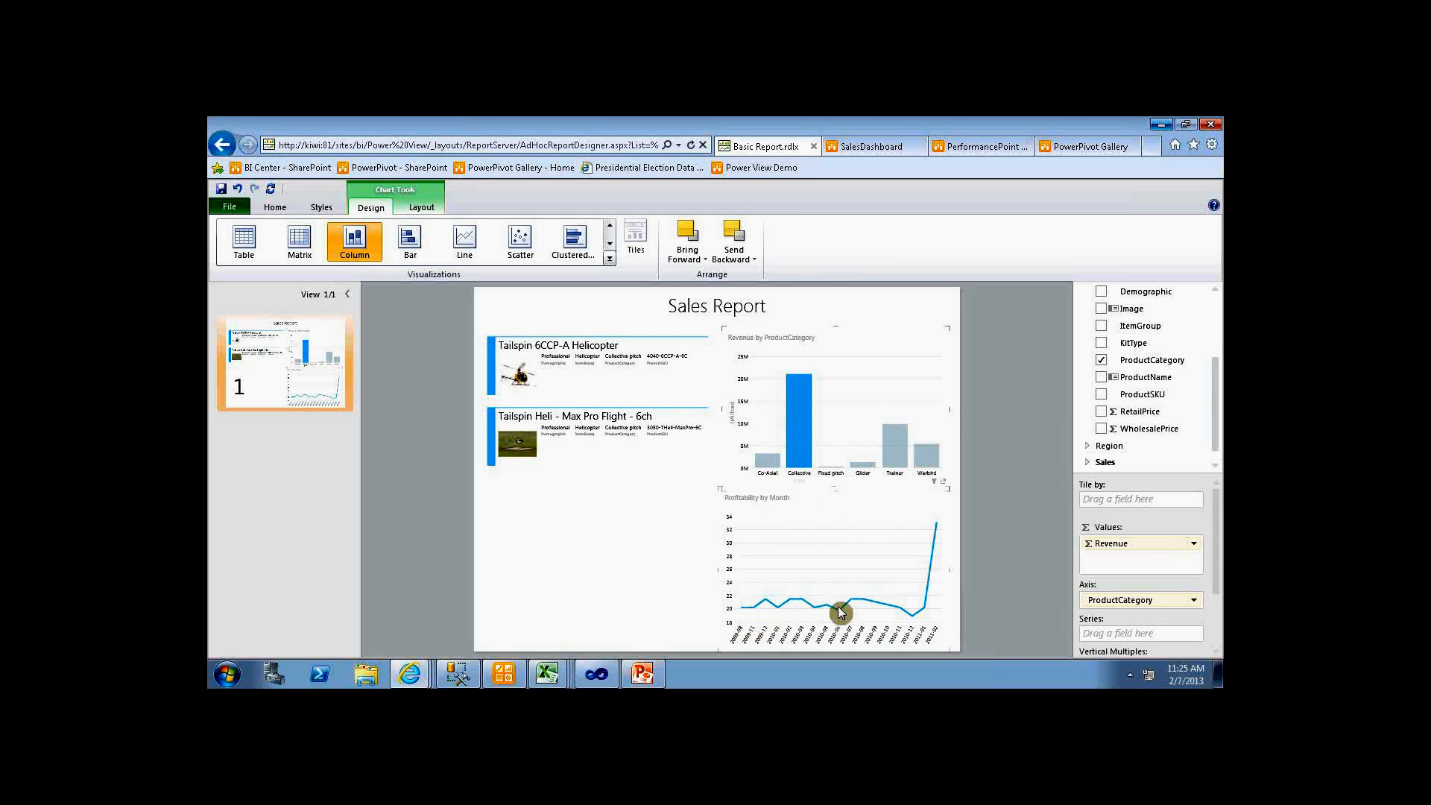
pyautogui.moveTo(908, 608)
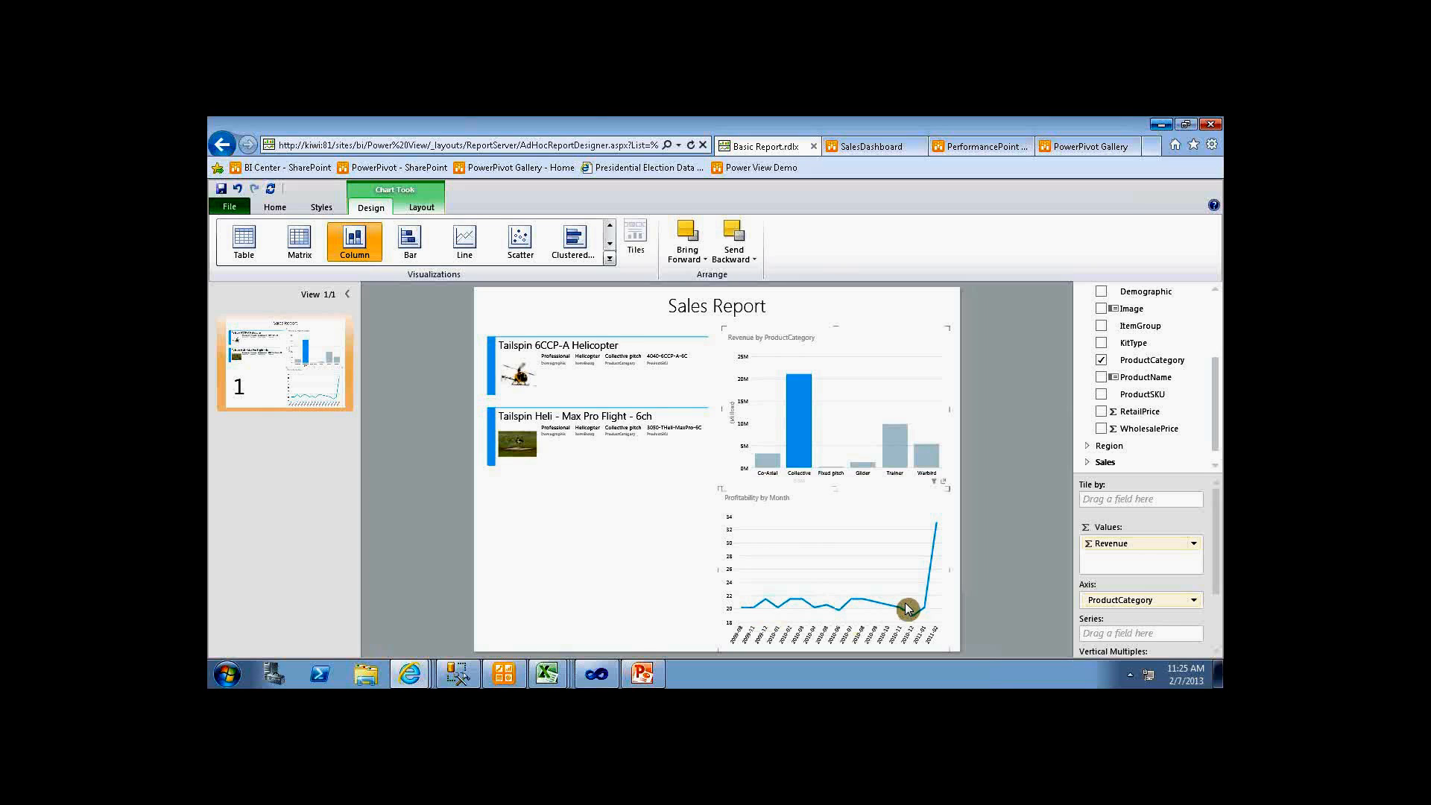
pyautogui.moveTo(895, 442)
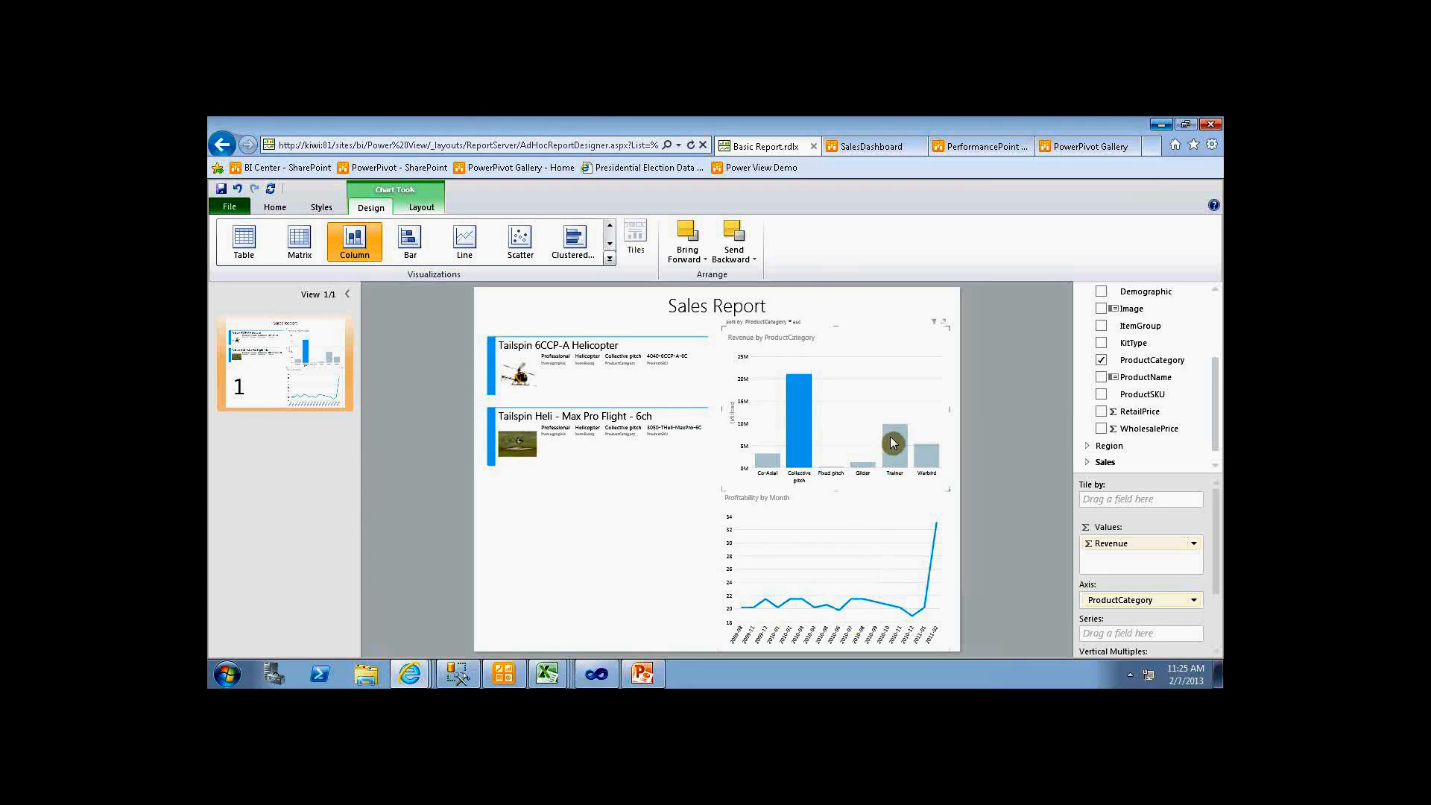
# - Cross-filter the cards and profitability chart to Co-Axial products via the revenue chart
pyautogui.click(893, 439)
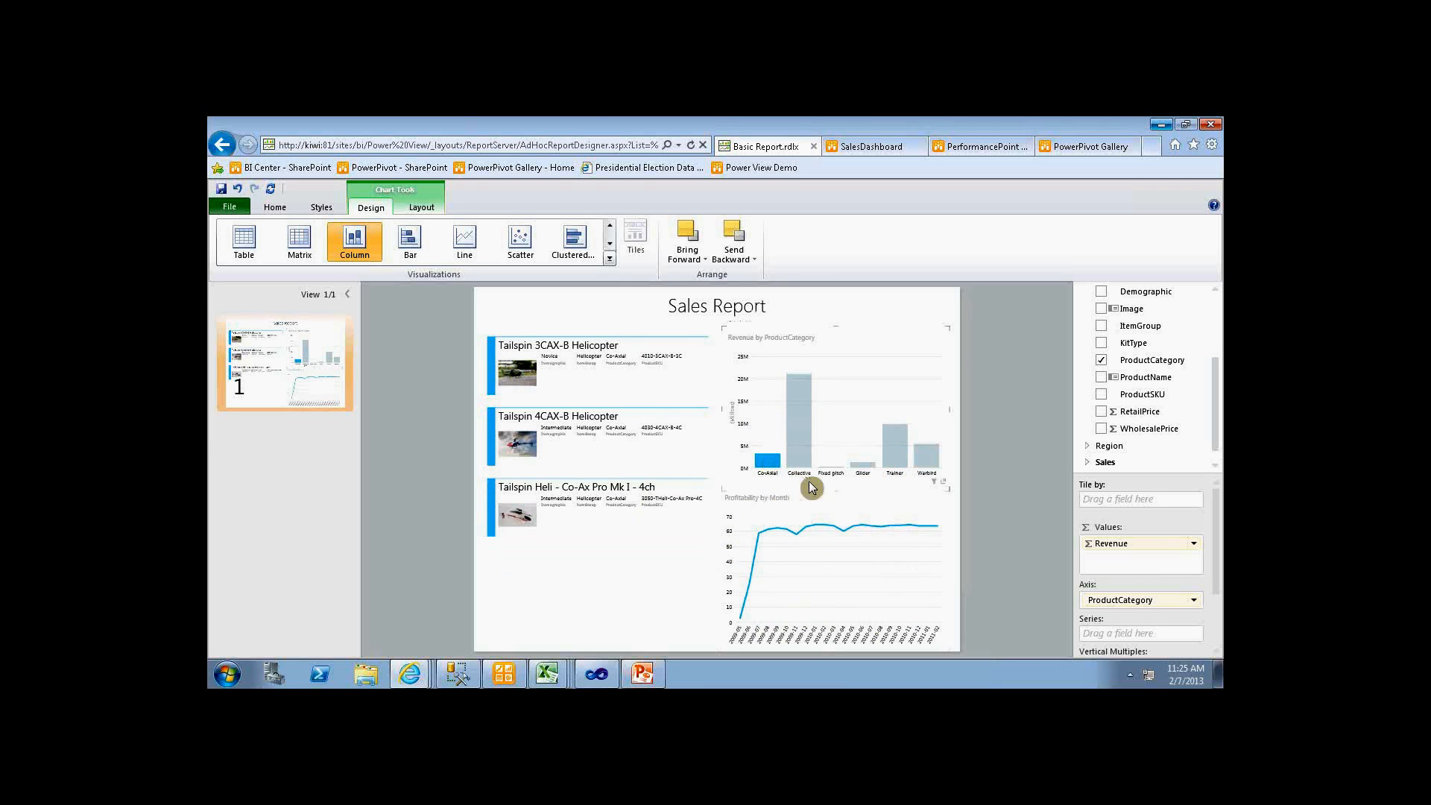
pyautogui.moveTo(799, 437)
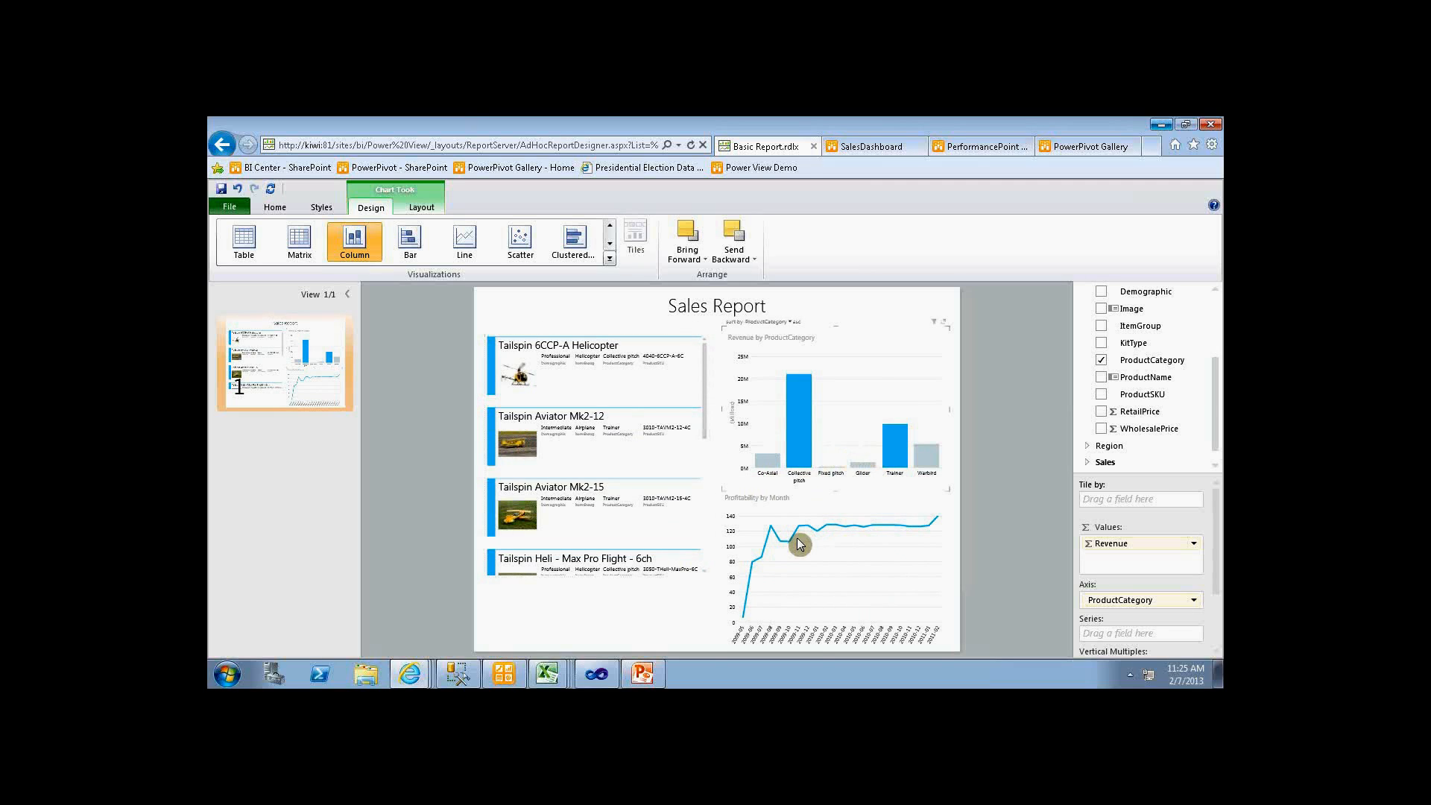
pyautogui.moveTo(851, 377)
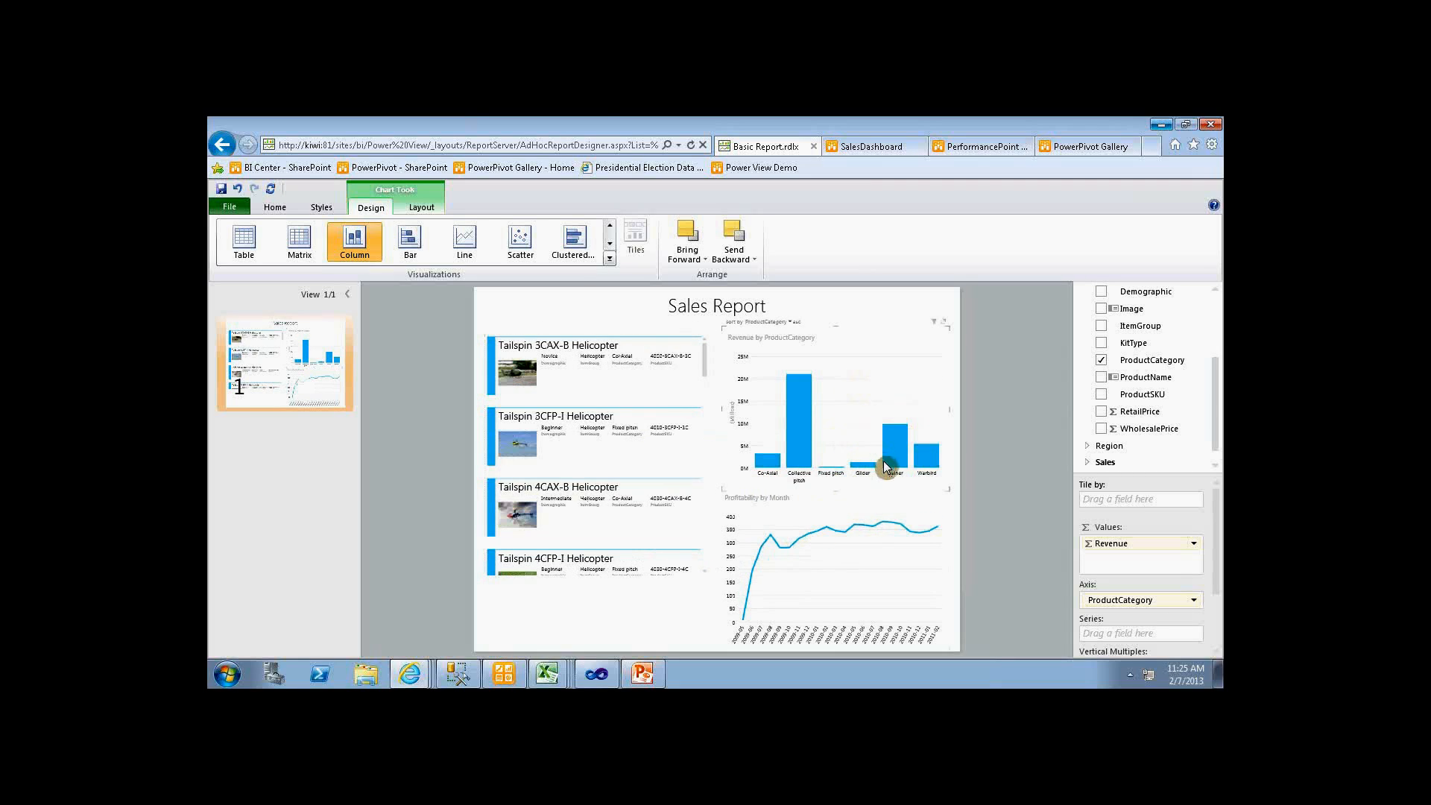
pyautogui.moveTo(815, 490)
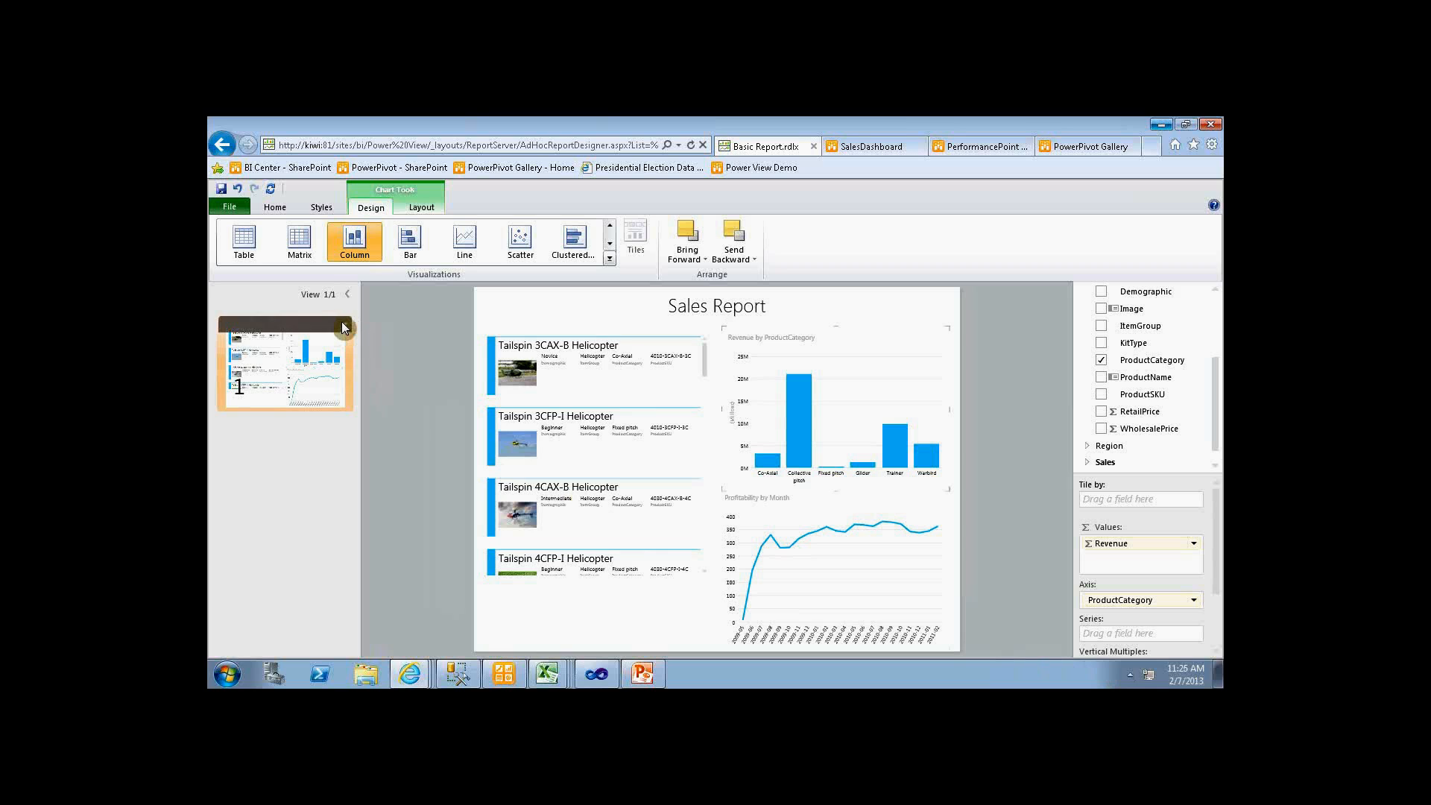
# - Add a new blank view to the report and expand the Sales table's fields
pyautogui.click(344, 325)
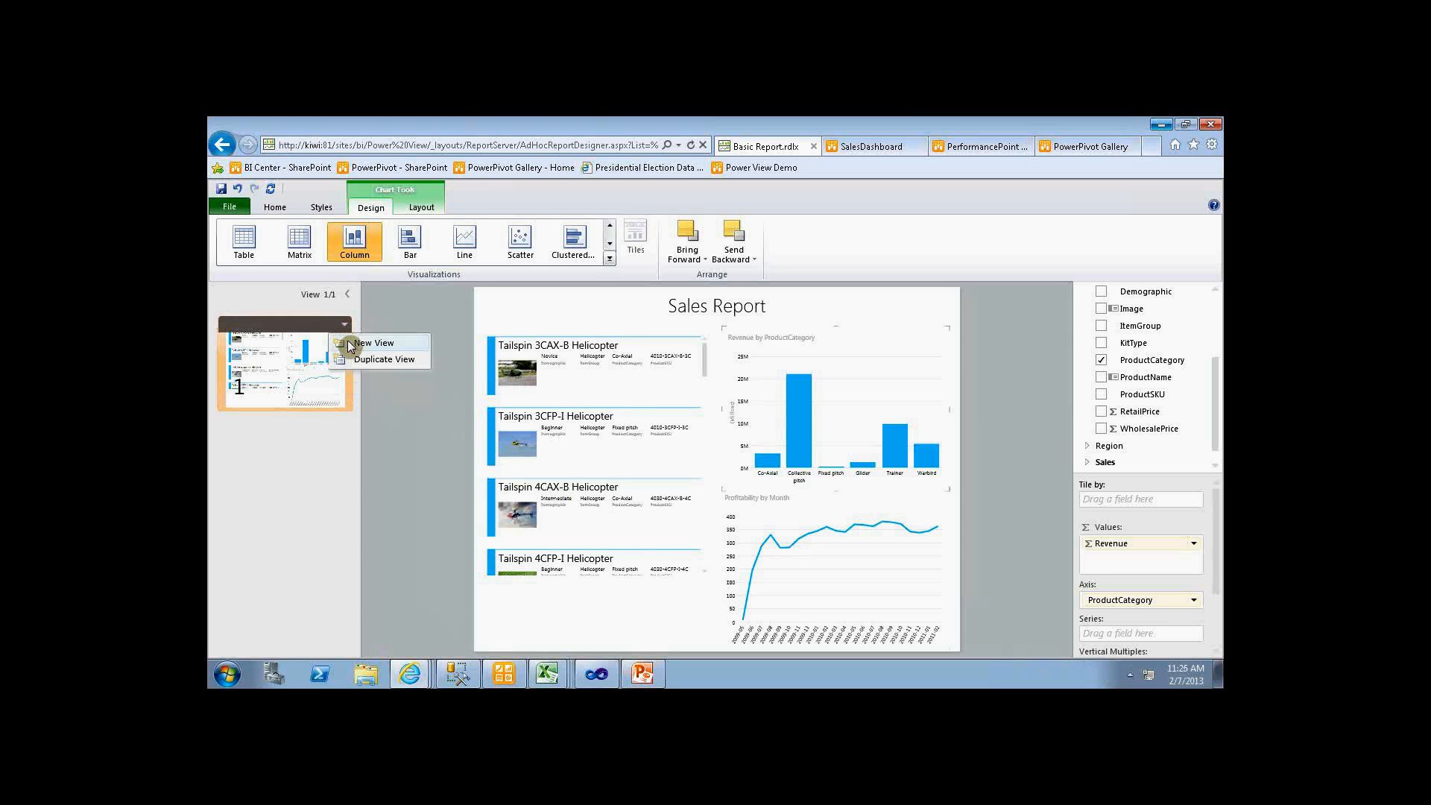
pyautogui.moveTo(388, 349)
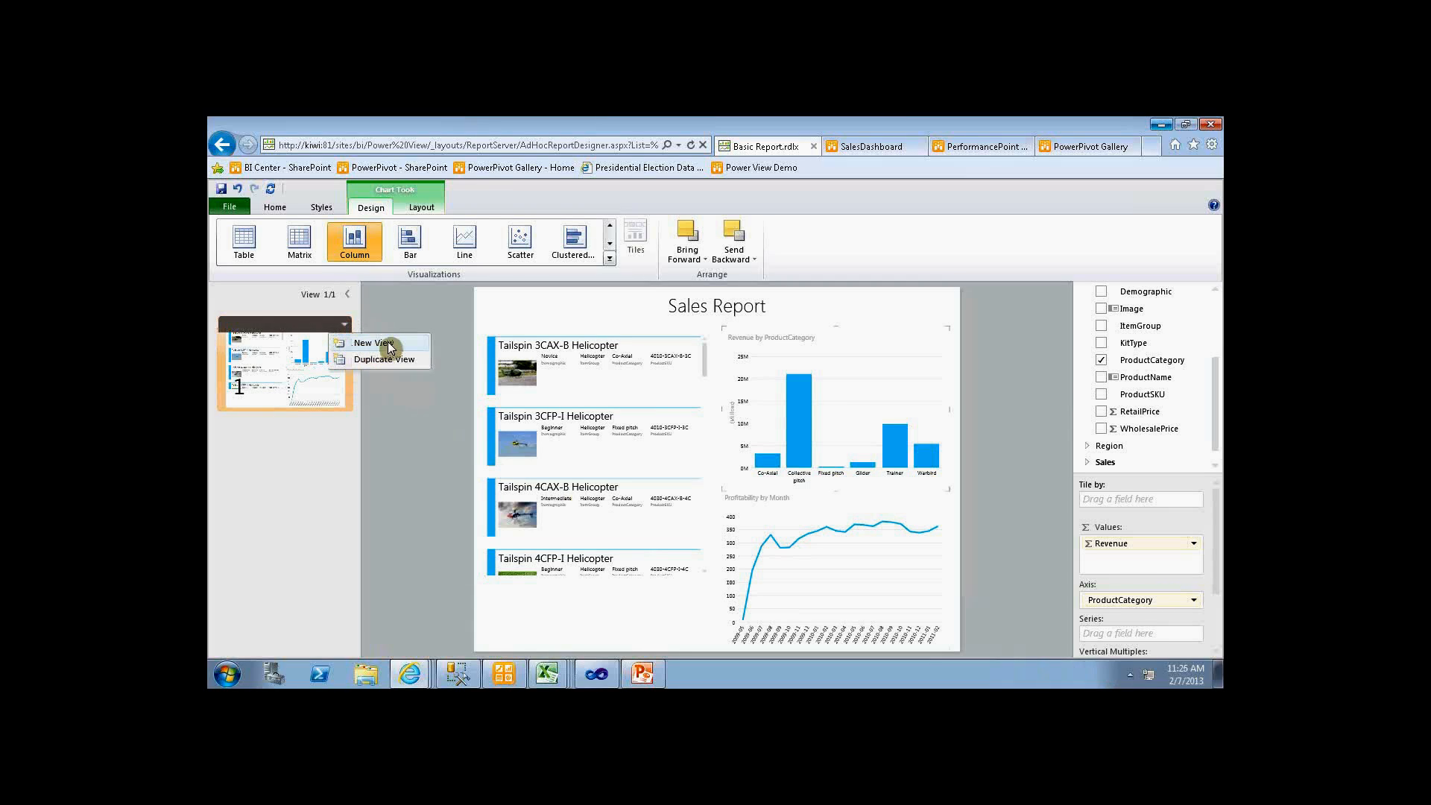
pyautogui.click(374, 343)
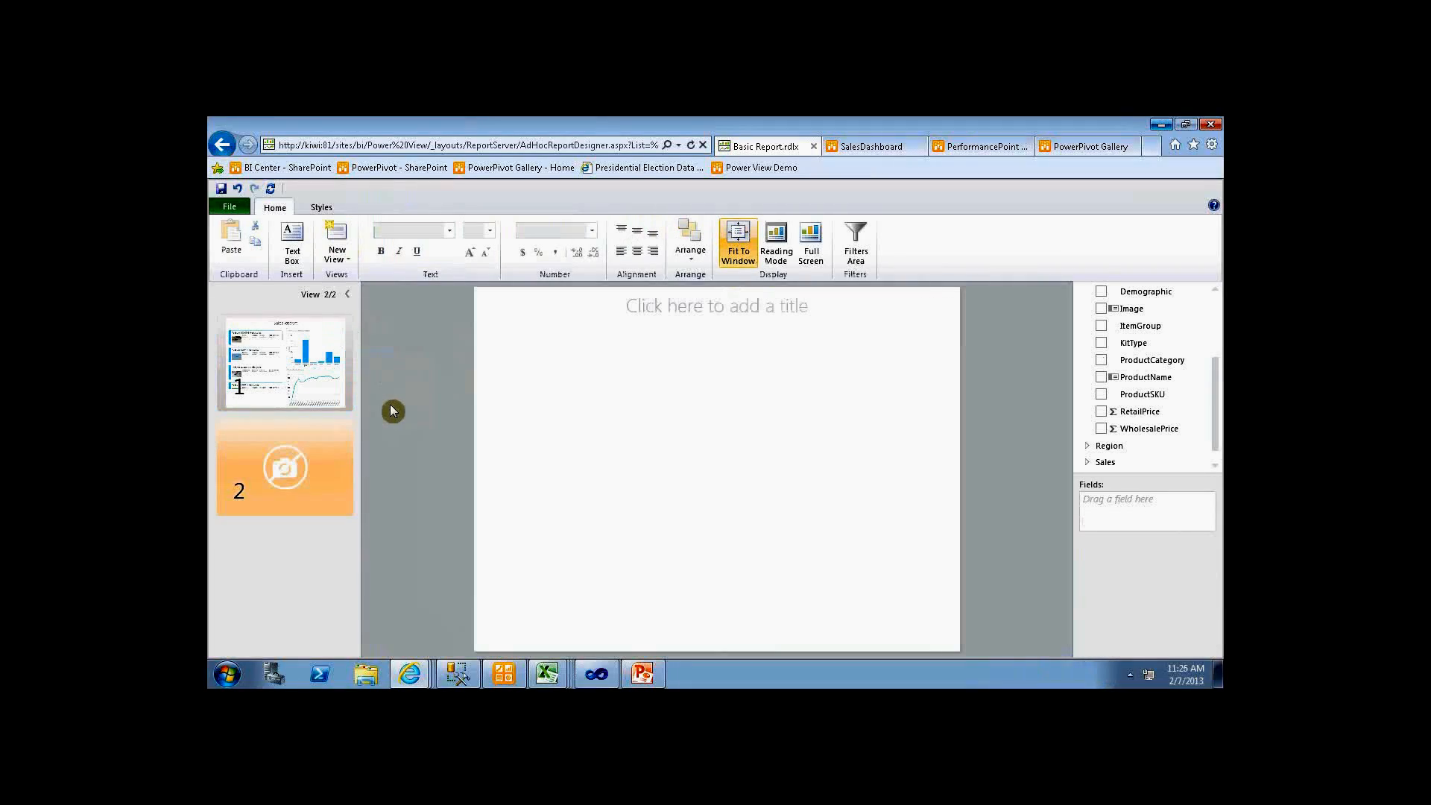
pyautogui.click(285, 465)
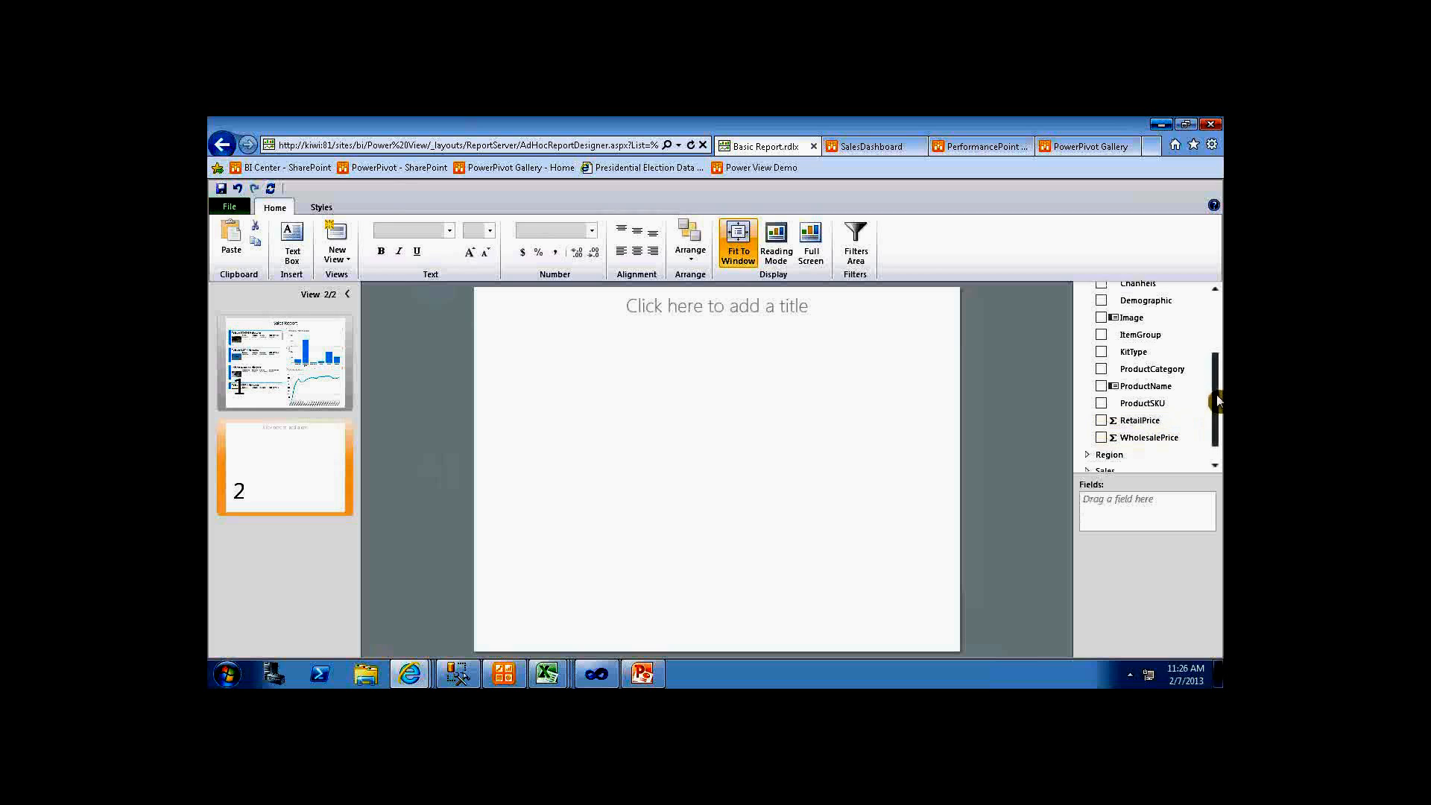
pyautogui.scroll(-3)
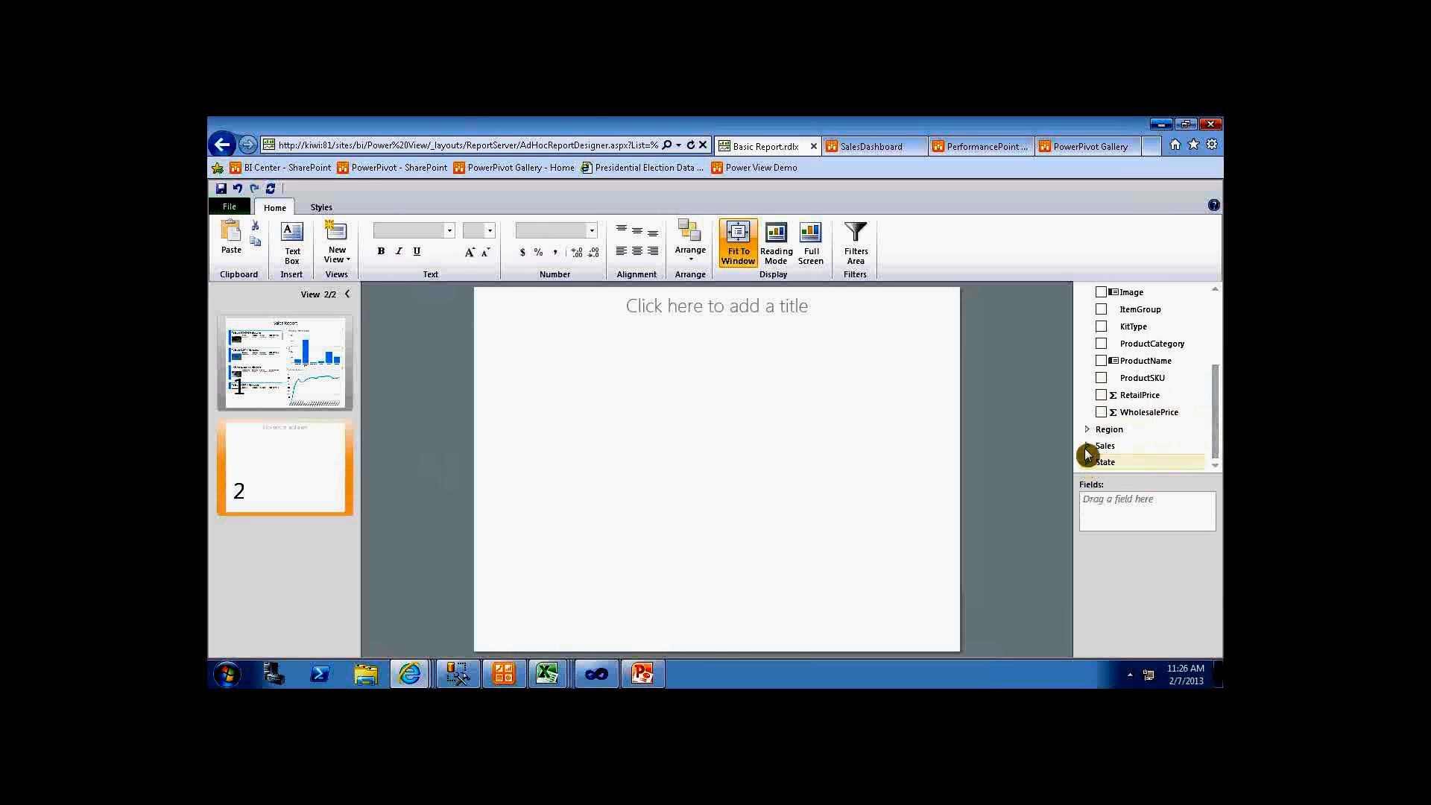
pyautogui.click(1088, 445)
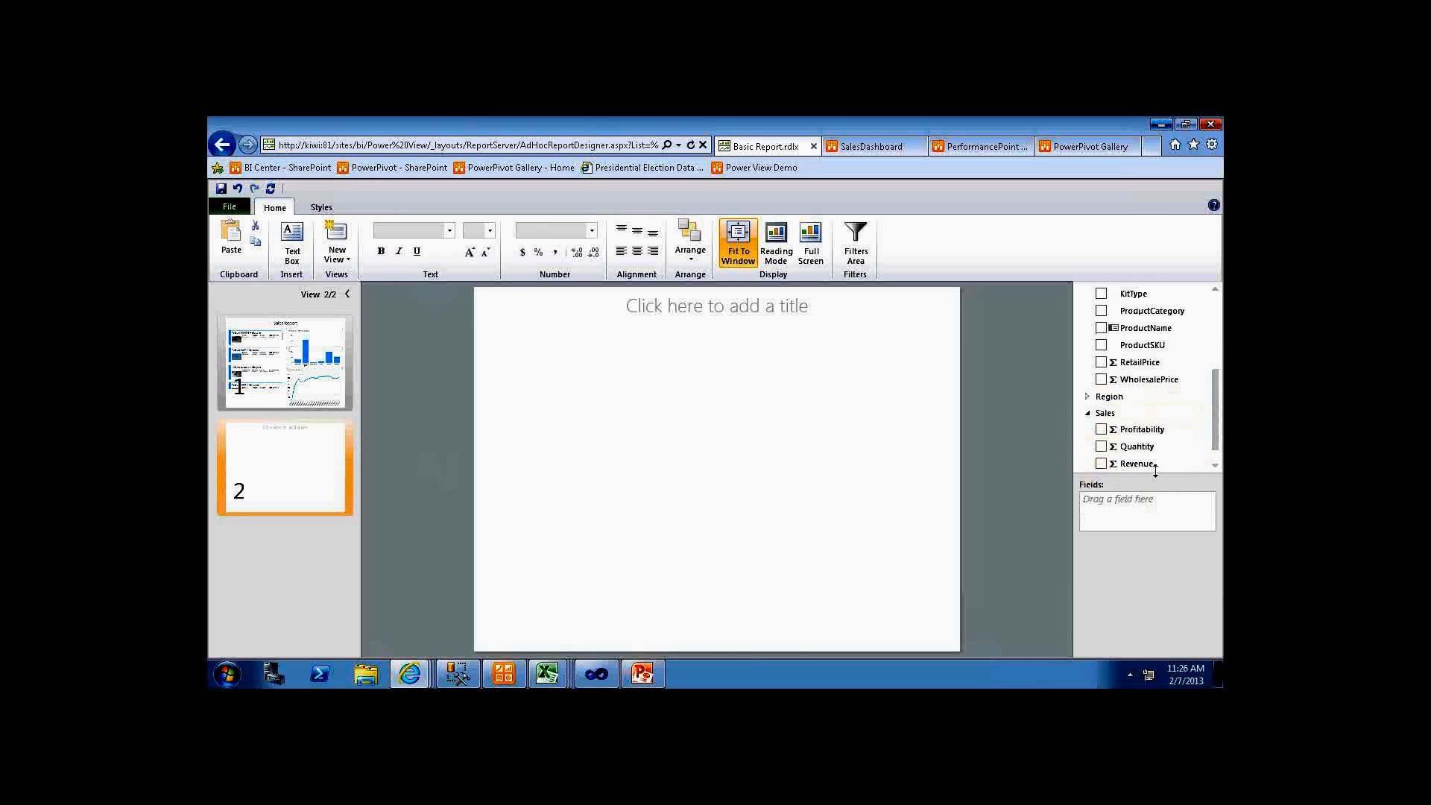
pyautogui.moveTo(457, 291)
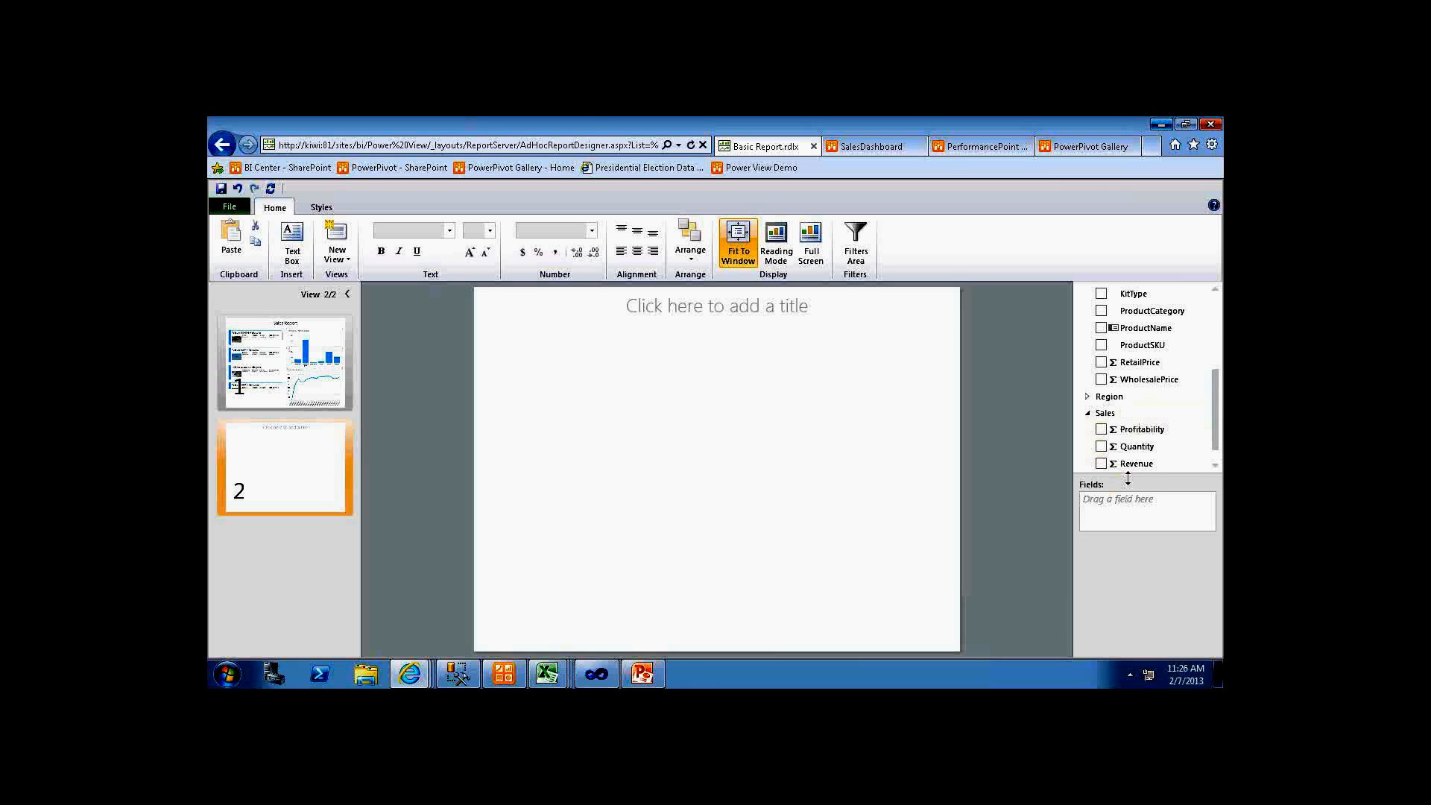
pyautogui.moveTo(1102, 466)
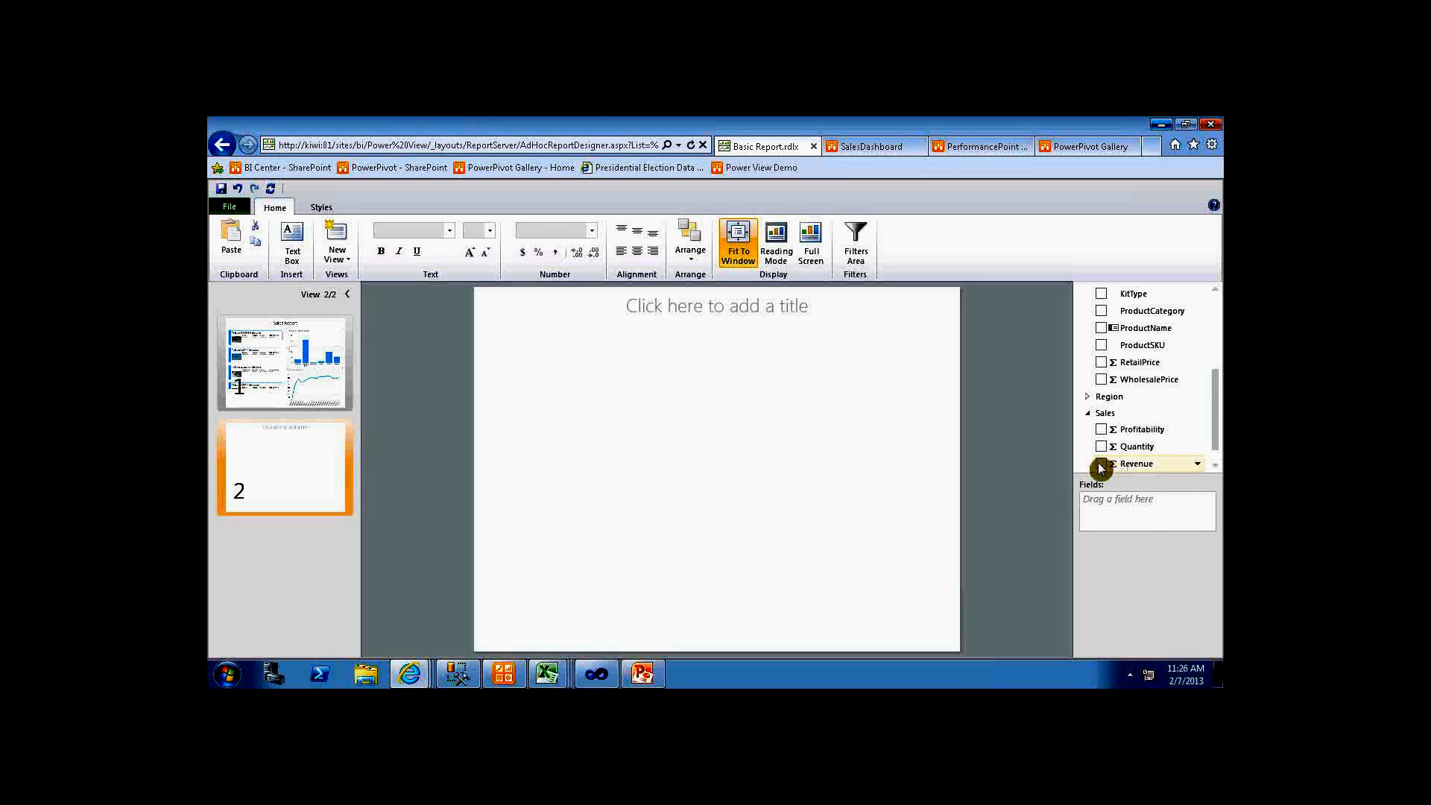
# - List Revenue, Quantity and RetailPrice per ProductCategory in a table on the second view
pyautogui.click(1101, 463)
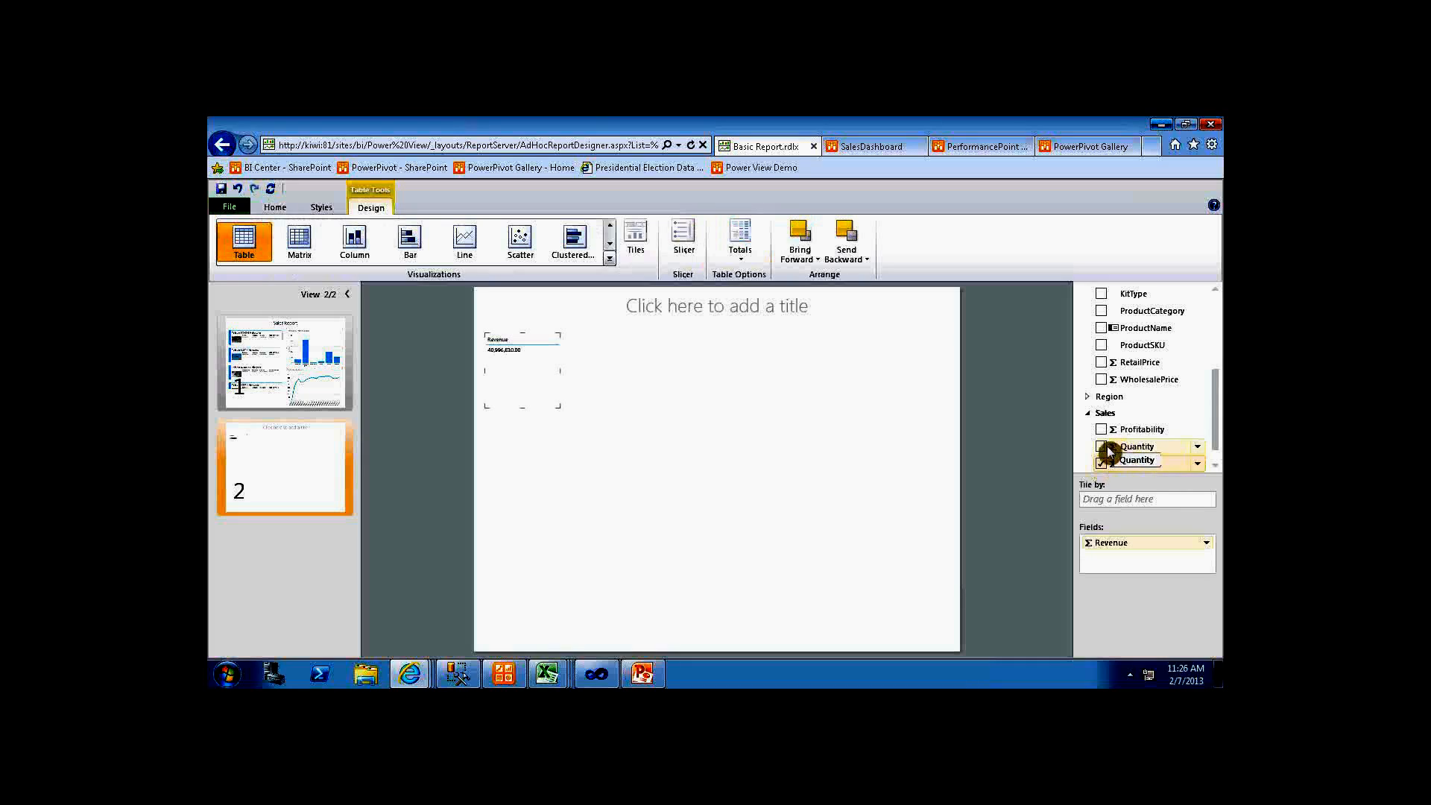
pyautogui.click(1100, 446)
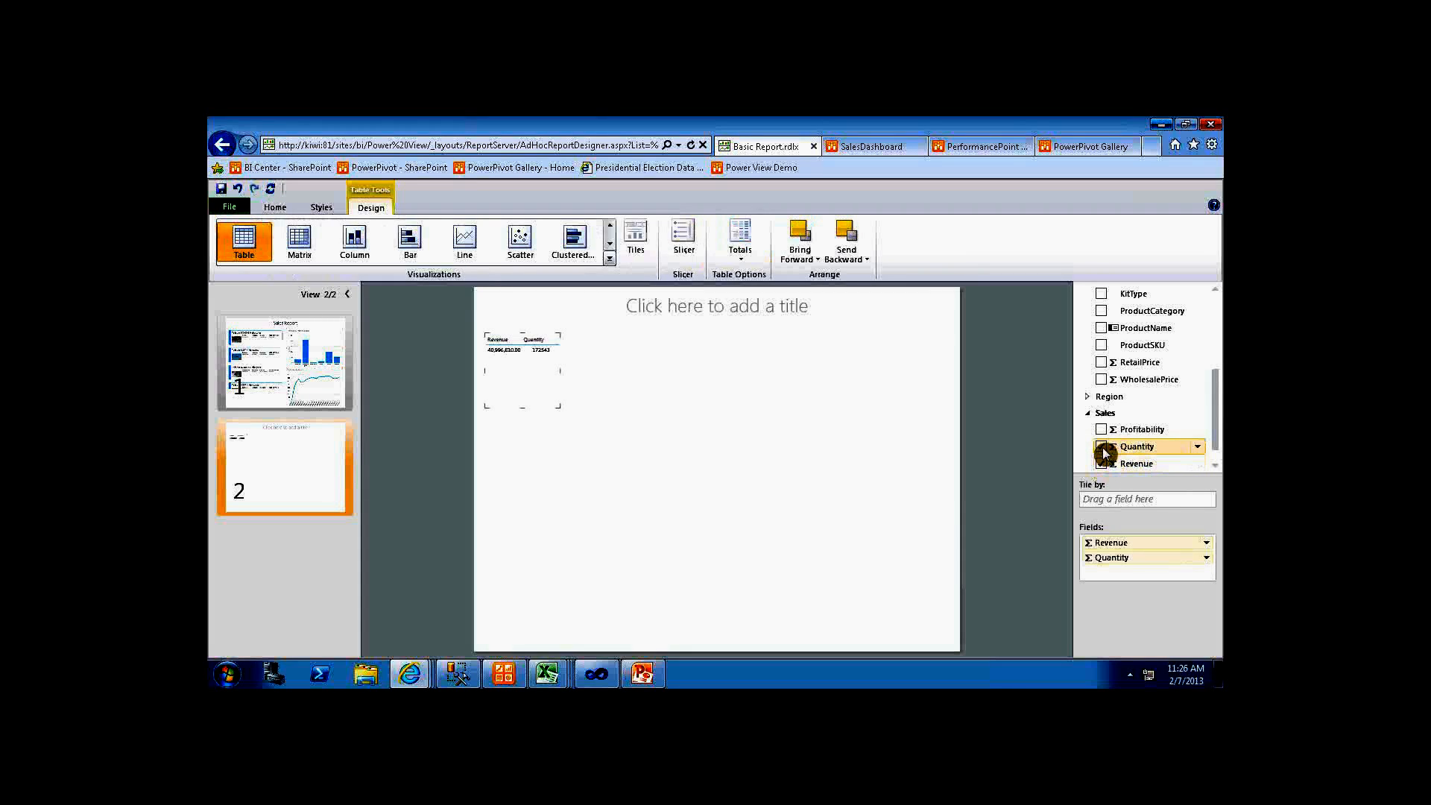
pyautogui.scroll(-3)
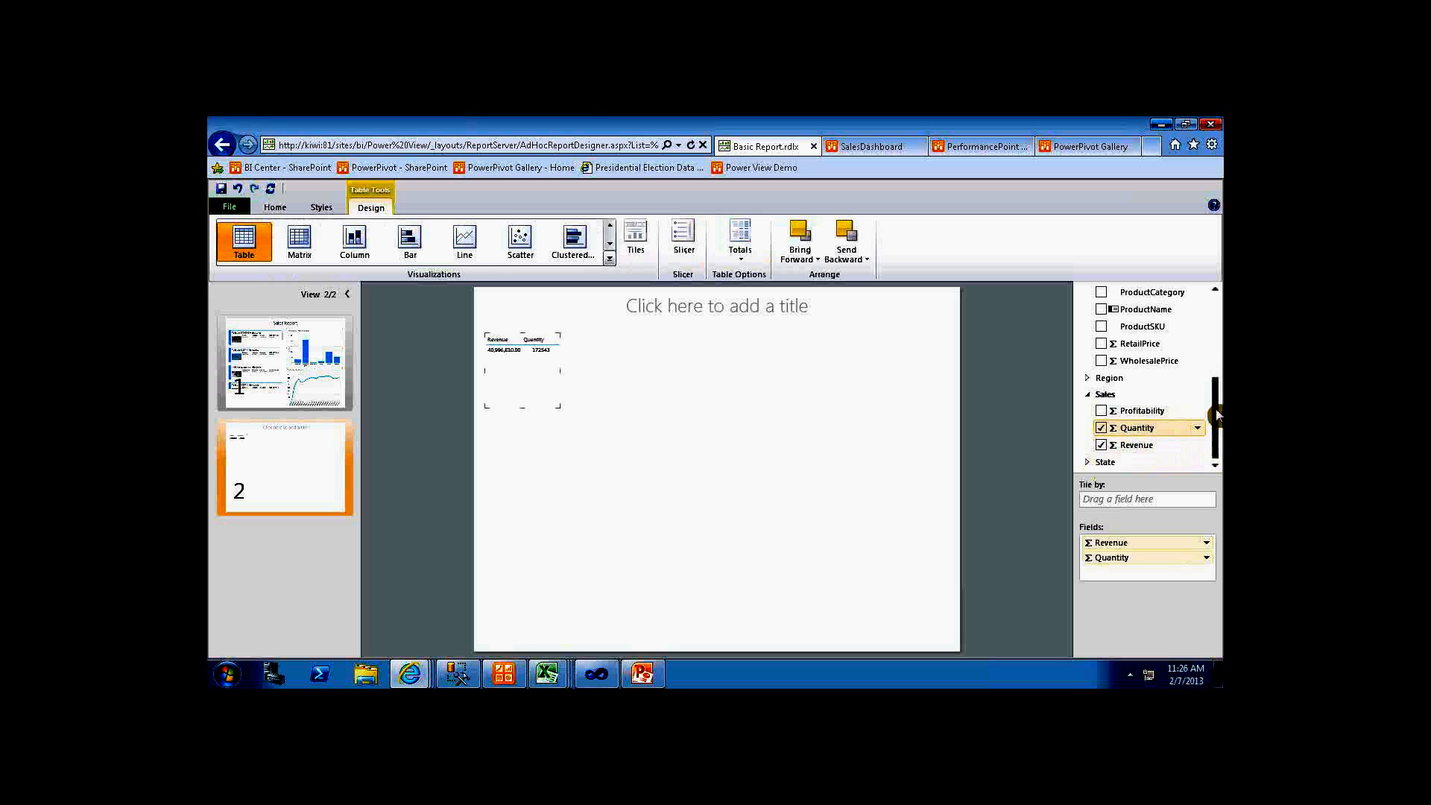
pyautogui.scroll(3)
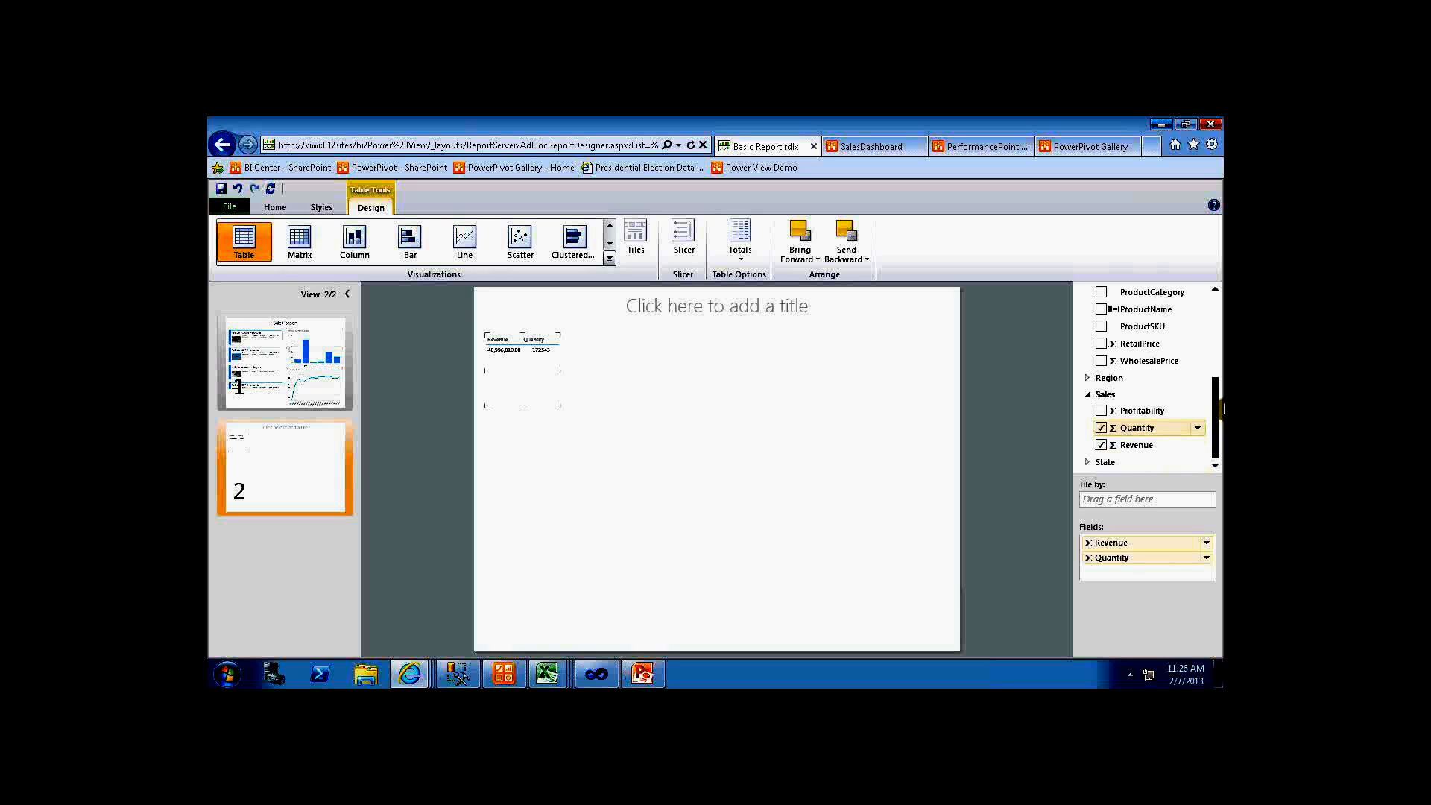
pyautogui.scroll(3)
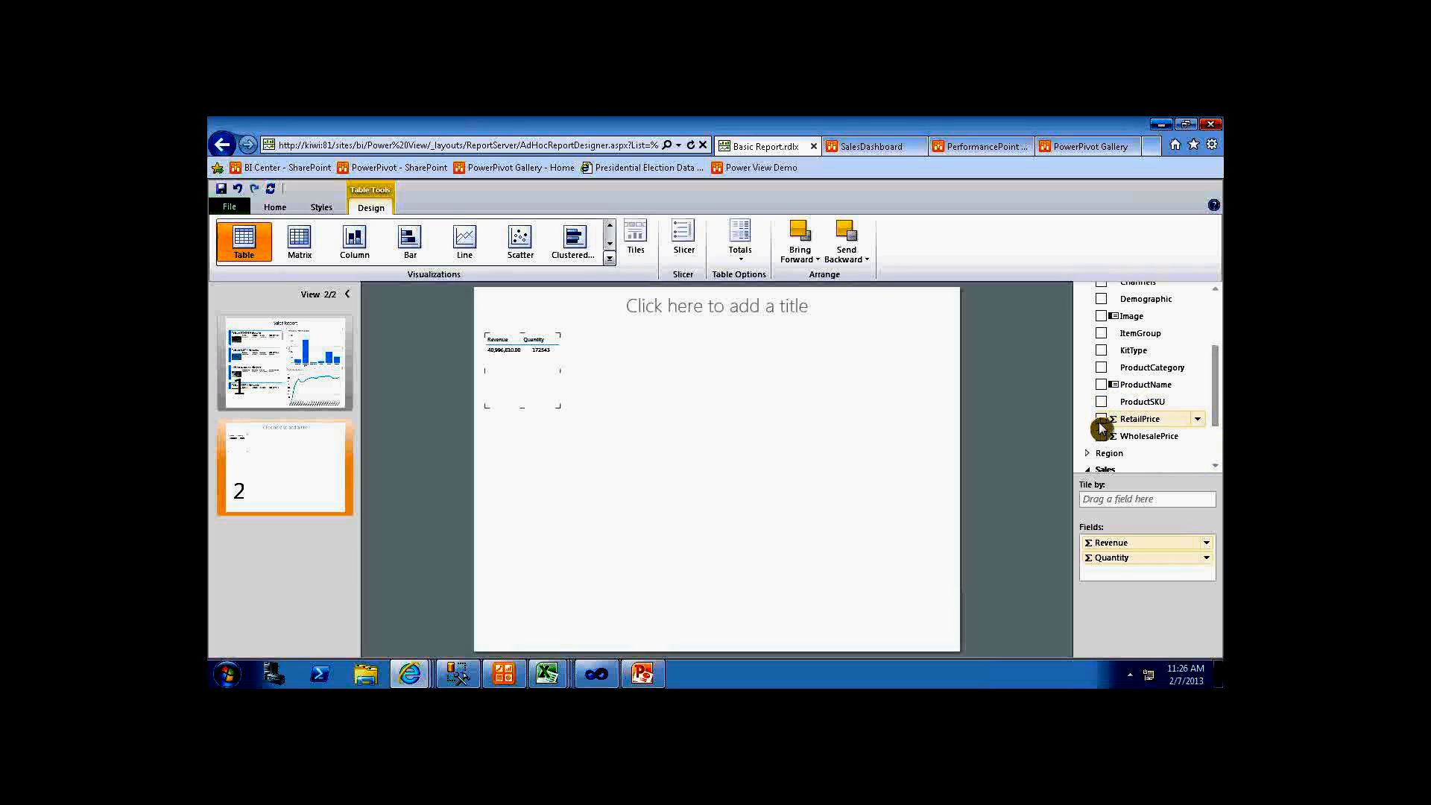
pyautogui.click(1102, 417)
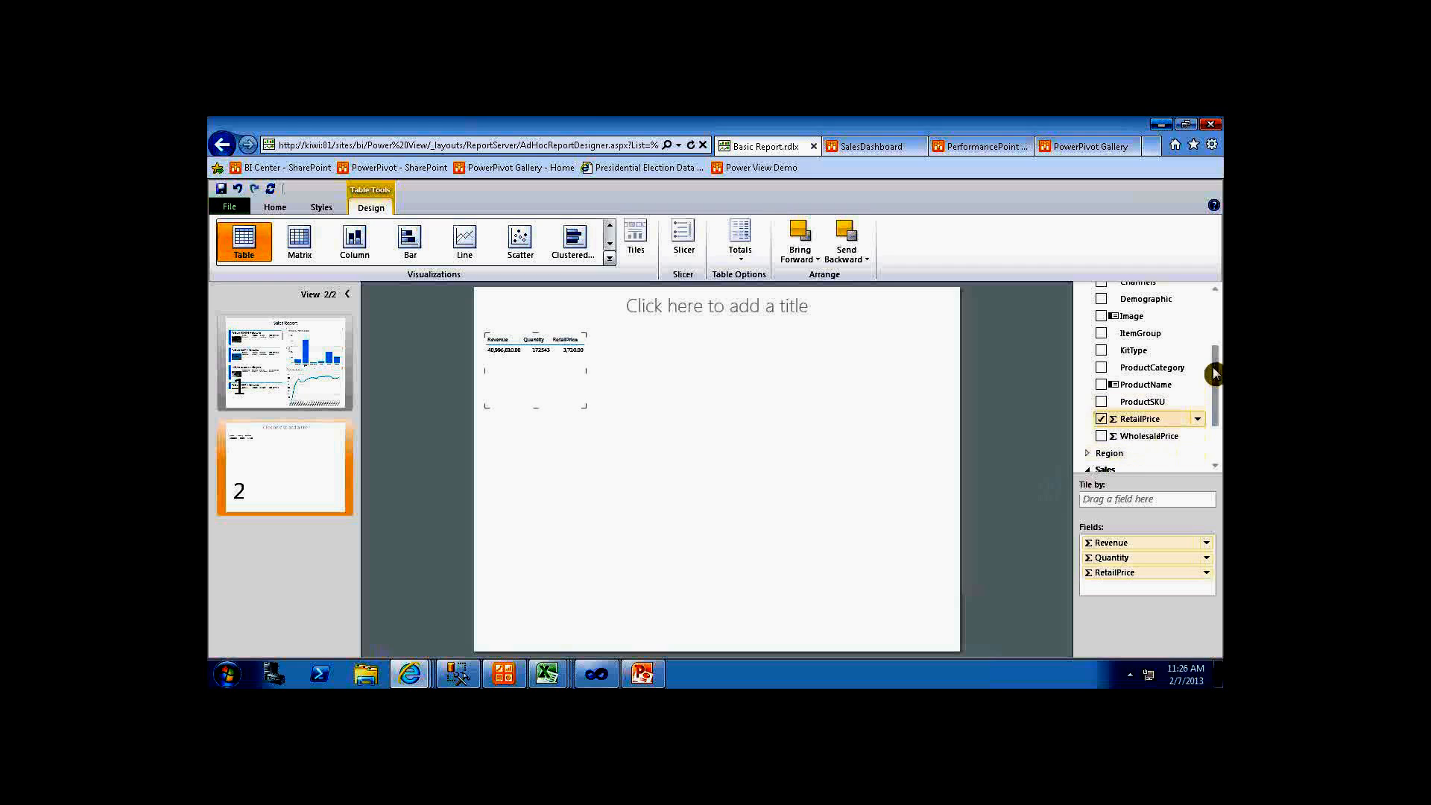
pyautogui.scroll(3)
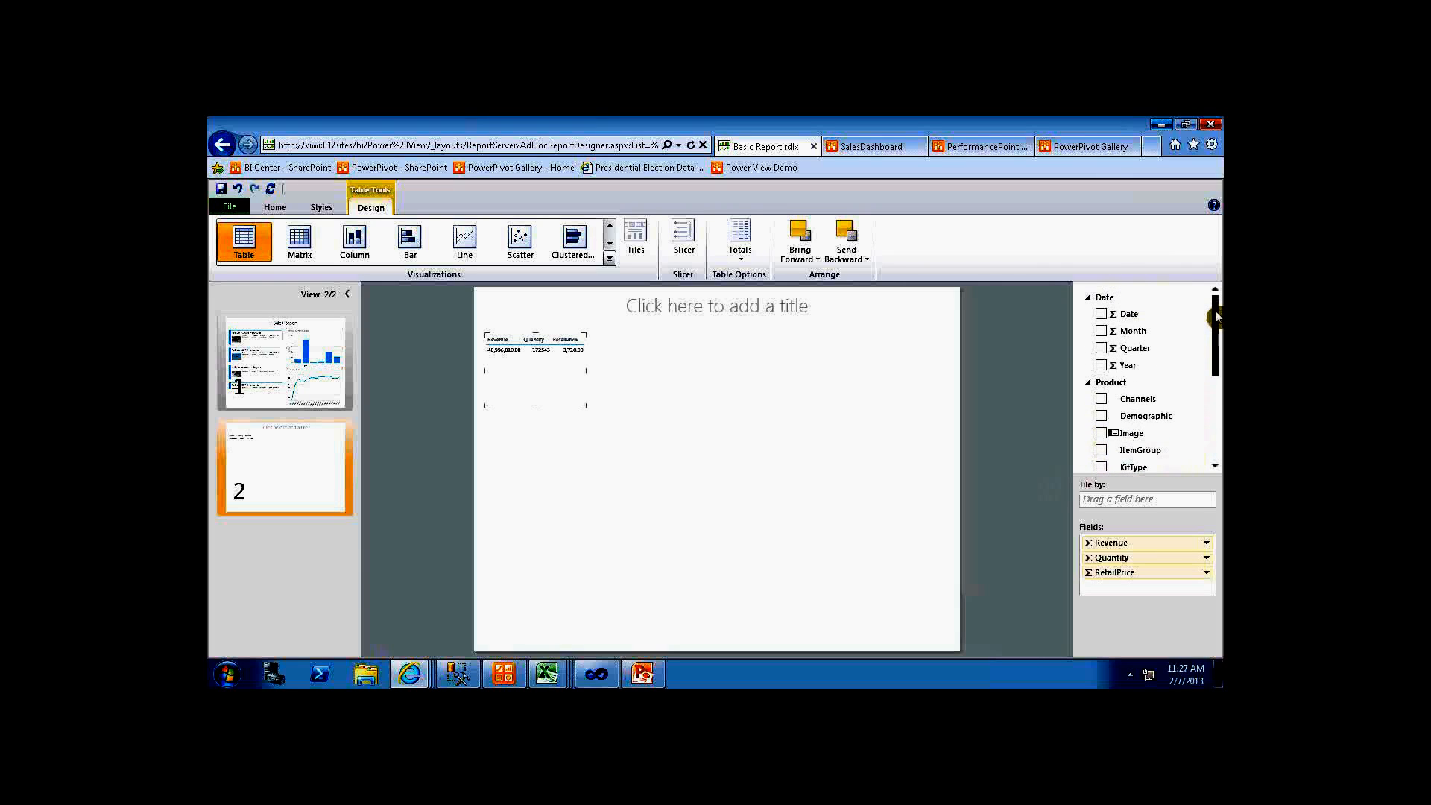
pyautogui.moveTo(1131, 402)
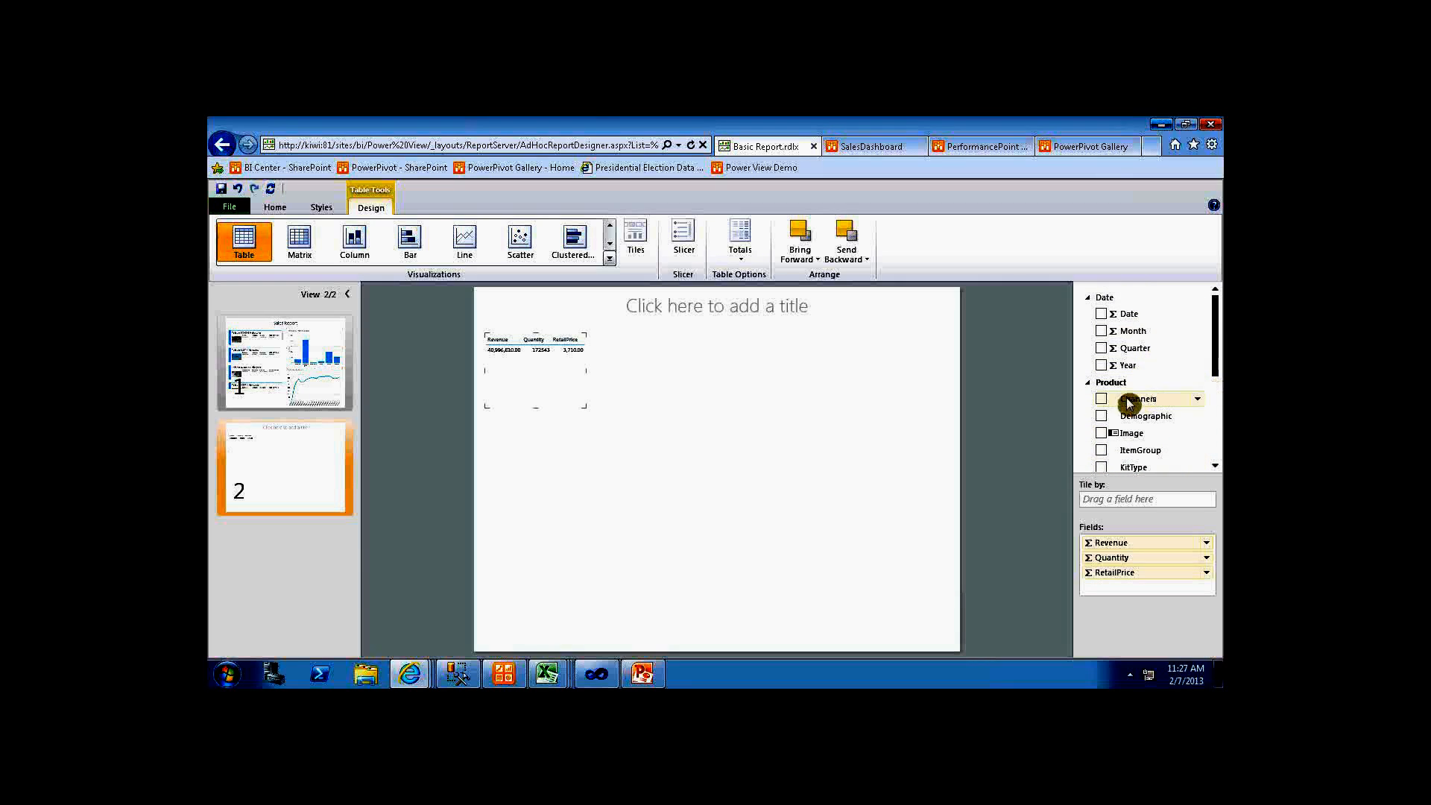
pyautogui.scroll(-3)
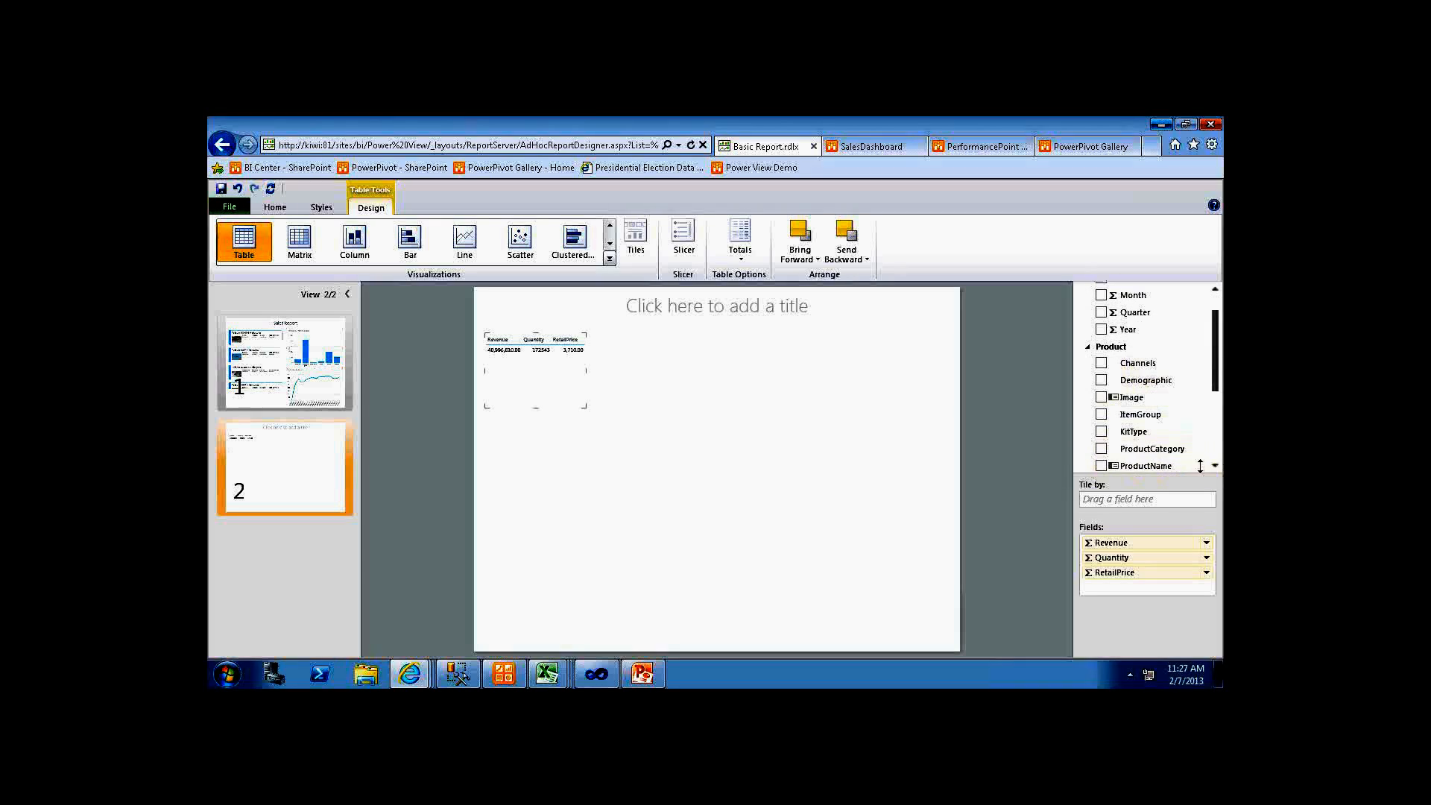
pyautogui.click(1102, 449)
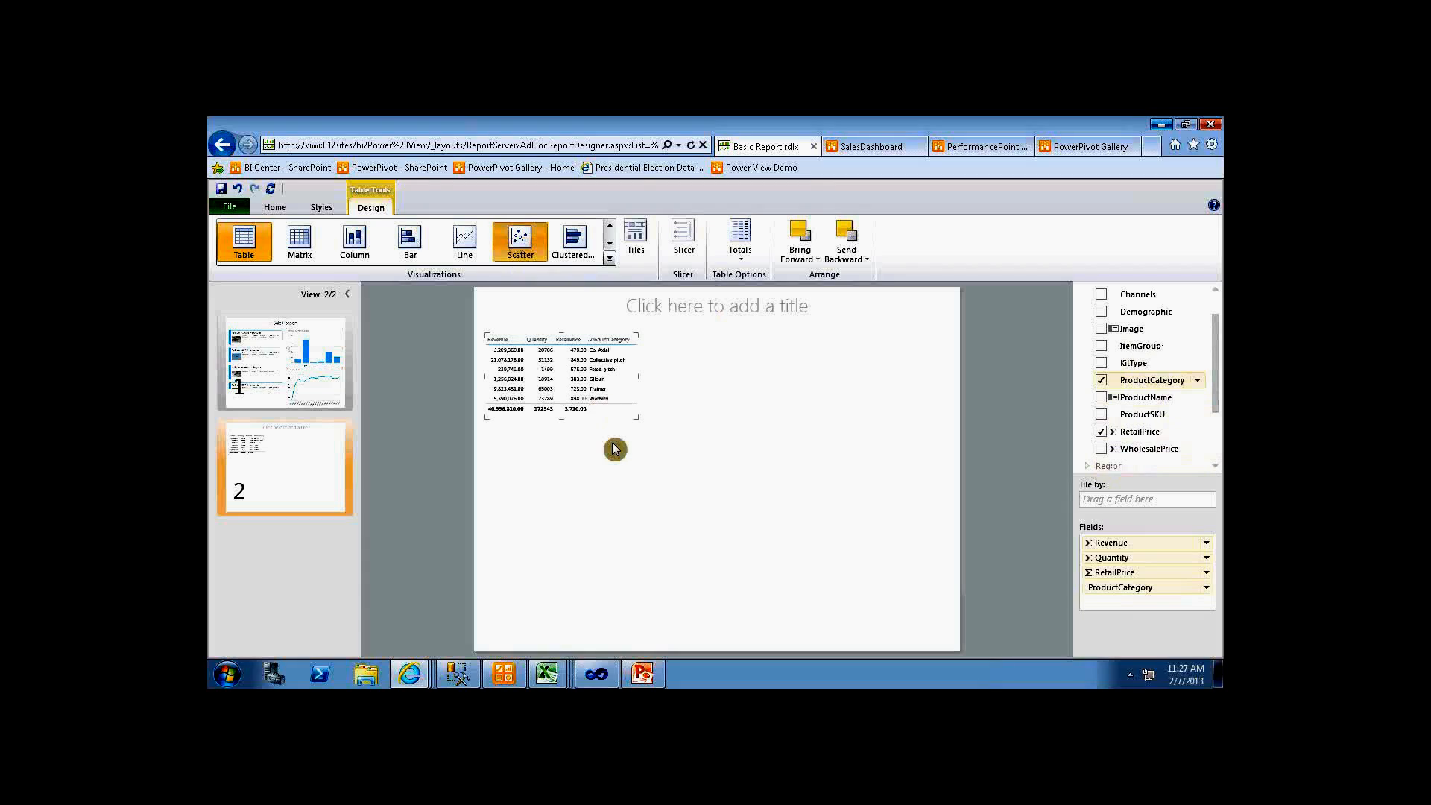
# - Convert the table to a scatter chart of Revenue vs Quantity coloured by ProductCategory
pyautogui.click(519, 240)
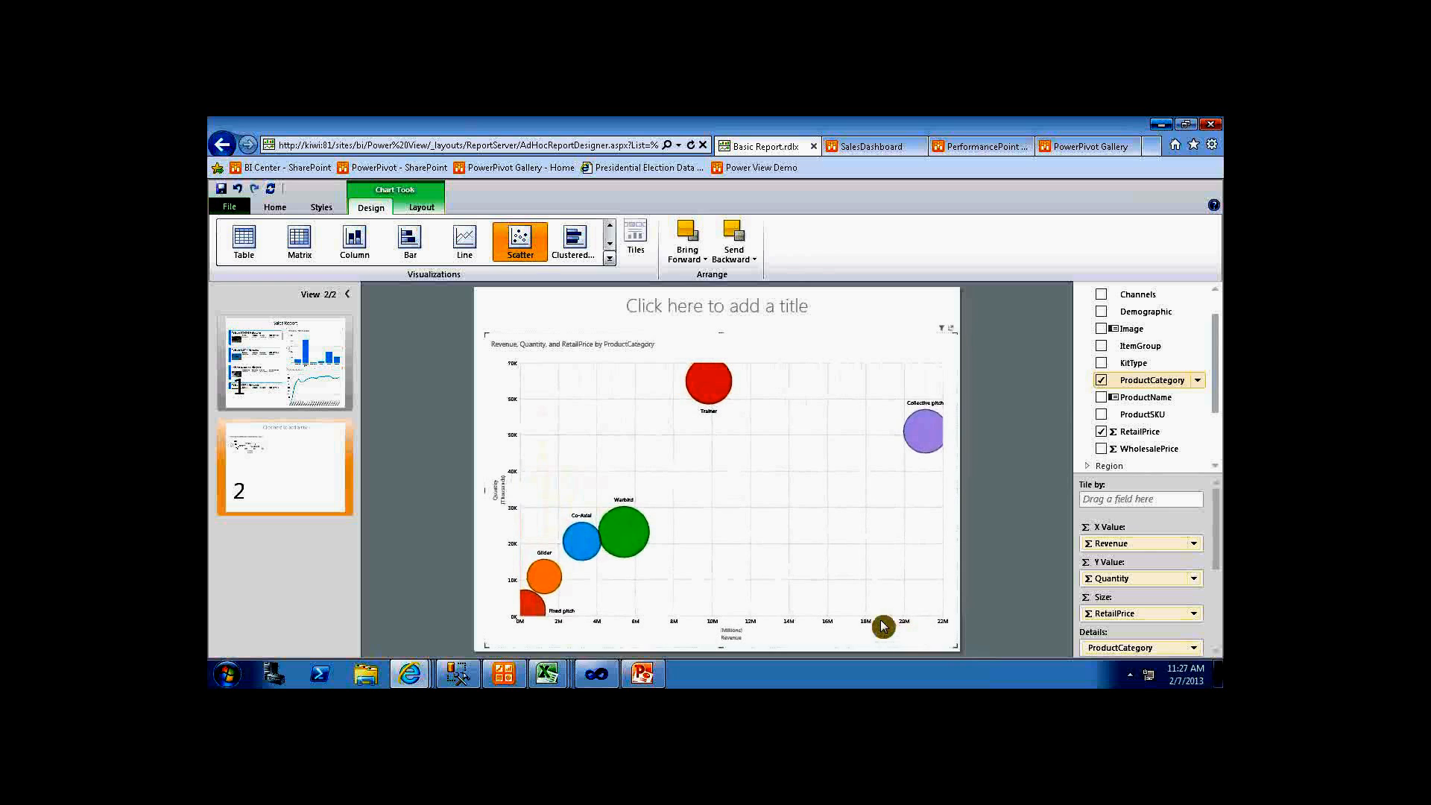
pyautogui.scroll(-3)
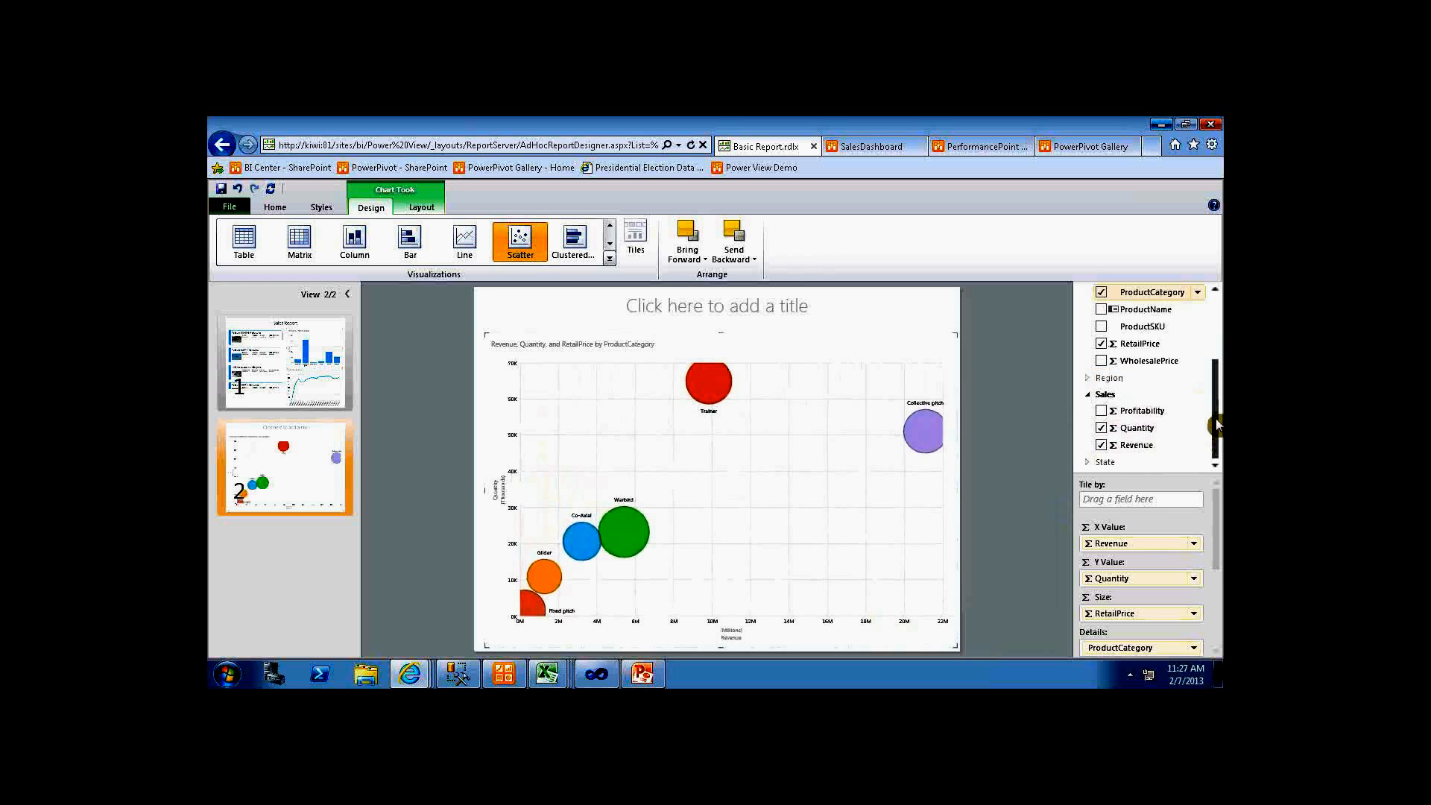
pyautogui.scroll(3)
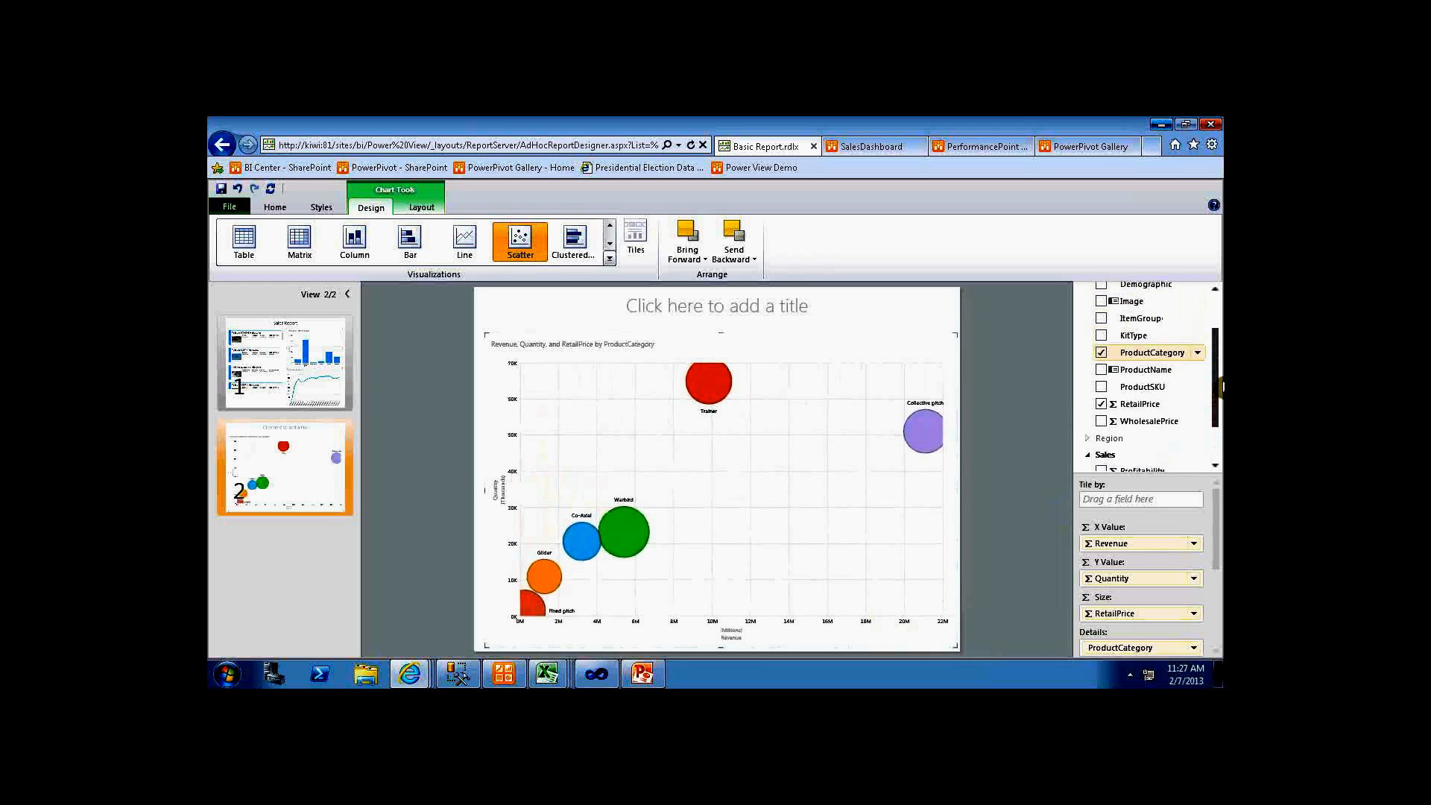
pyautogui.scroll(3)
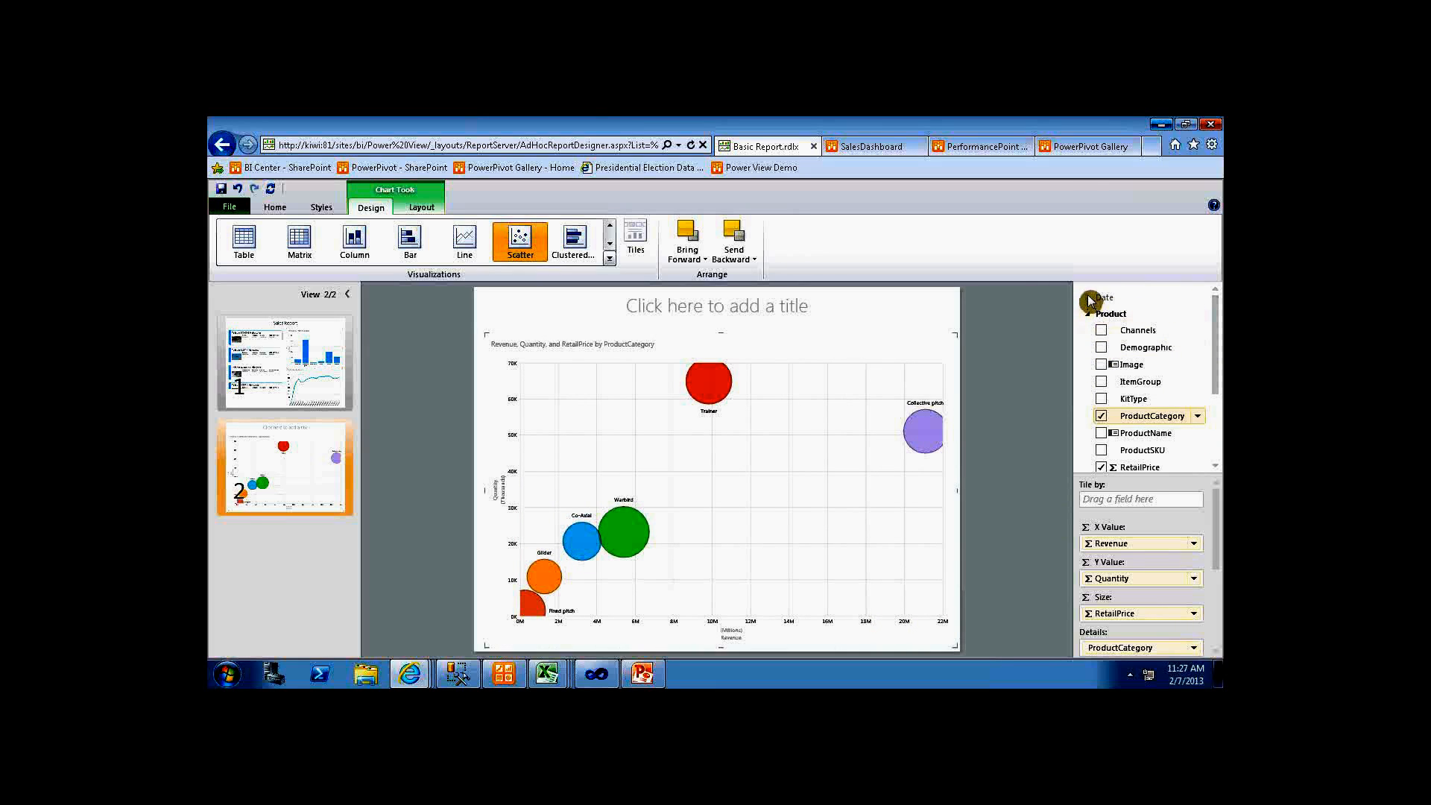
pyautogui.scroll(-3)
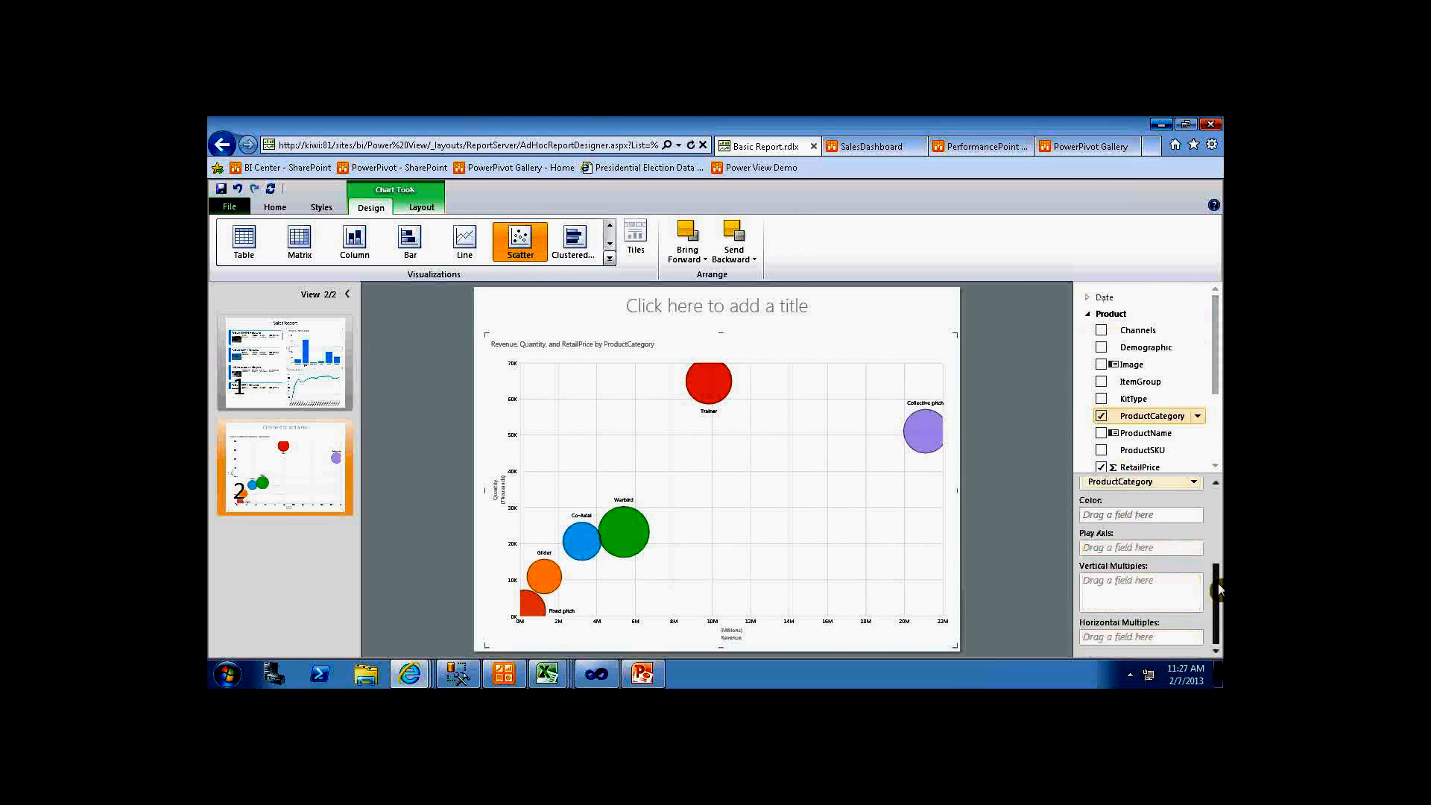
pyautogui.scroll(3)
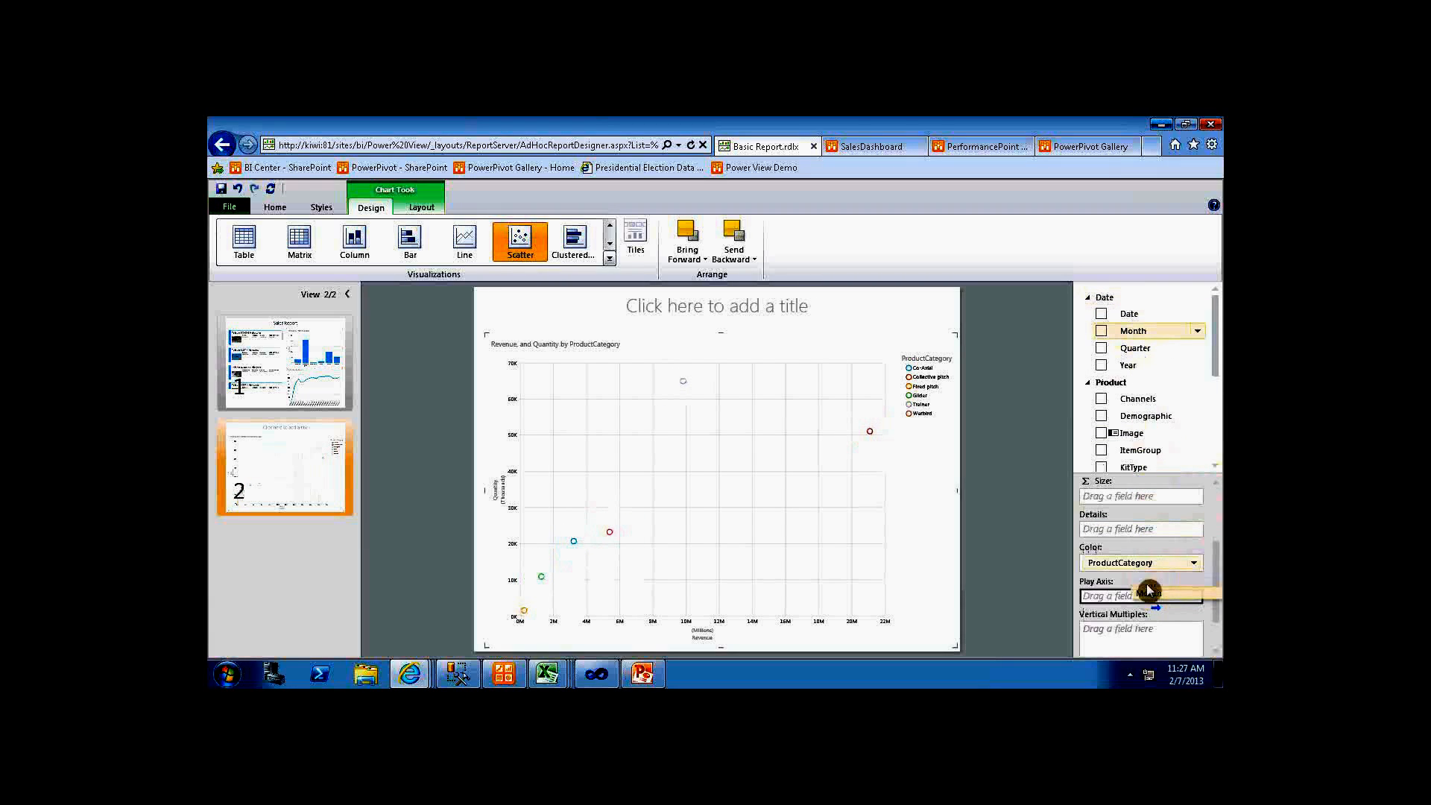
# - Put Month on the Play Axis and size the bubbles by Profitability
pyautogui.click(1102, 331)
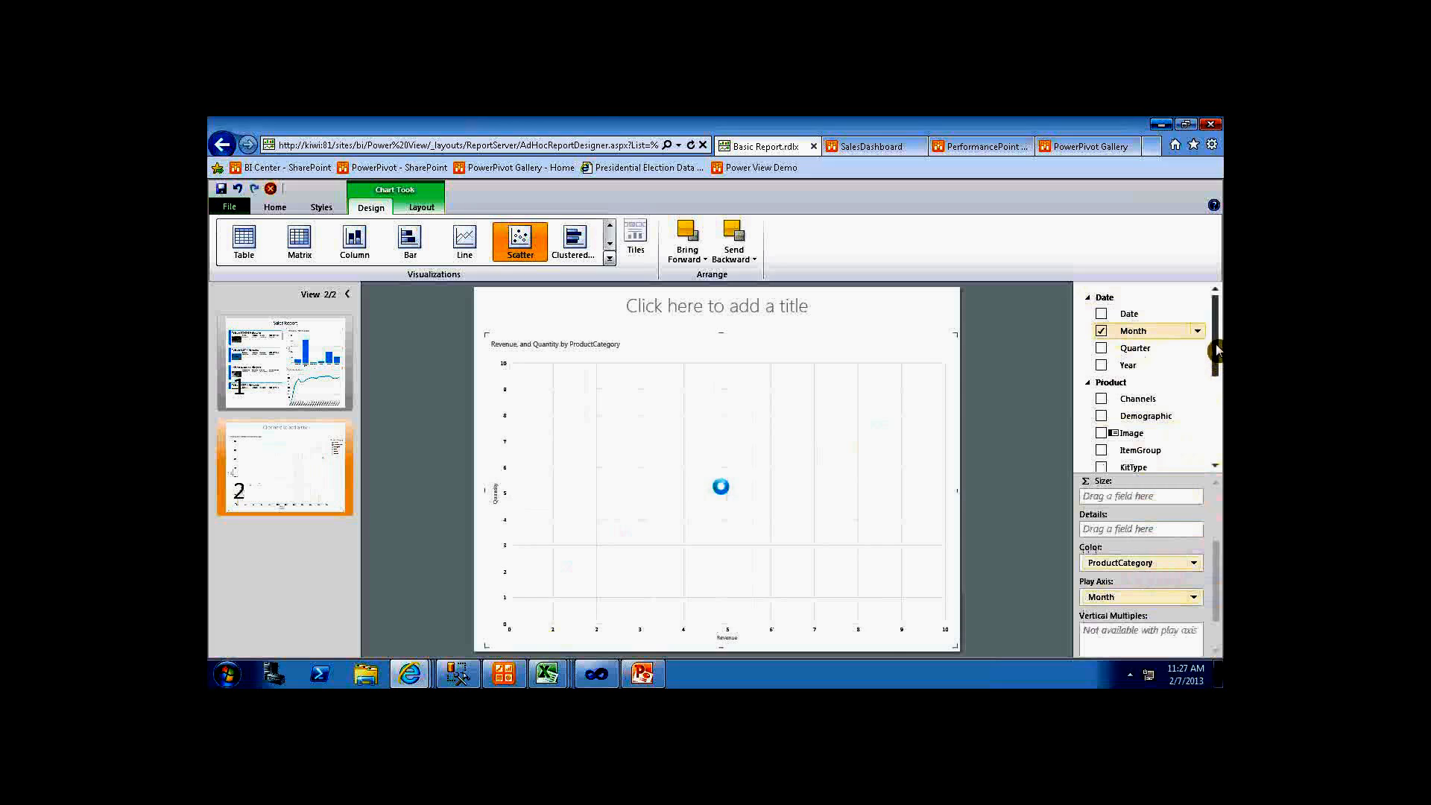
pyautogui.click(522, 623)
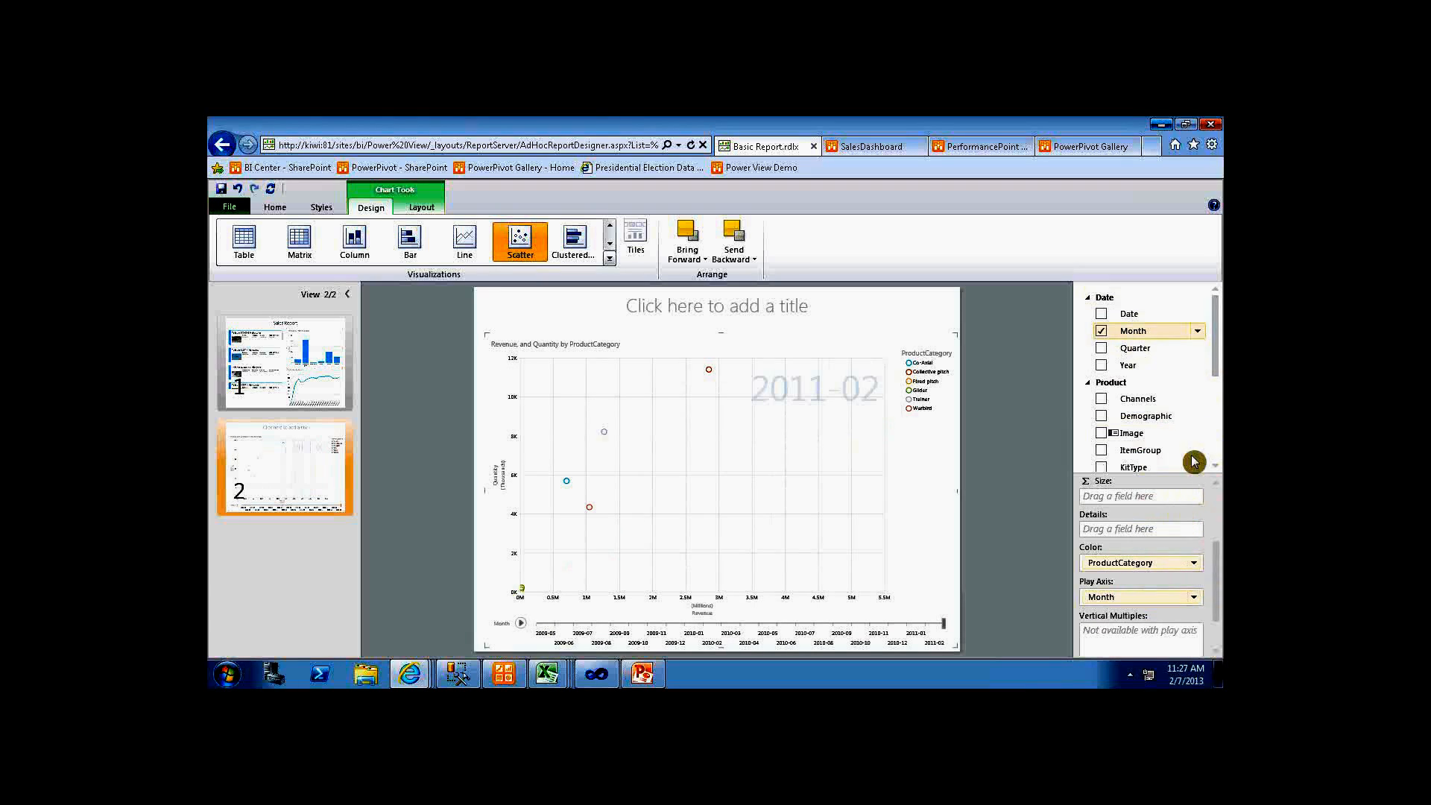
pyautogui.scroll(-3)
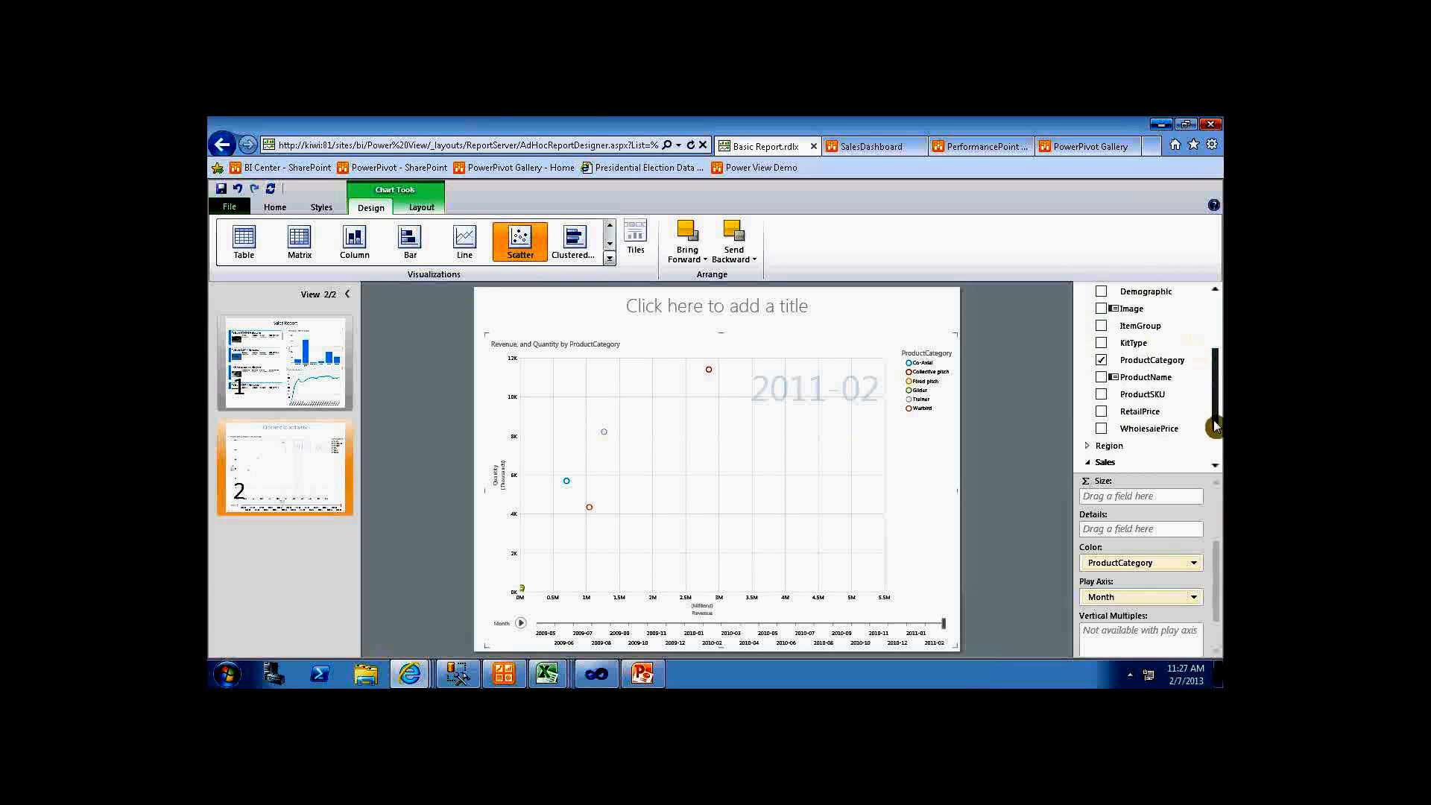
pyautogui.scroll(-3)
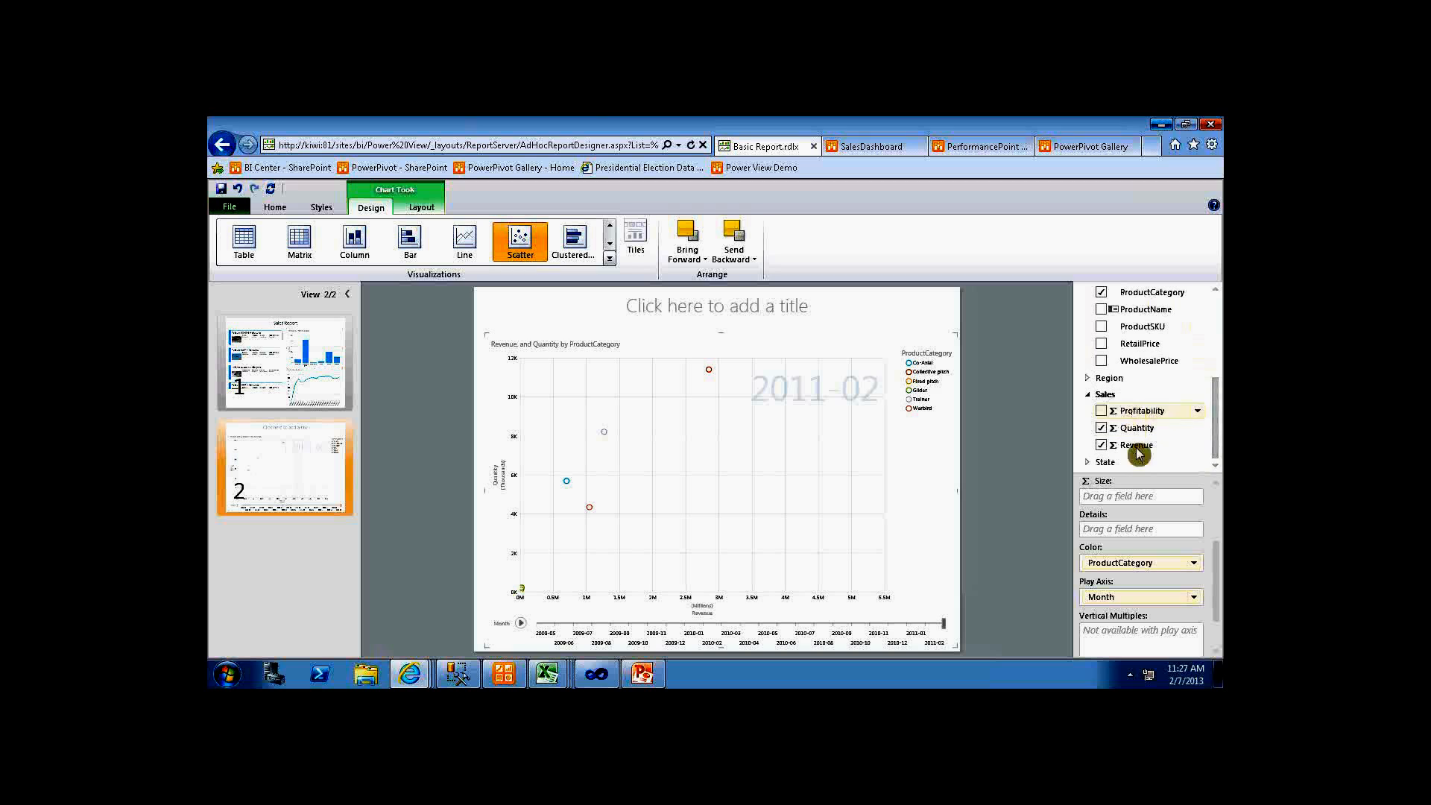
pyautogui.click(1102, 412)
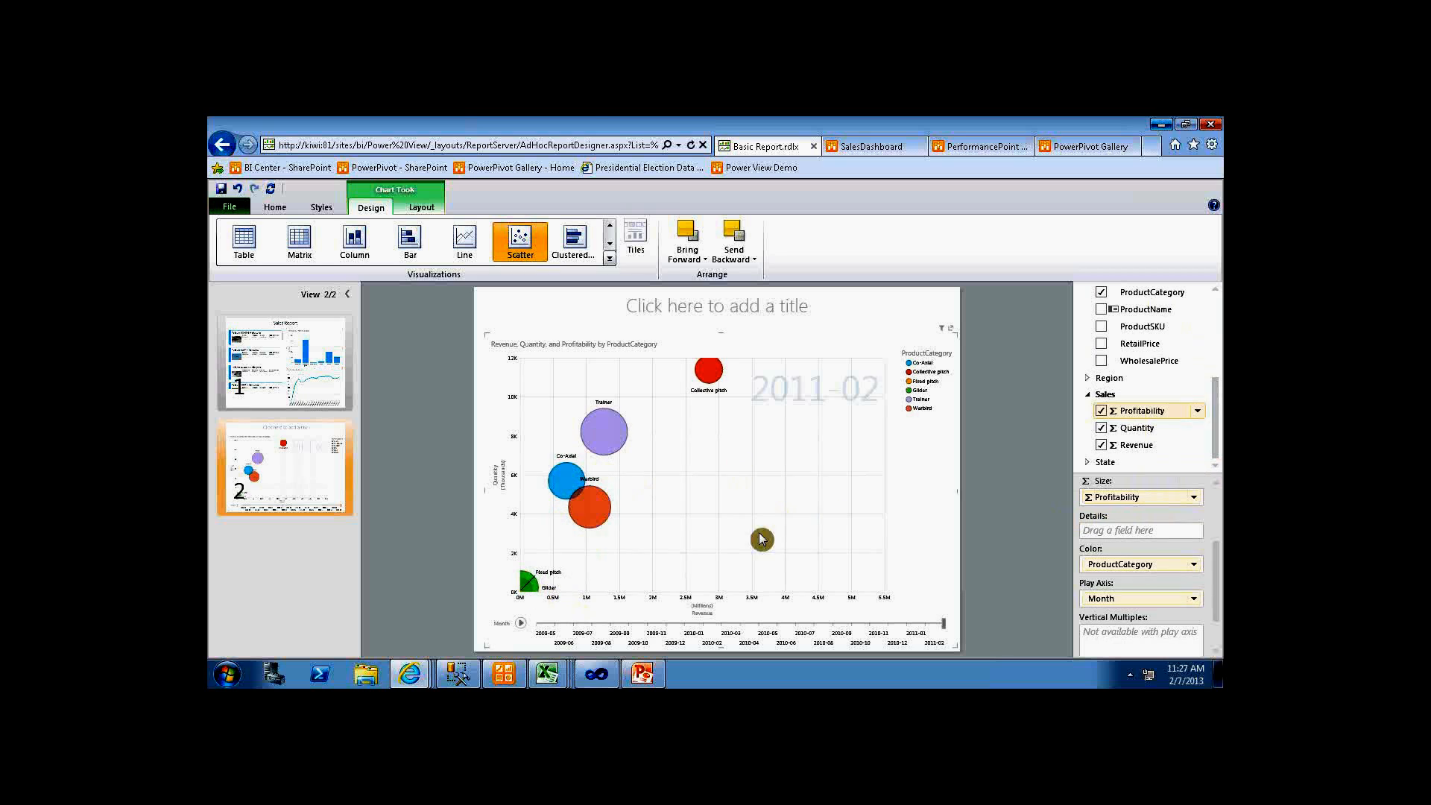
pyautogui.moveTo(923, 316)
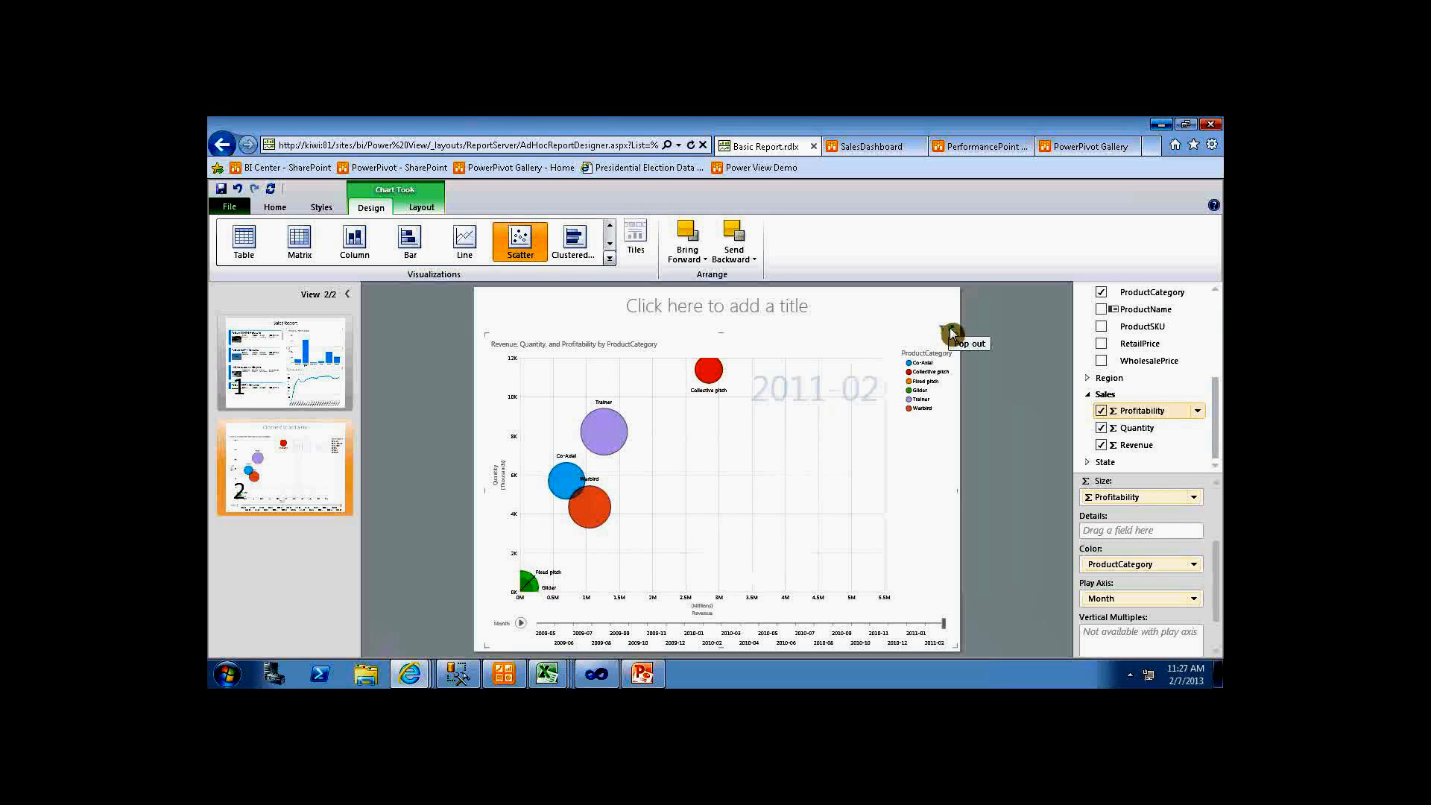
# - Pop out the bubble chart so it fills the second view
pyautogui.click(967, 343)
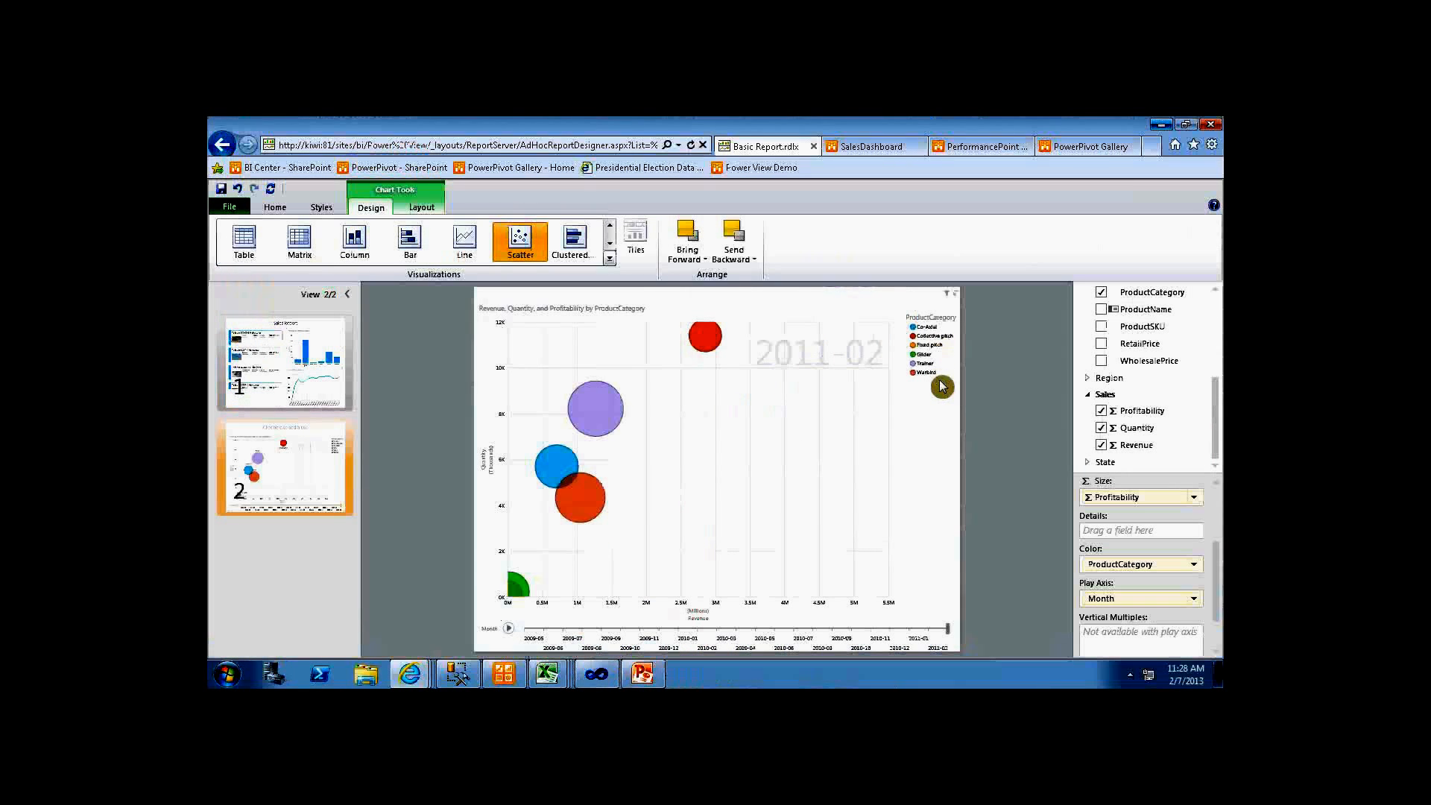
pyautogui.moveTo(808, 366)
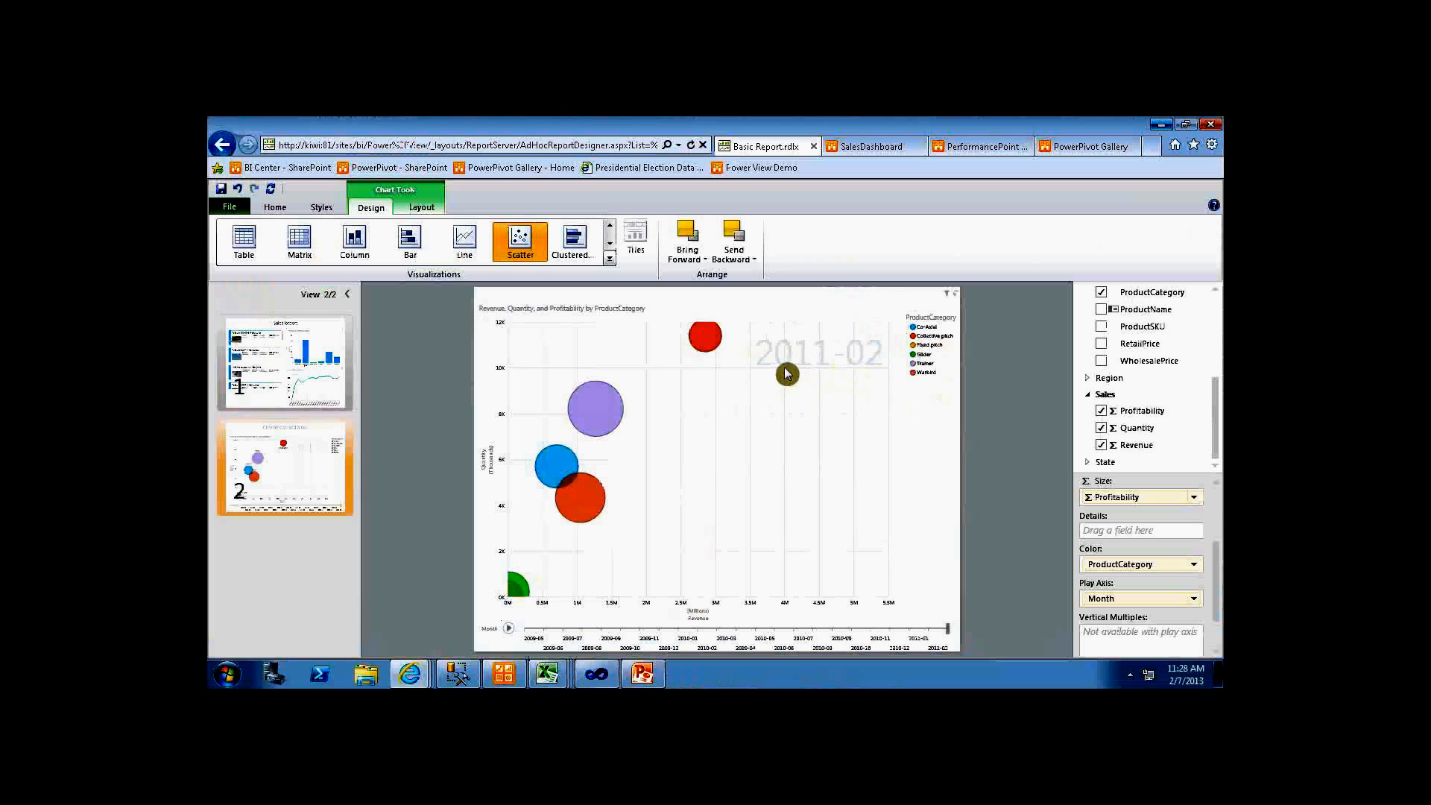
pyautogui.moveTo(792, 377)
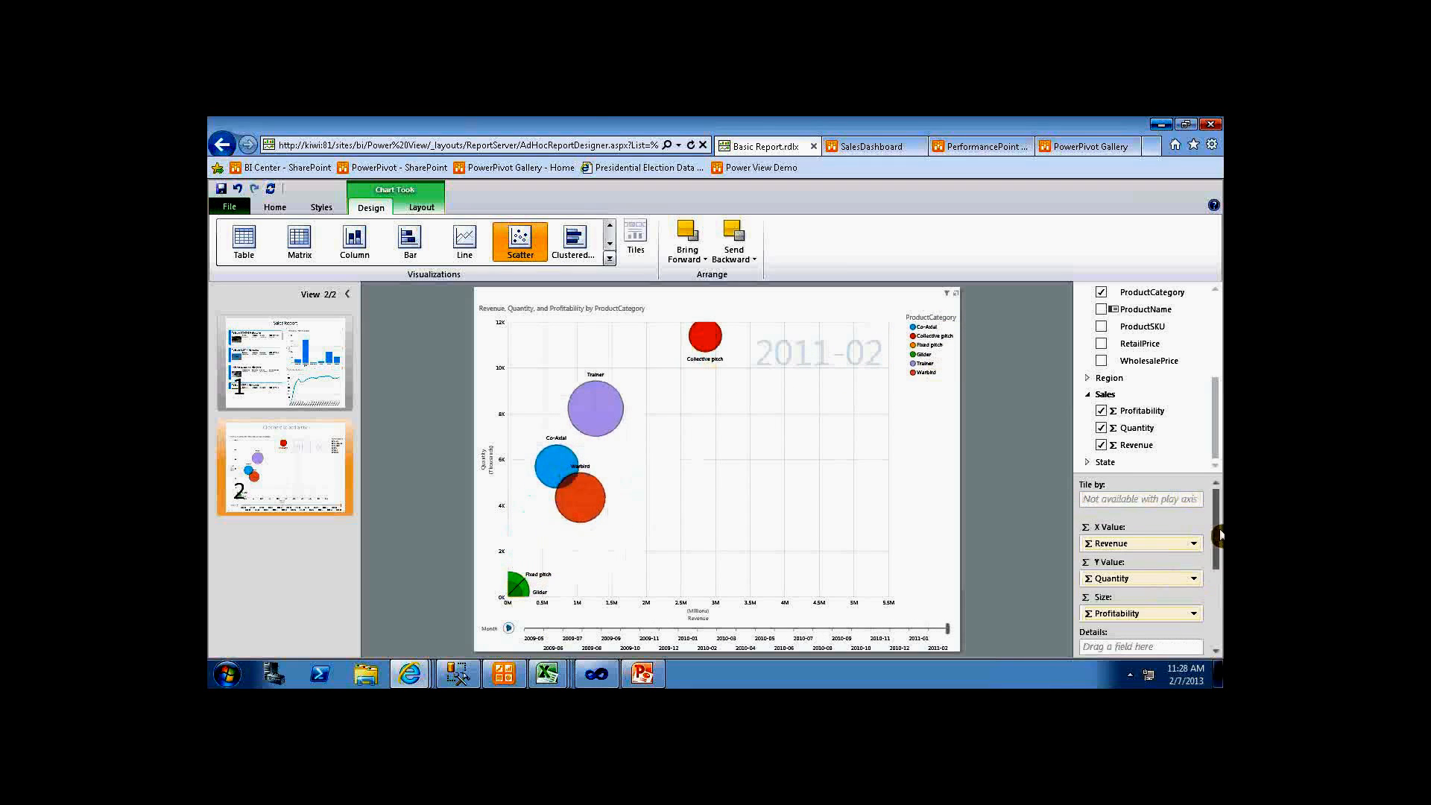
pyautogui.moveTo(948, 601)
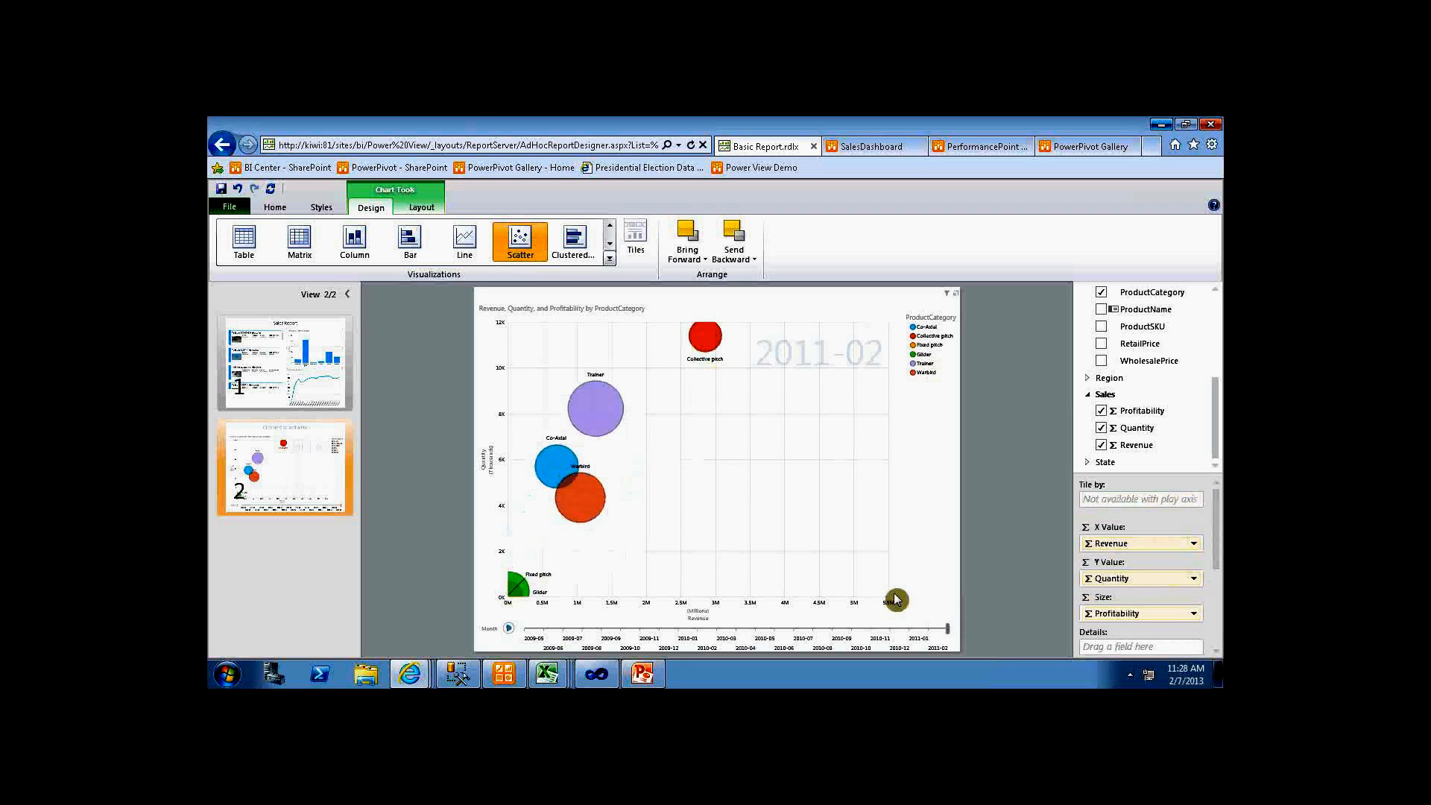
pyautogui.moveTo(606, 404)
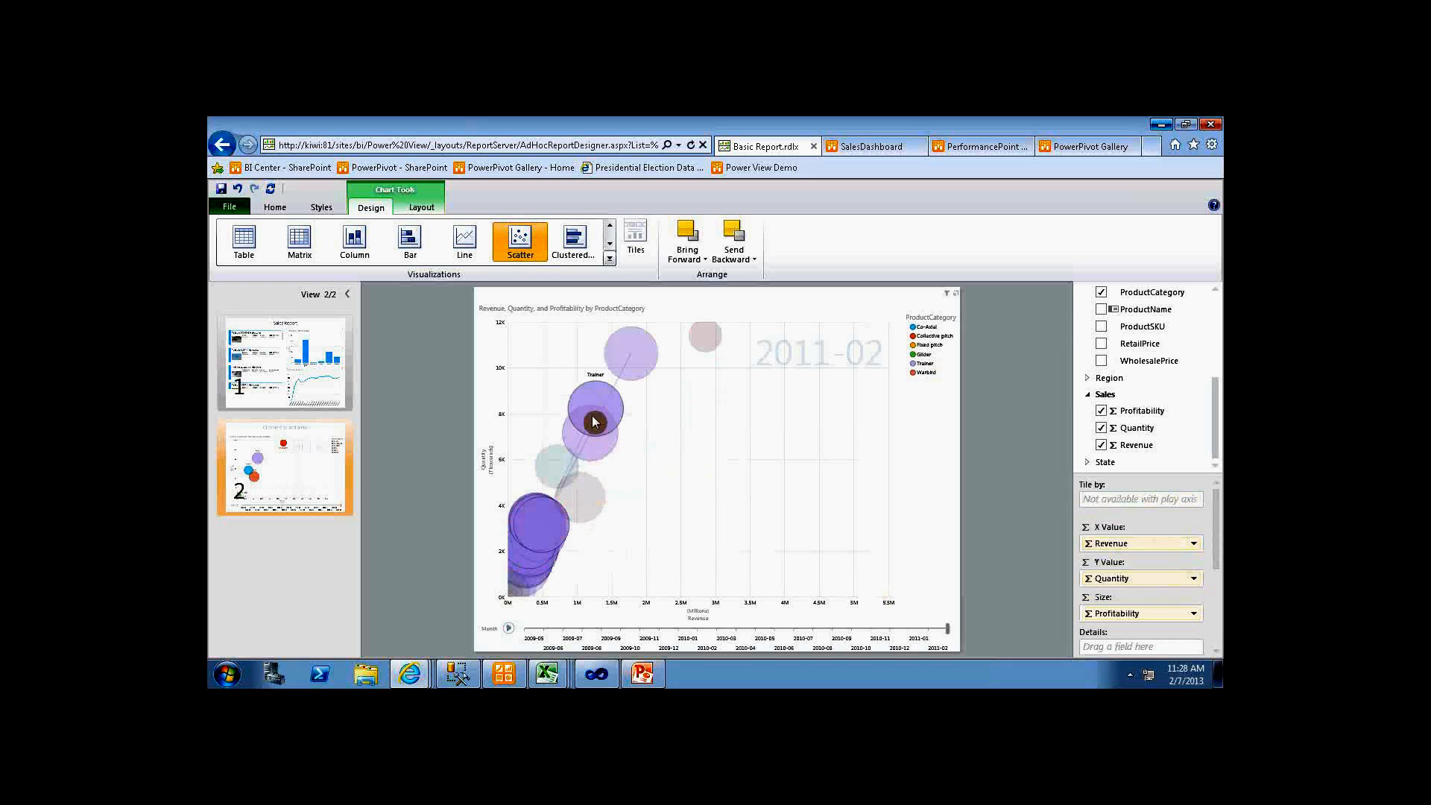
pyautogui.moveTo(594, 416)
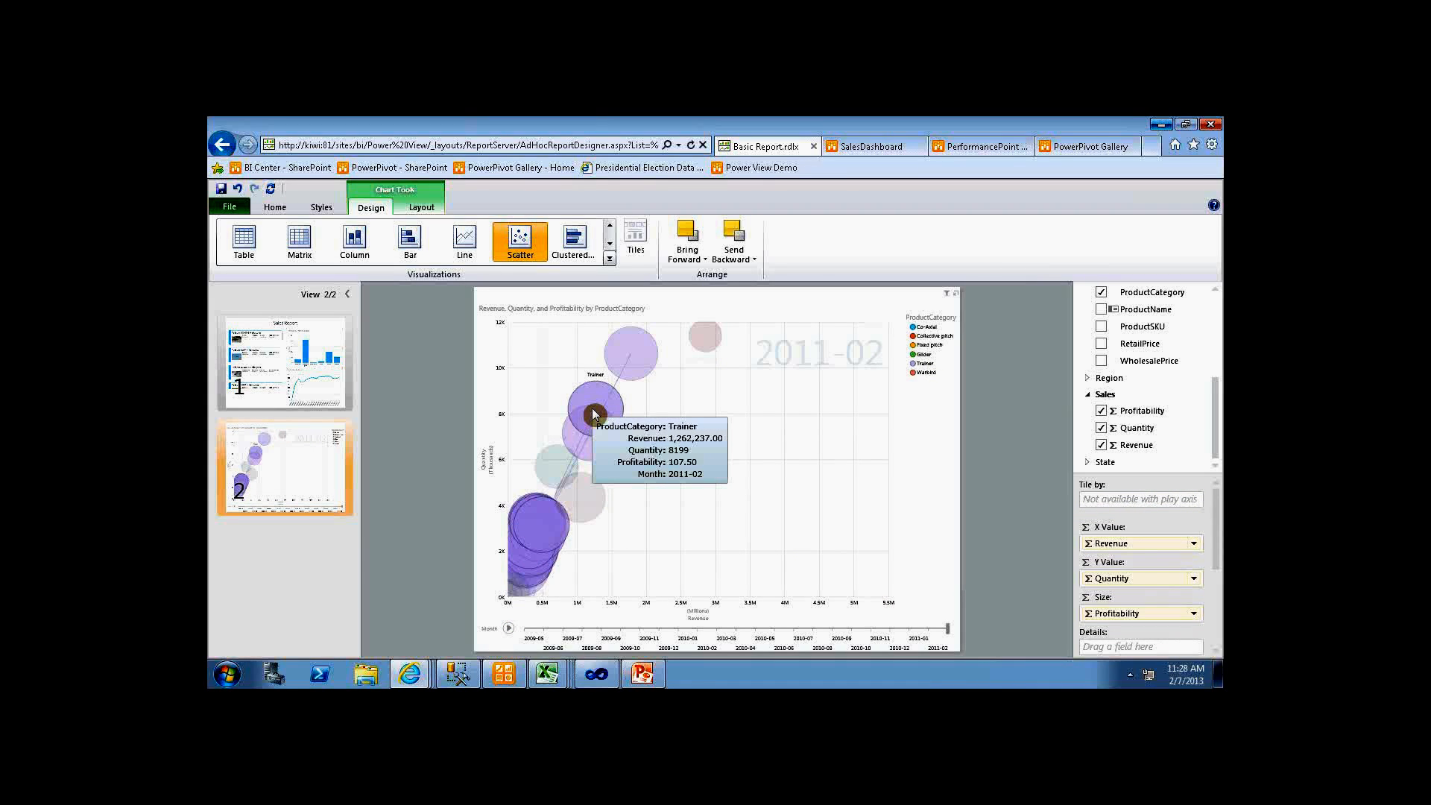
pyautogui.moveTo(628, 356)
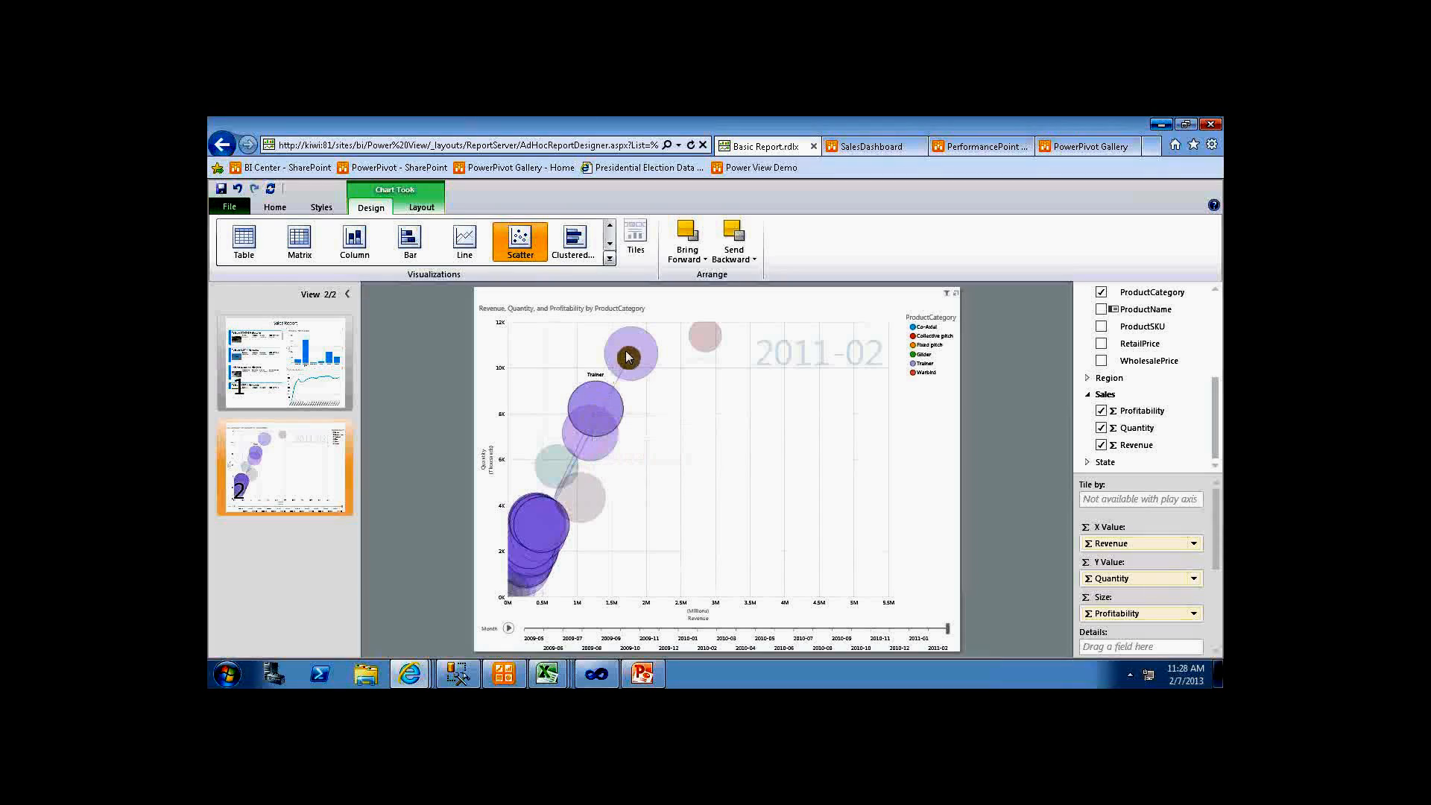
pyautogui.moveTo(680, 359)
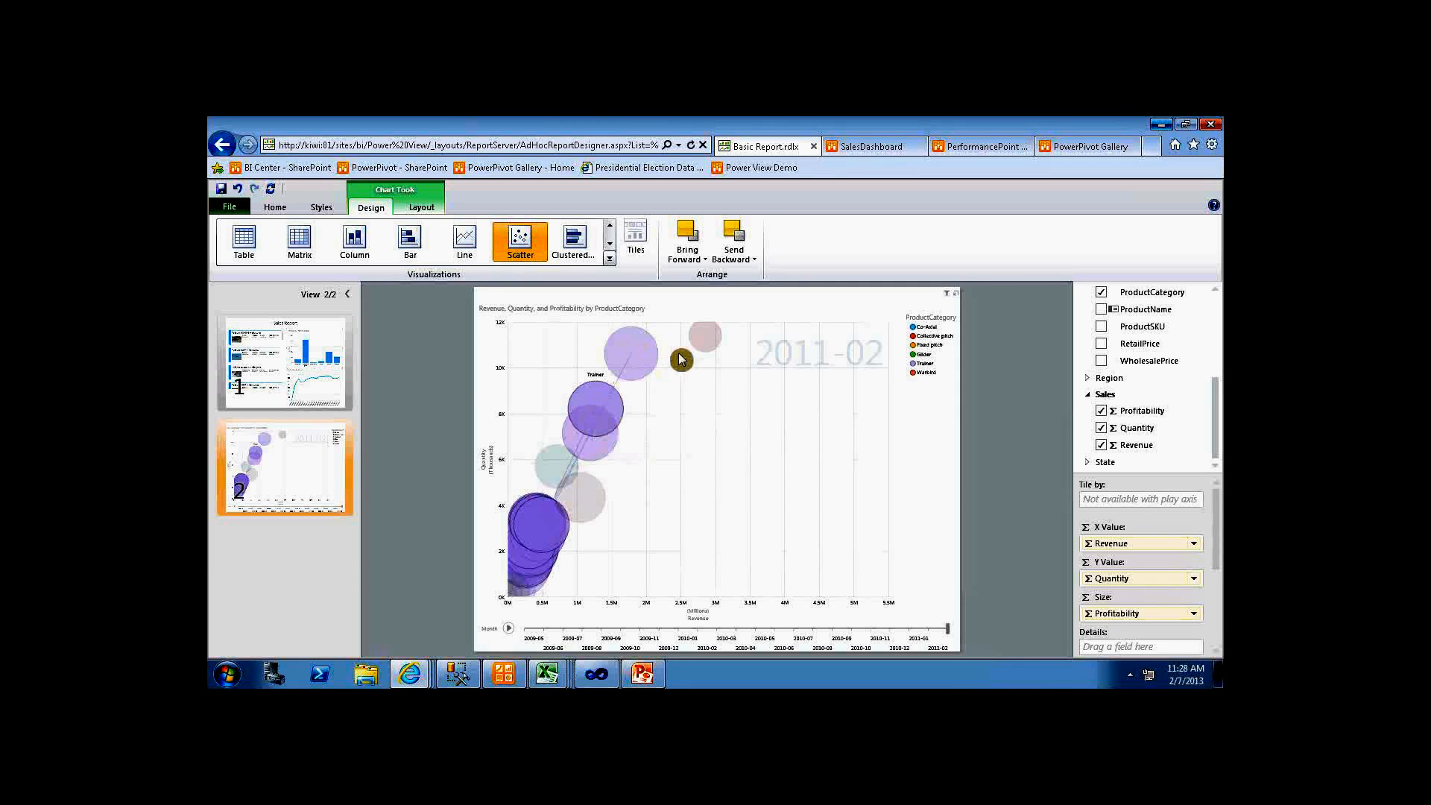